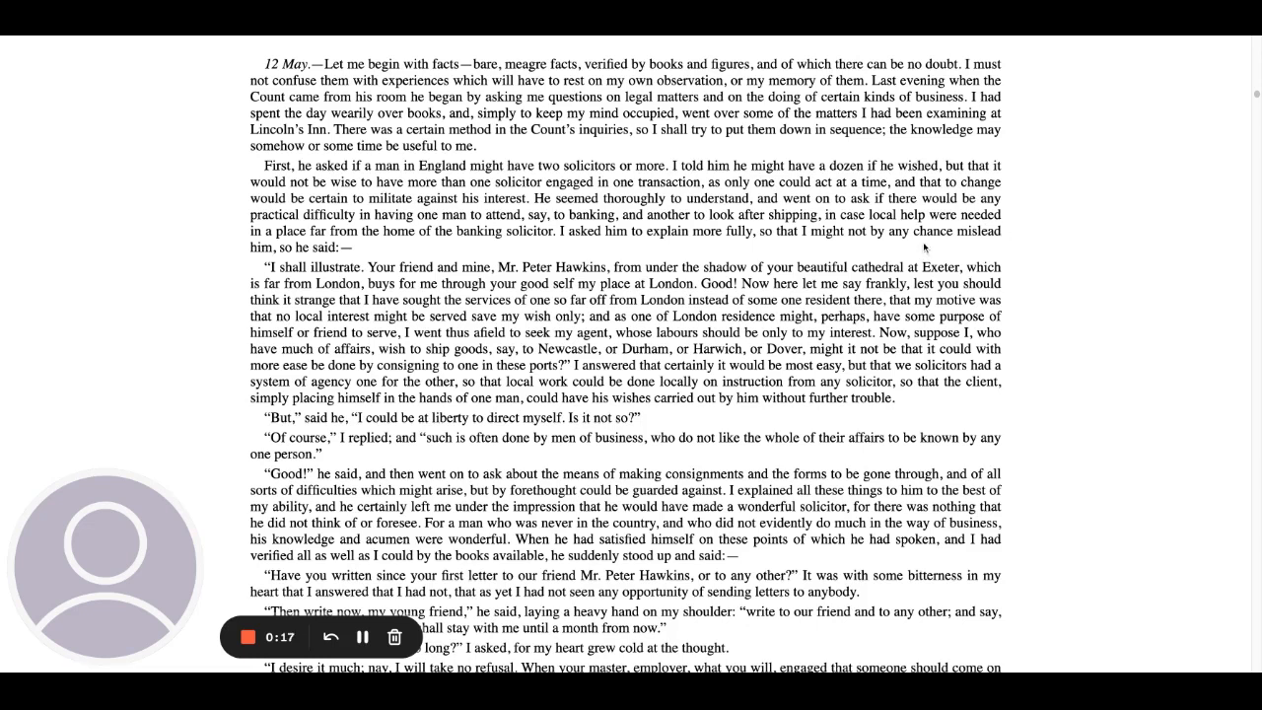
{"action": "mouse_move", "coordinate": [927, 244]}
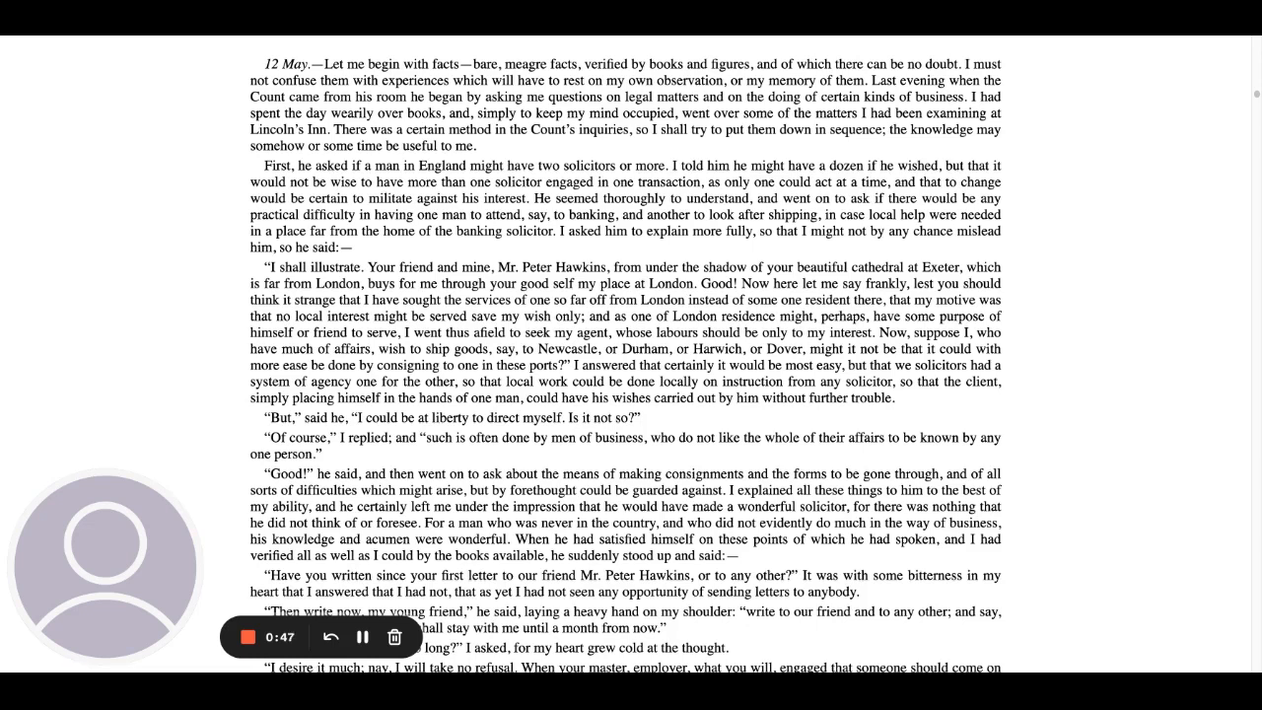
{"action": "mouse_move", "coordinate": [868, 246]}
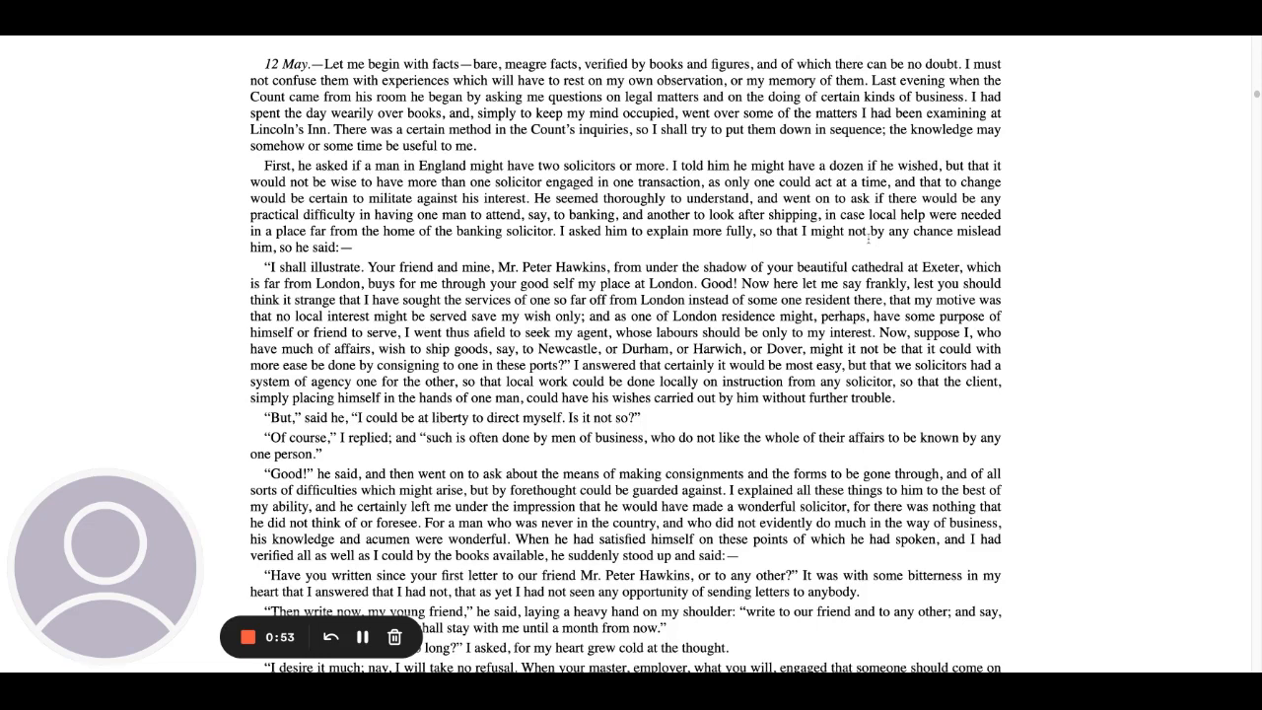
{"action": "mouse_move", "coordinate": [867, 241]}
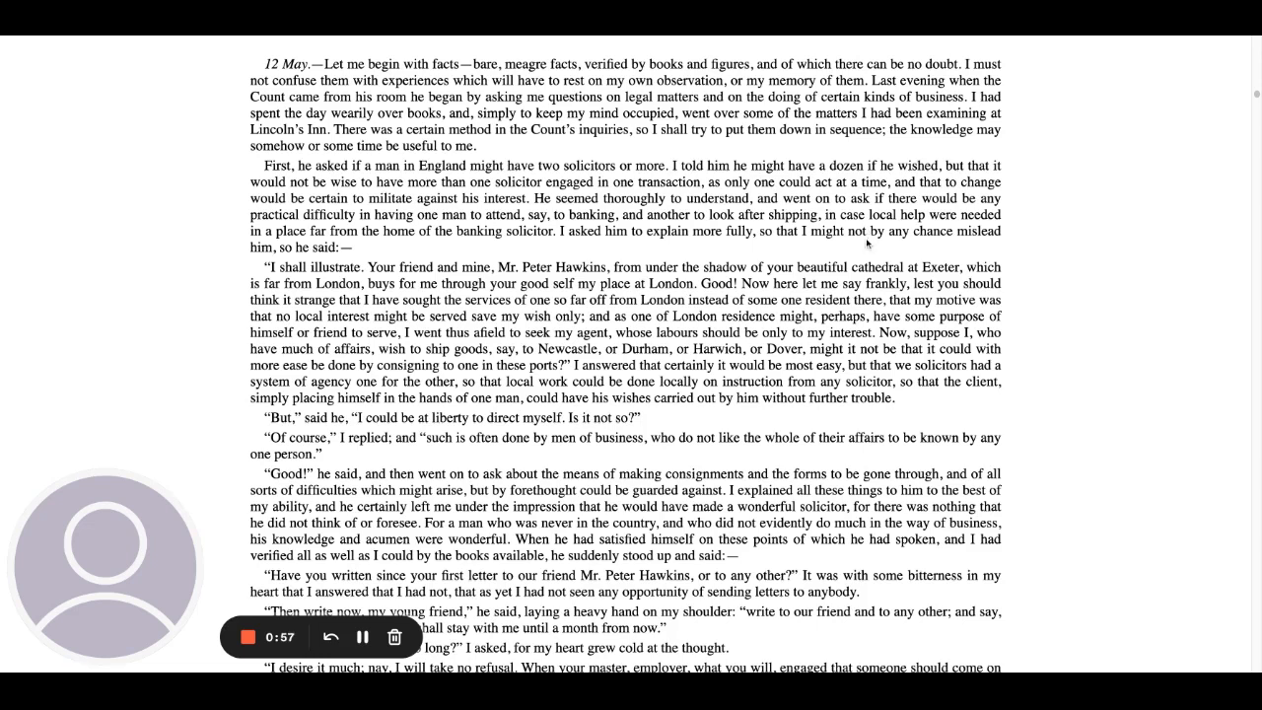
{"action": "mouse_move", "coordinate": [1072, 252]}
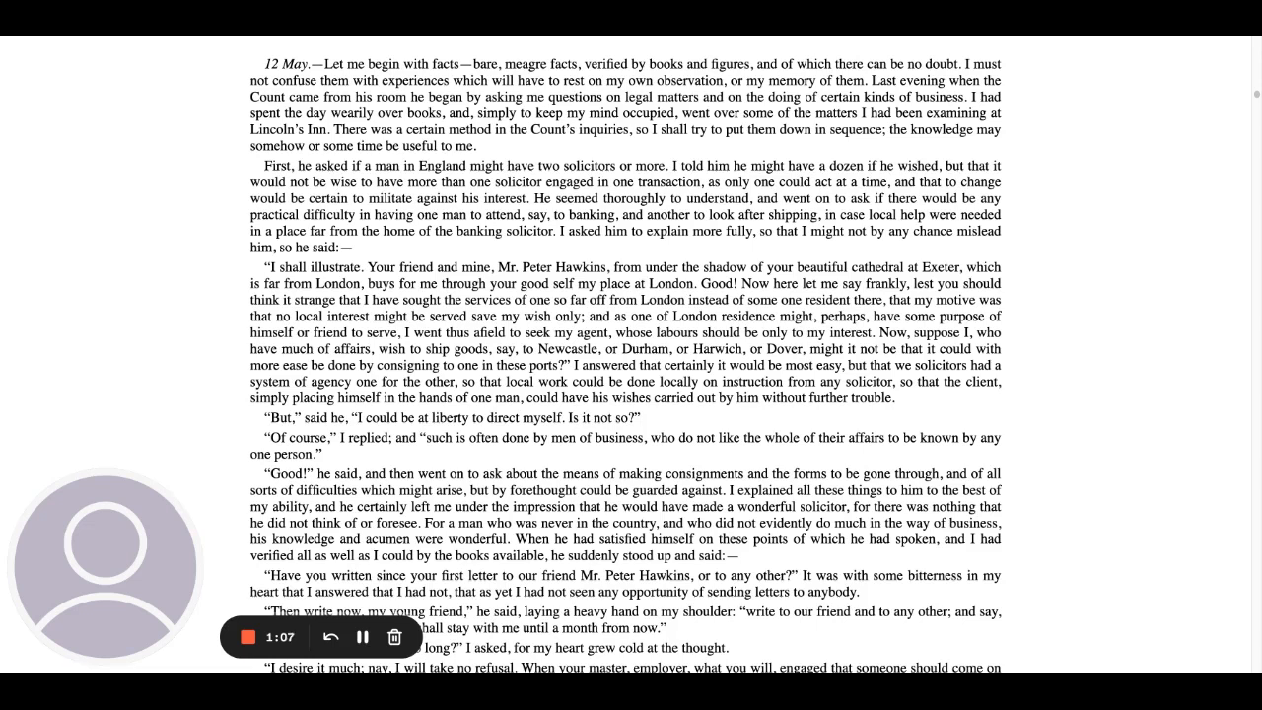
{"action": "mouse_move", "coordinate": [1058, 274]}
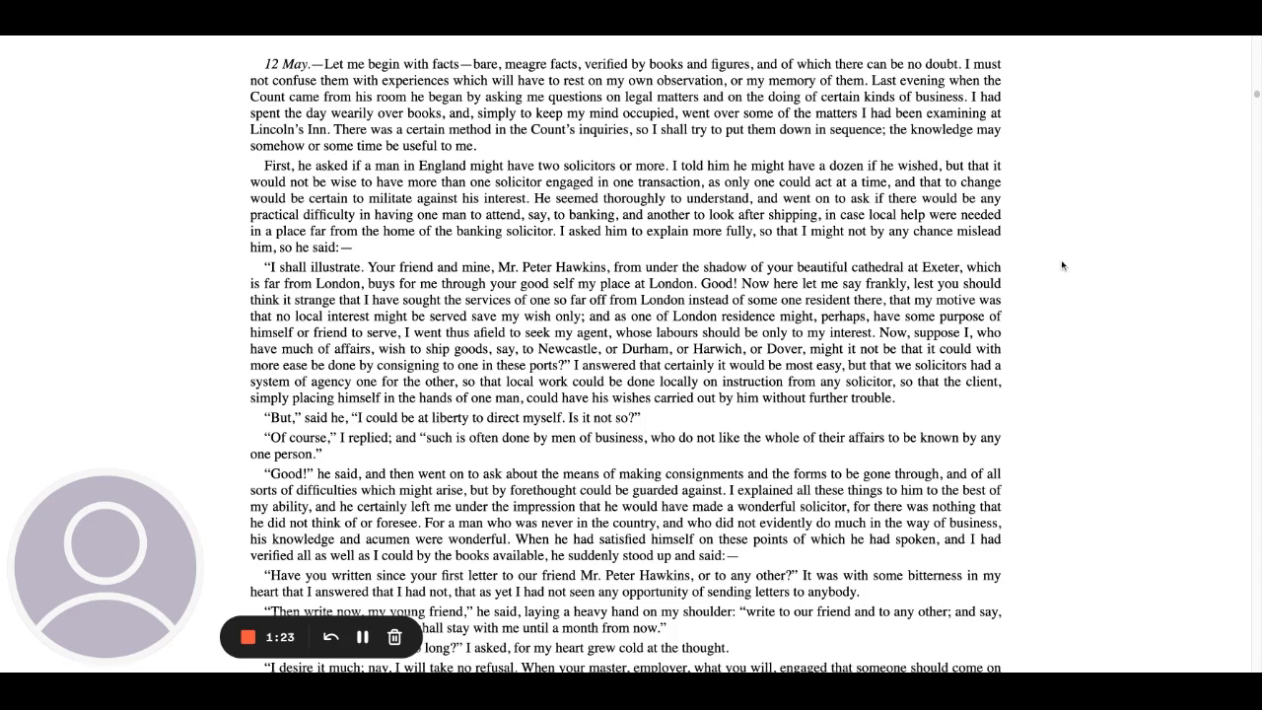
{"action": "mouse_move", "coordinate": [1075, 314]}
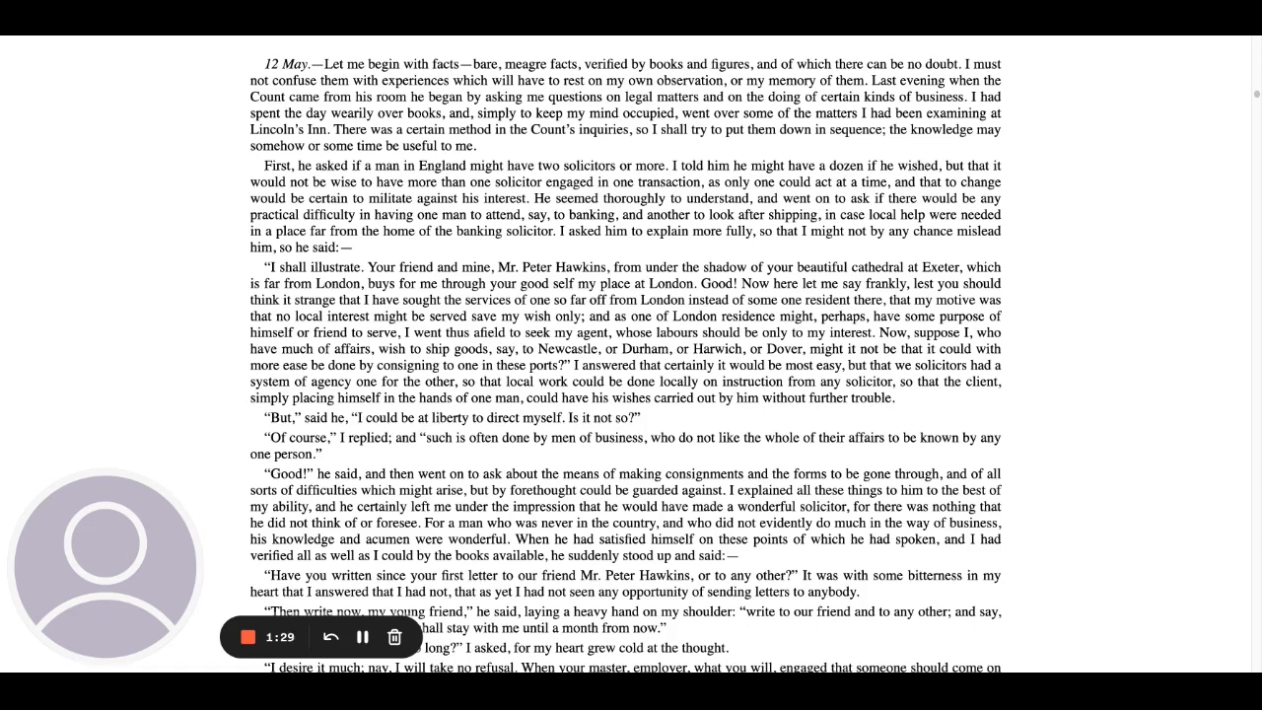
{"action": "mouse_move", "coordinate": [1090, 328]}
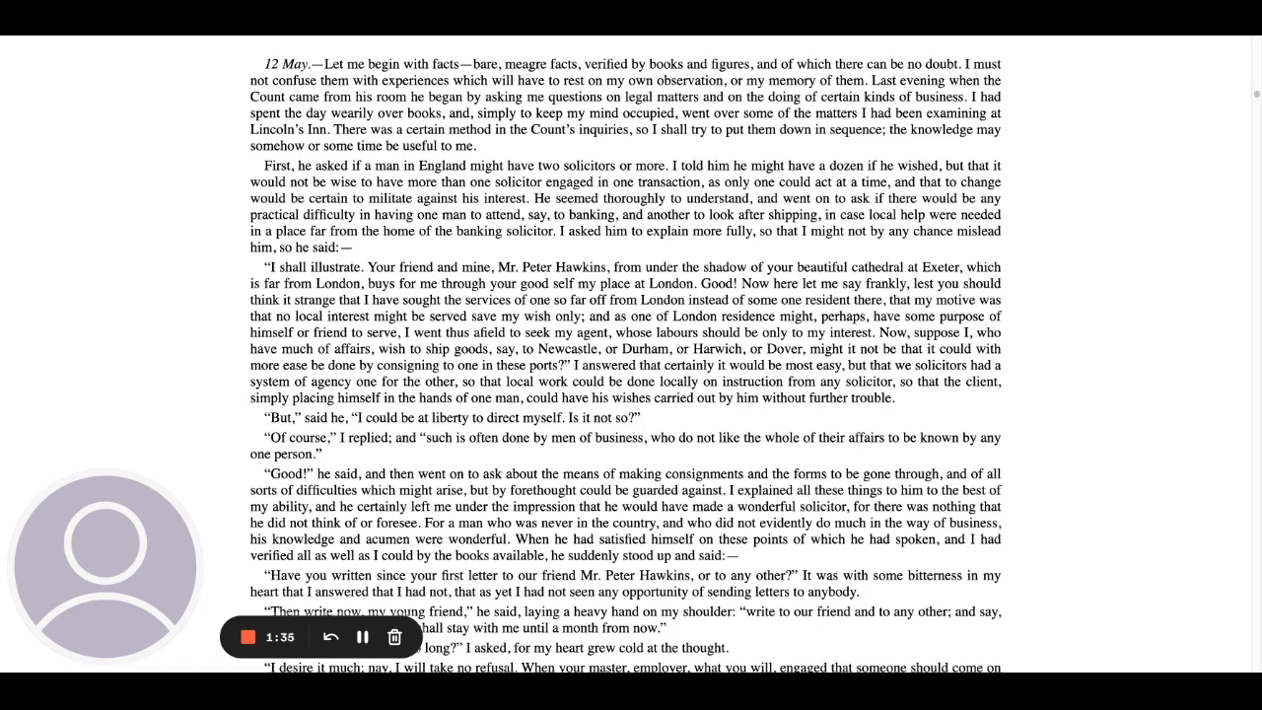
{"action": "mouse_move", "coordinate": [1092, 348]}
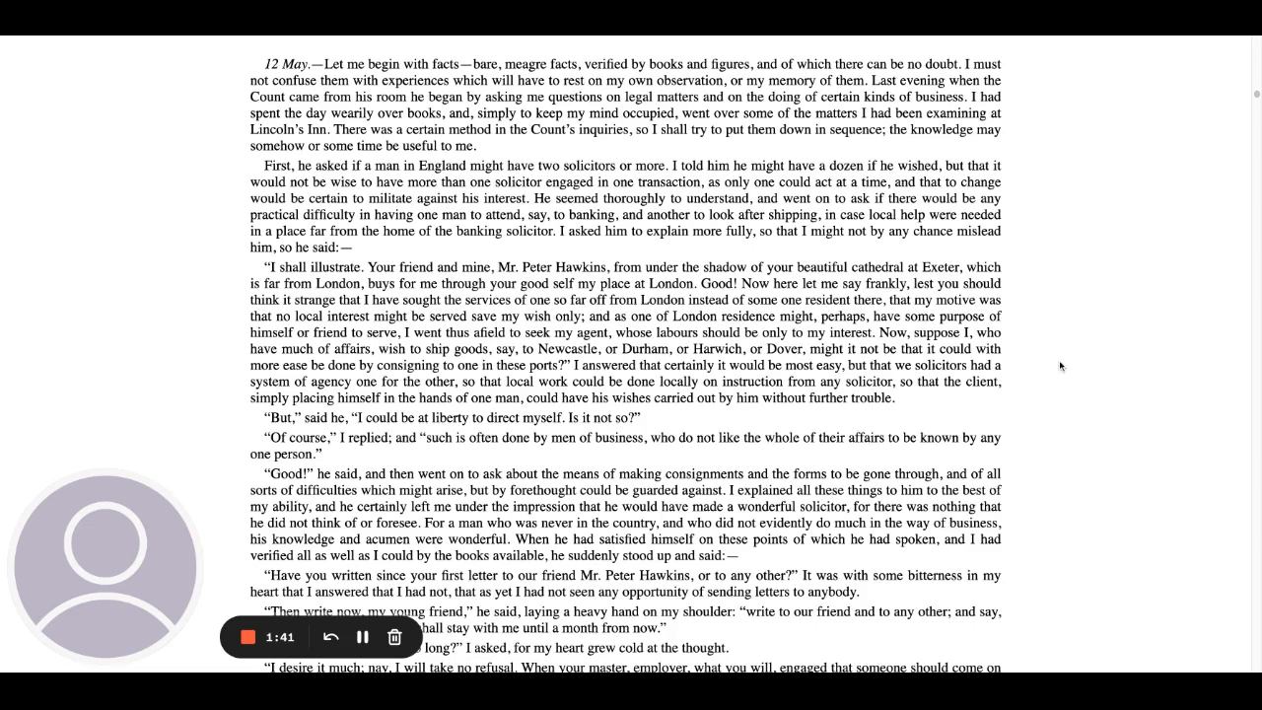
{"action": "mouse_move", "coordinate": [1114, 425]}
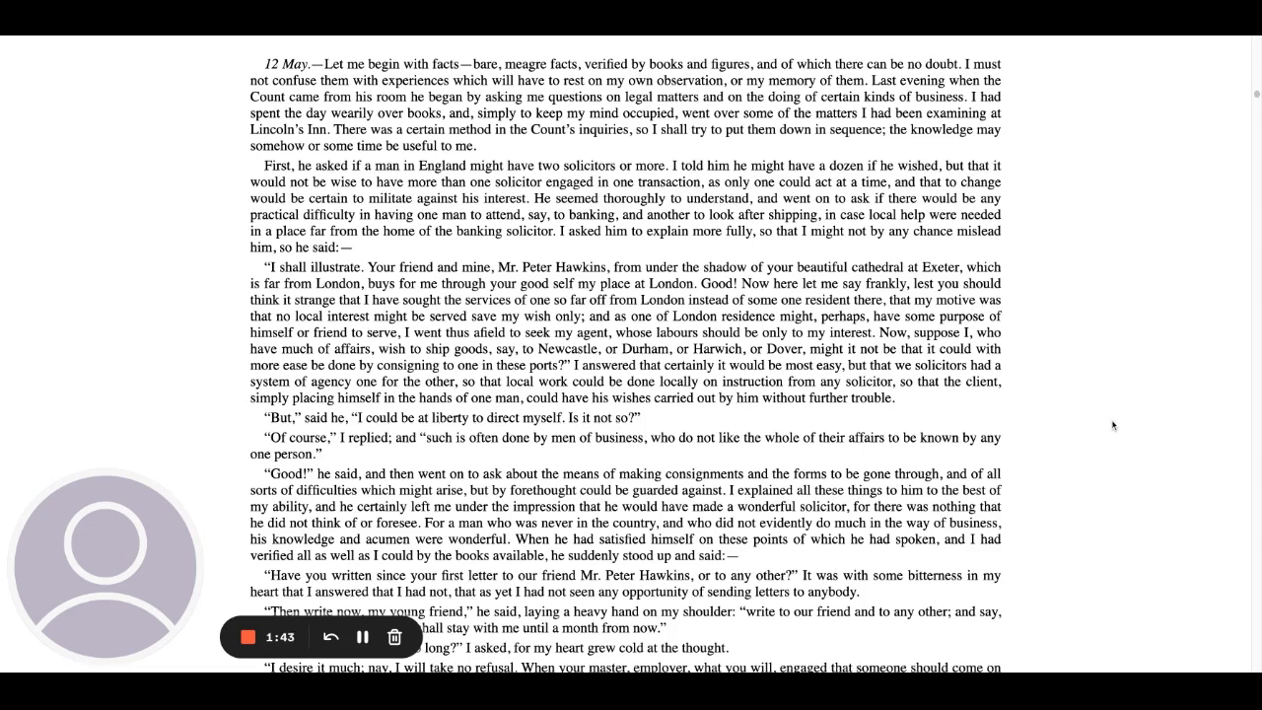
{"action": "mouse_move", "coordinate": [1084, 421]}
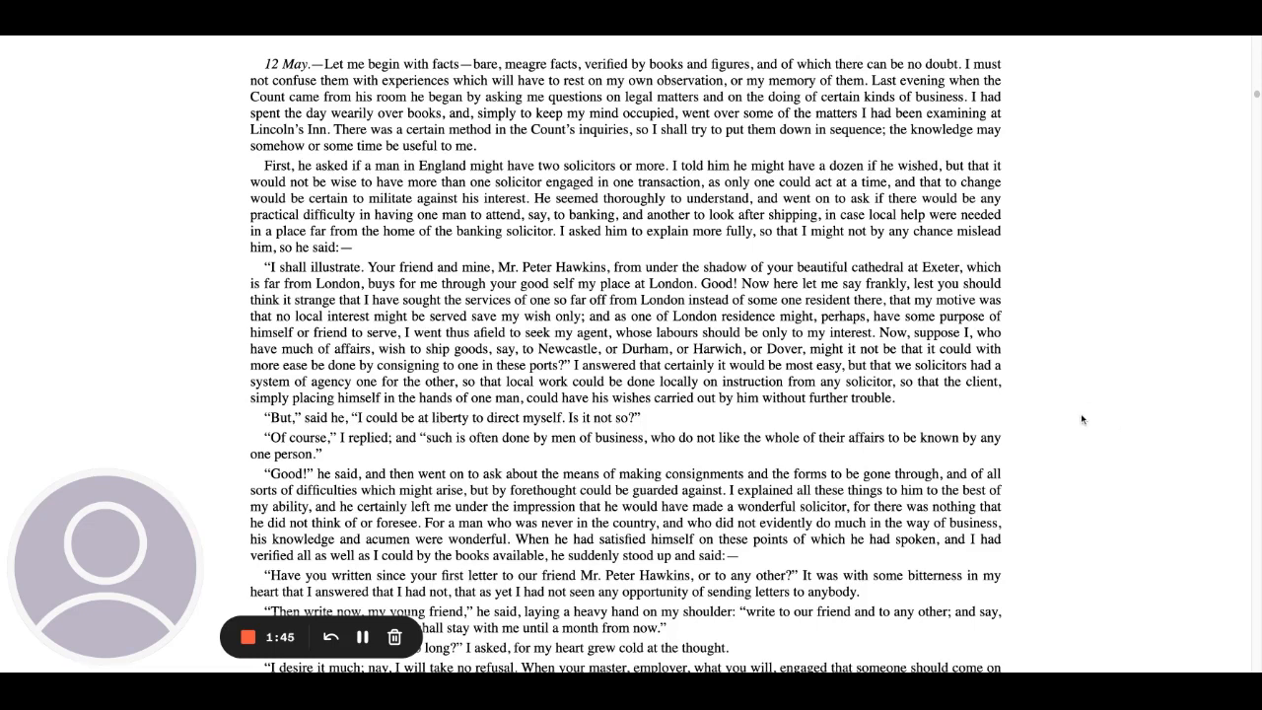
{"action": "mouse_move", "coordinate": [1093, 432]}
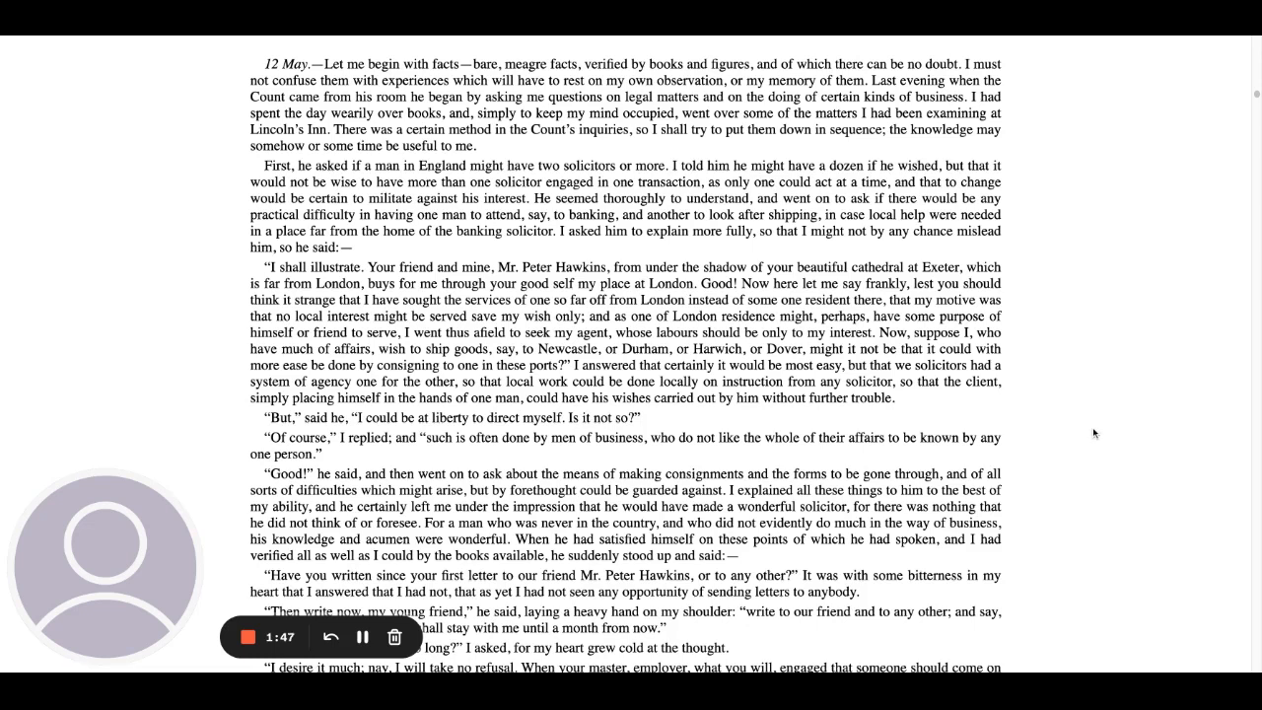
{"action": "mouse_move", "coordinate": [1076, 418]}
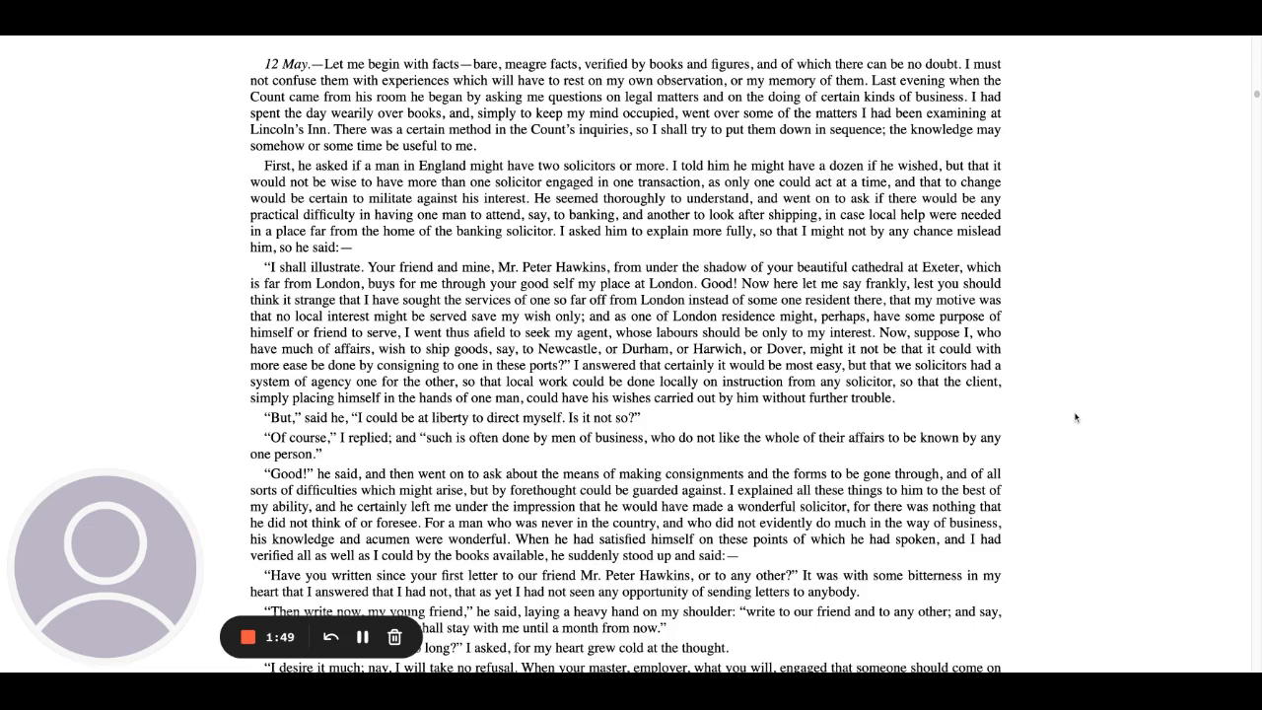
{"action": "mouse_move", "coordinate": [1071, 416]}
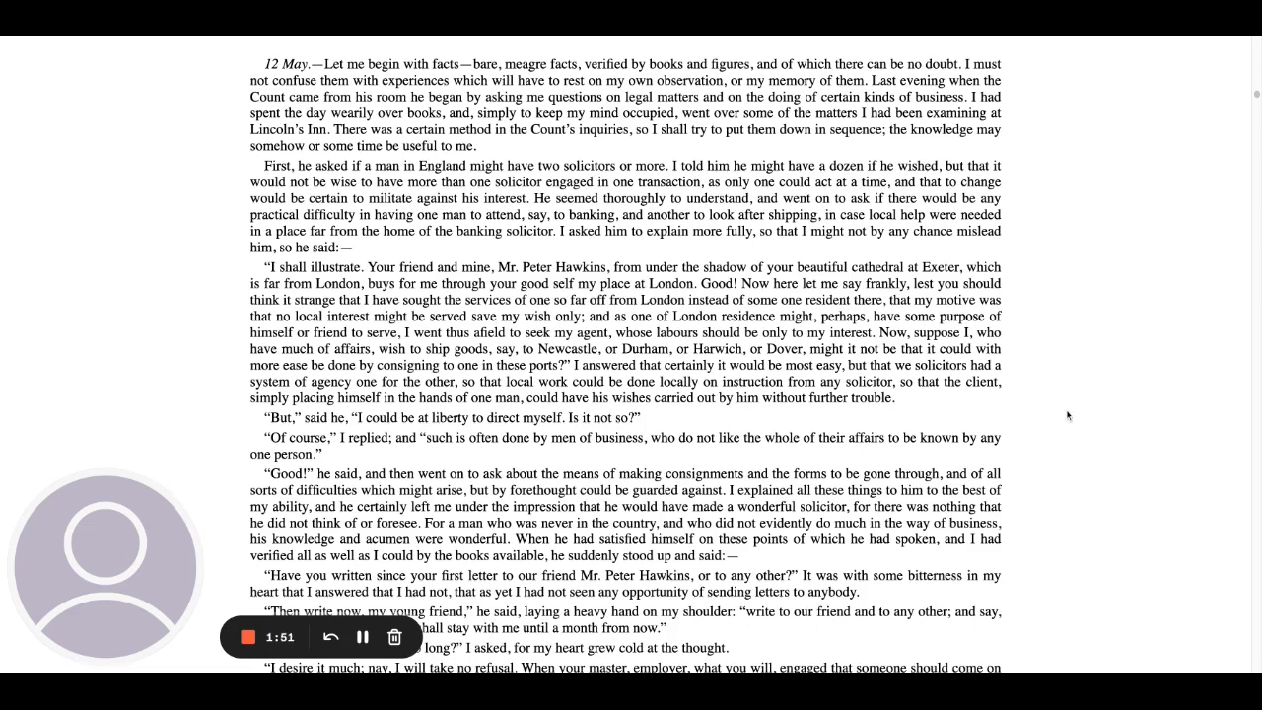
{"action": "mouse_move", "coordinate": [1077, 412]}
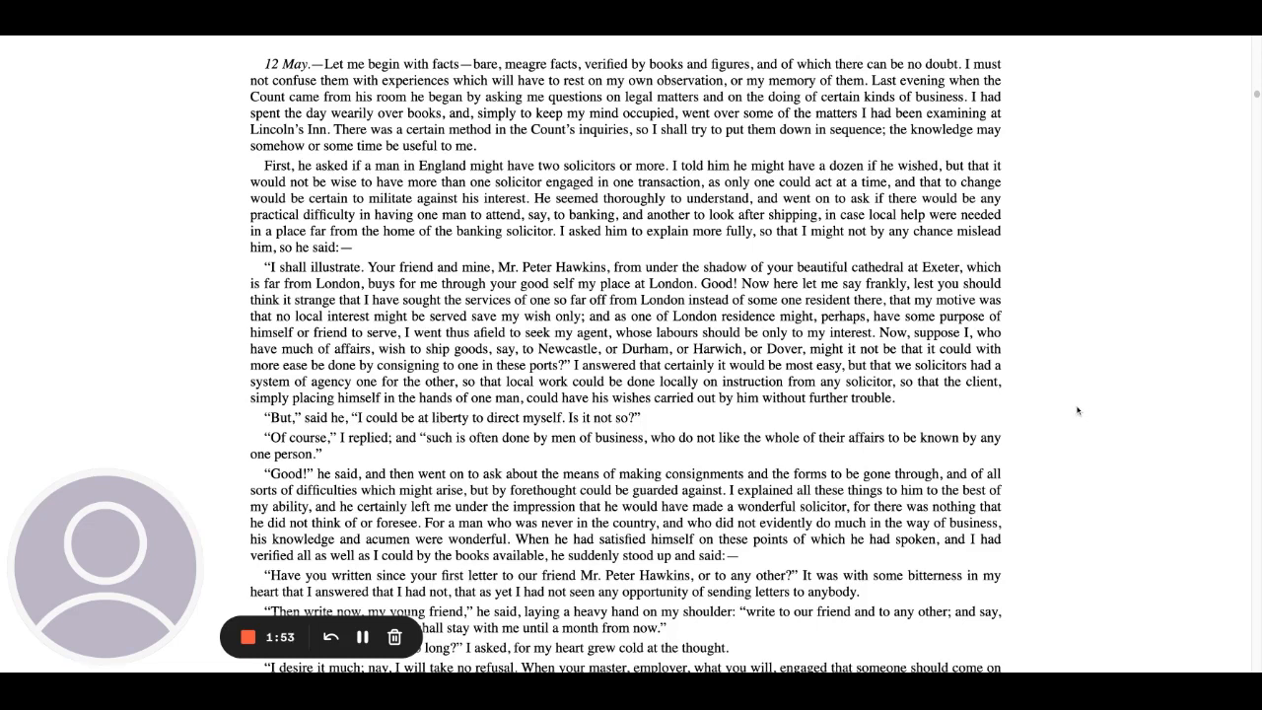
{"action": "mouse_move", "coordinate": [1077, 402]}
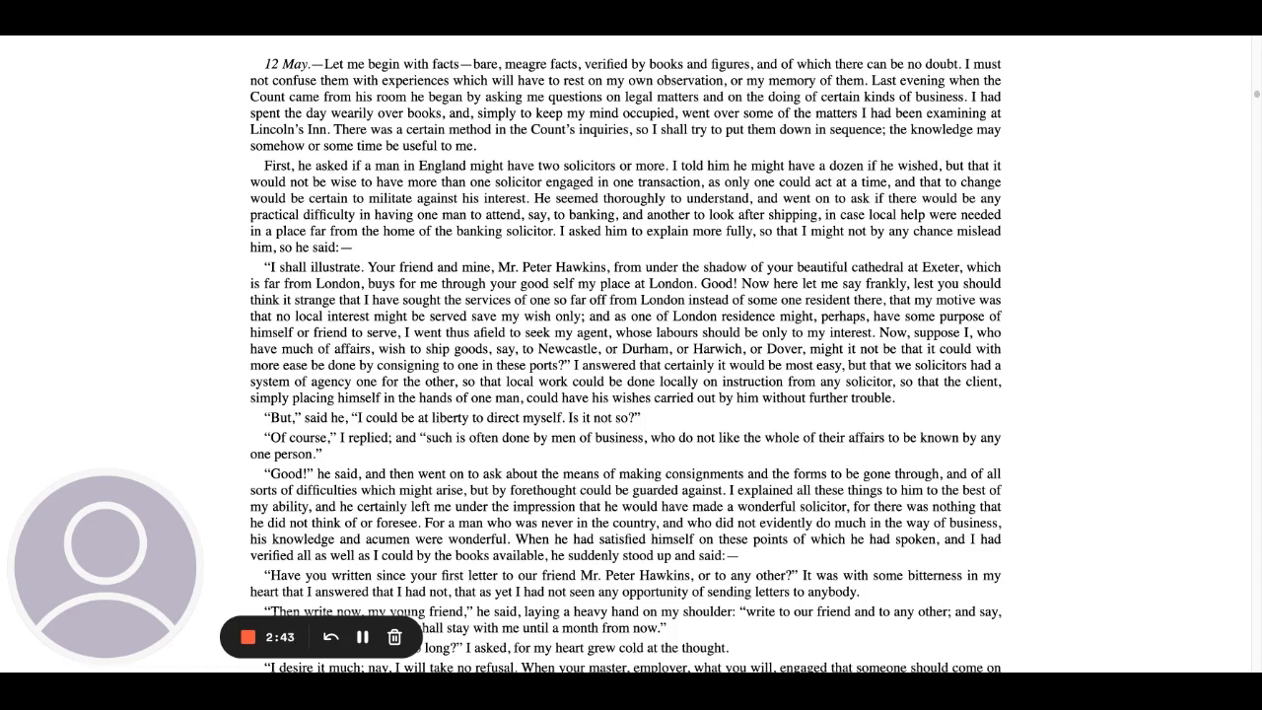
{"action": "mouse_move", "coordinate": [1137, 385]}
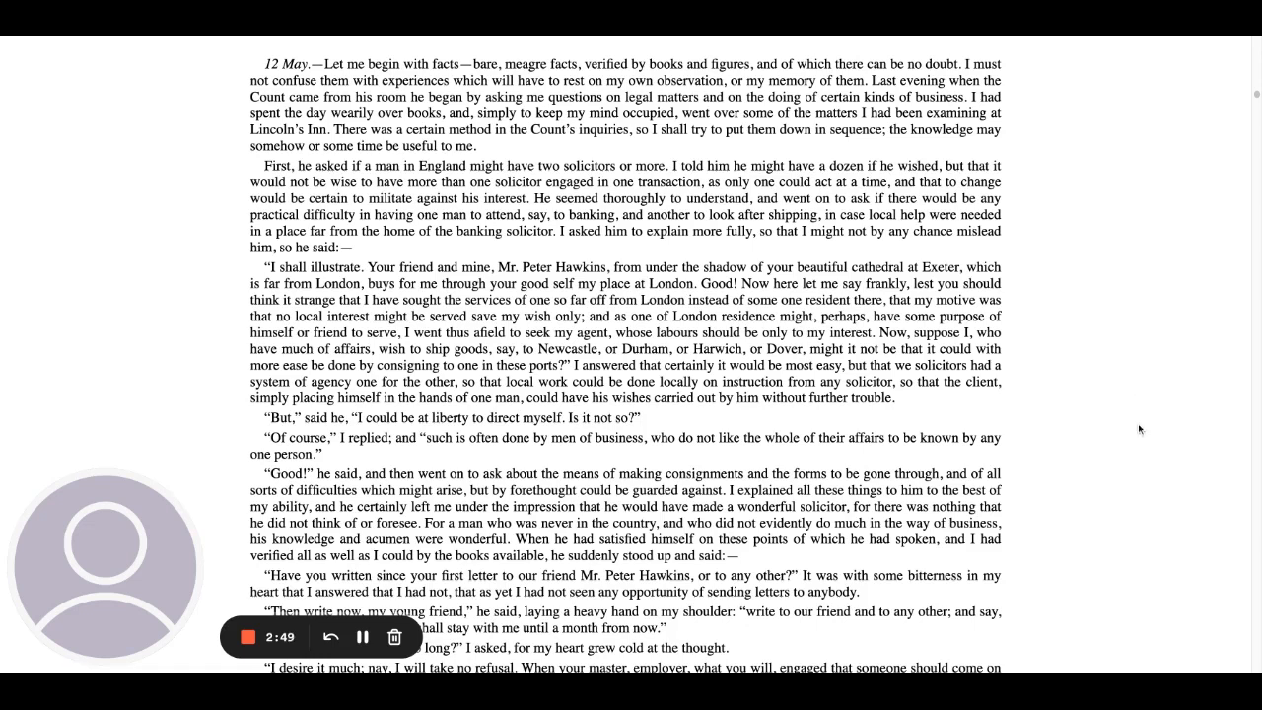
{"action": "mouse_move", "coordinate": [1147, 431]}
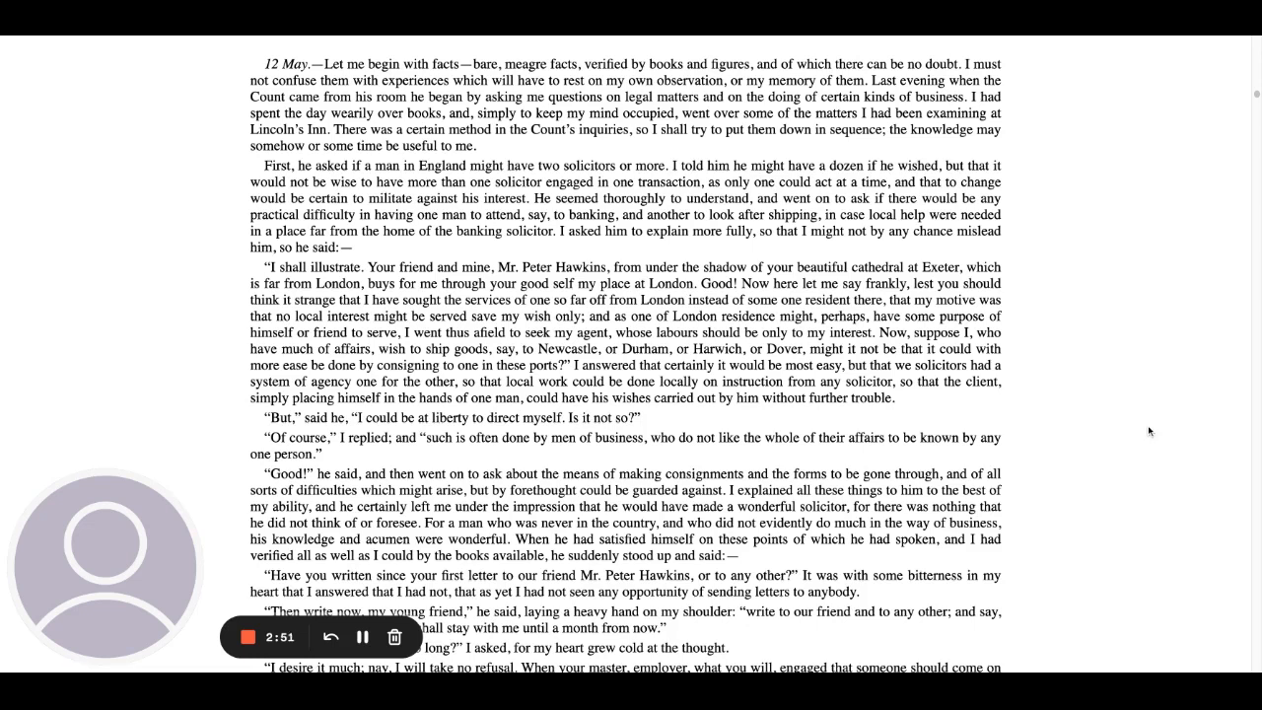
{"action": "mouse_move", "coordinate": [1094, 425]}
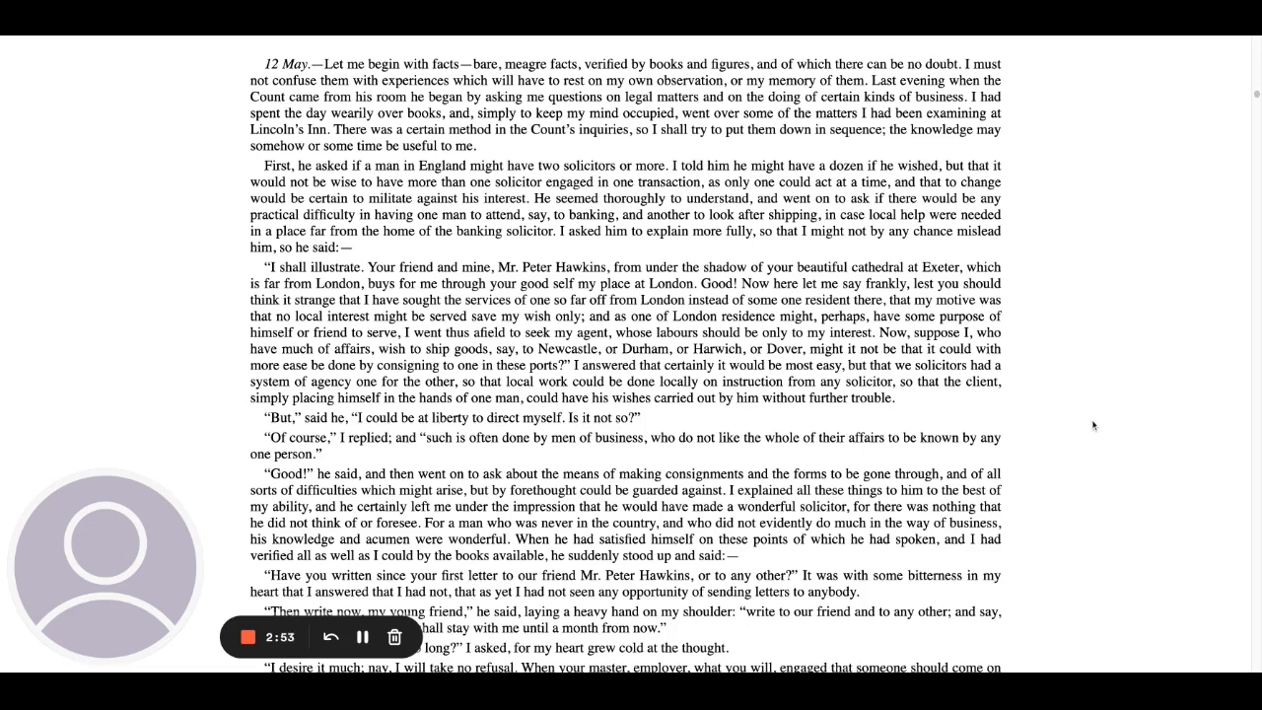
{"action": "mouse_move", "coordinate": [1120, 456]}
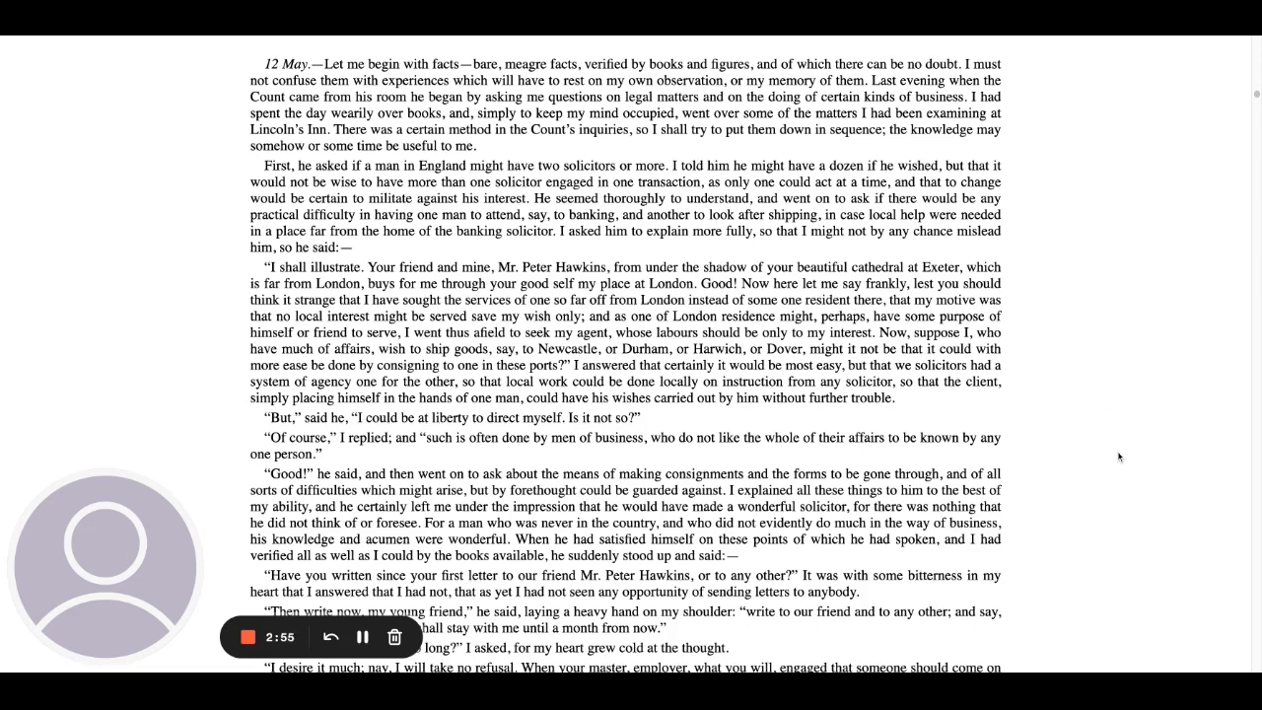
{"action": "mouse_move", "coordinate": [1121, 444]}
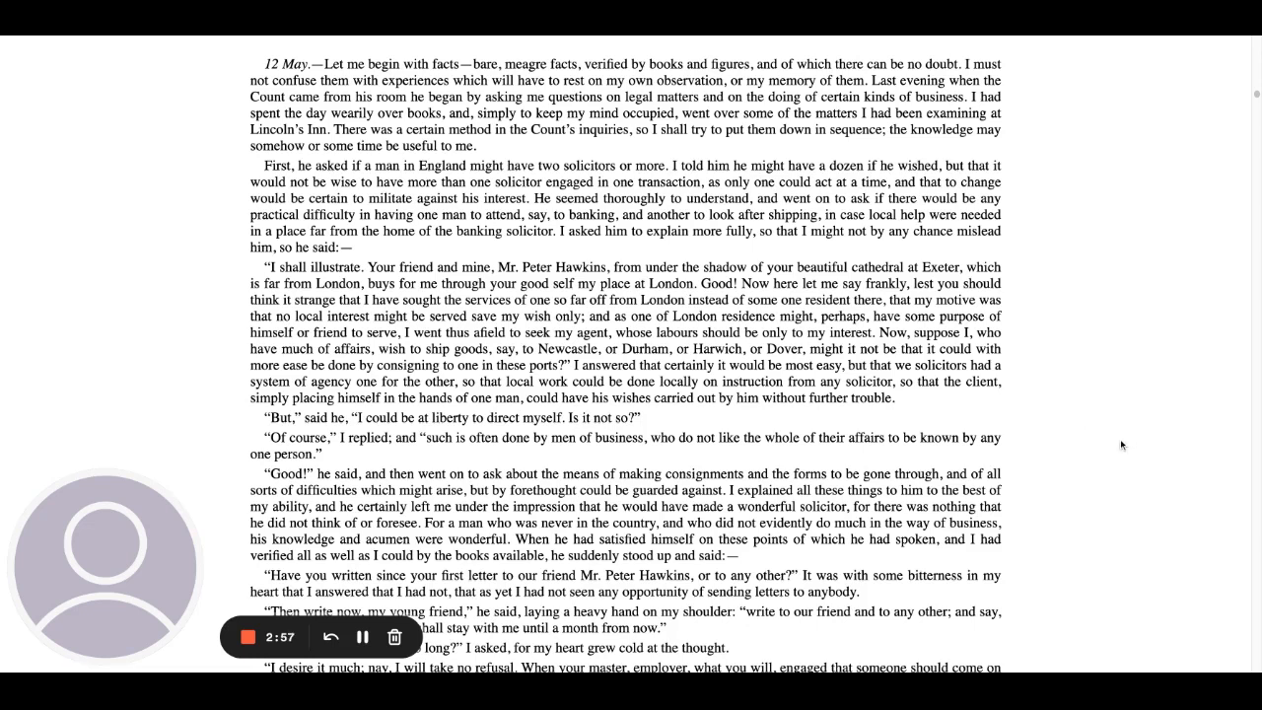
{"action": "mouse_move", "coordinate": [1103, 497]}
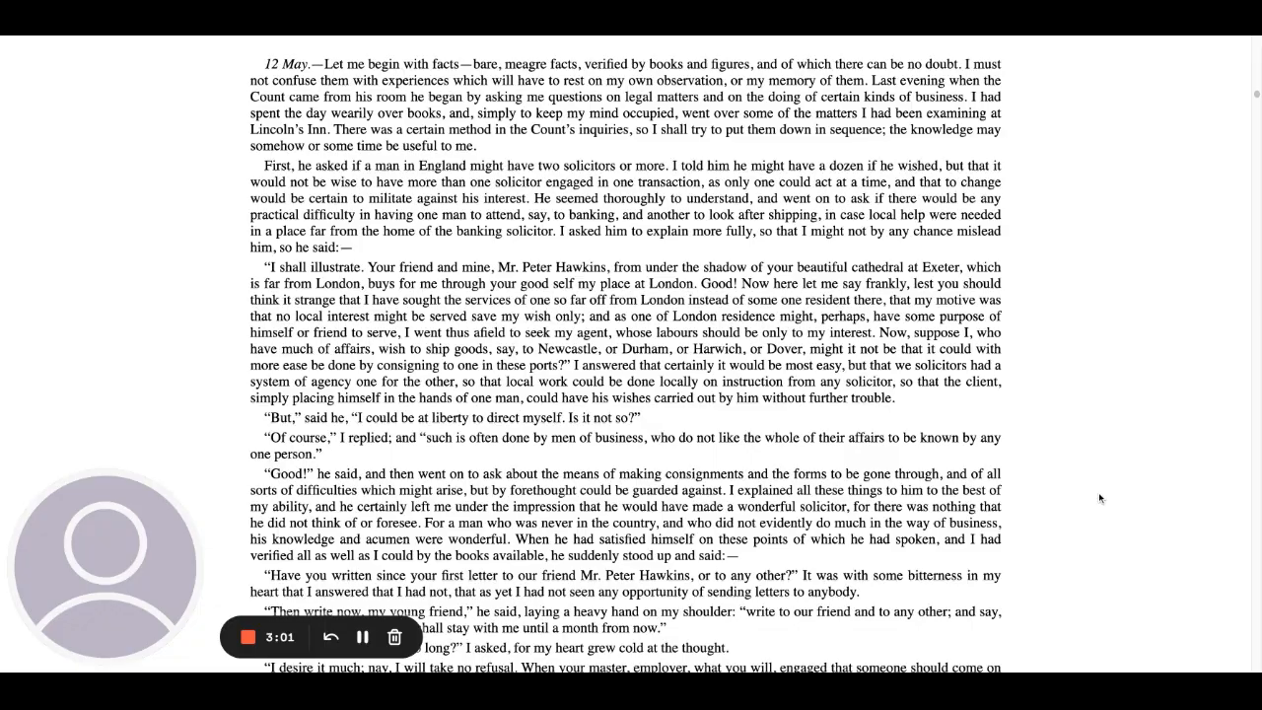
{"action": "scroll", "scroll_direction": "down", "scroll_amount": 3}
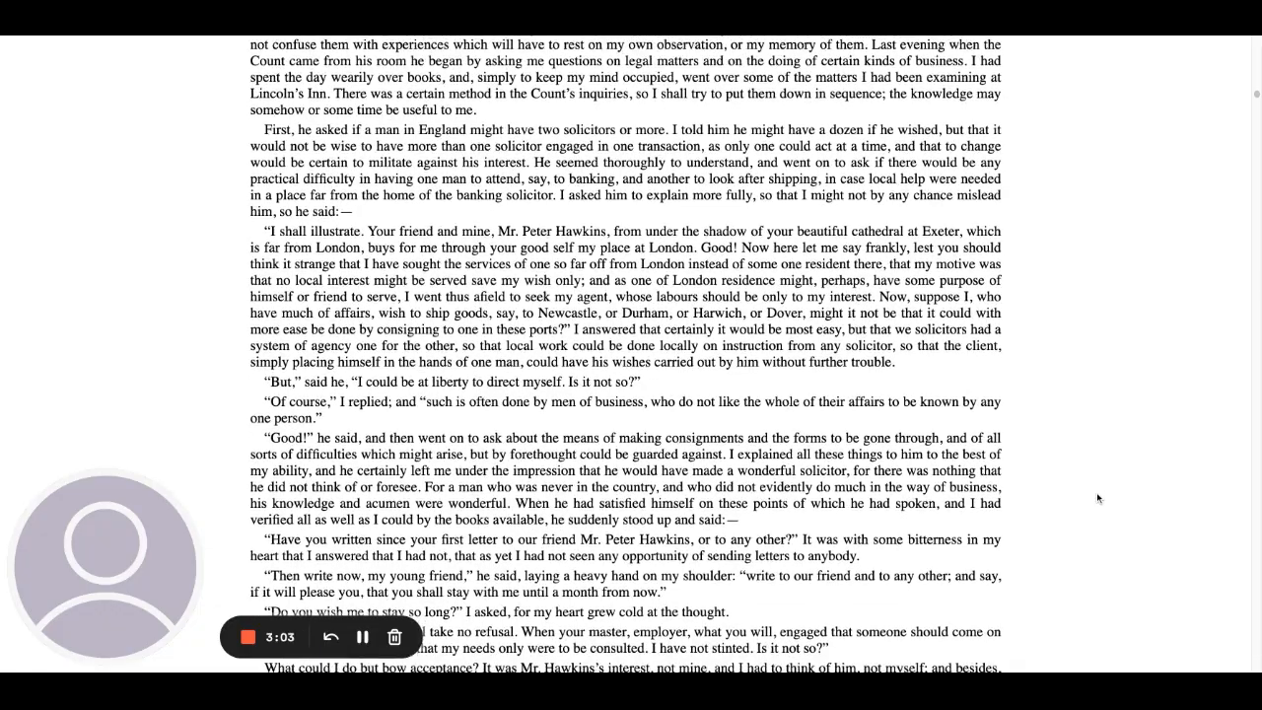
{"action": "scroll", "scroll_direction": "down", "scroll_amount": 3}
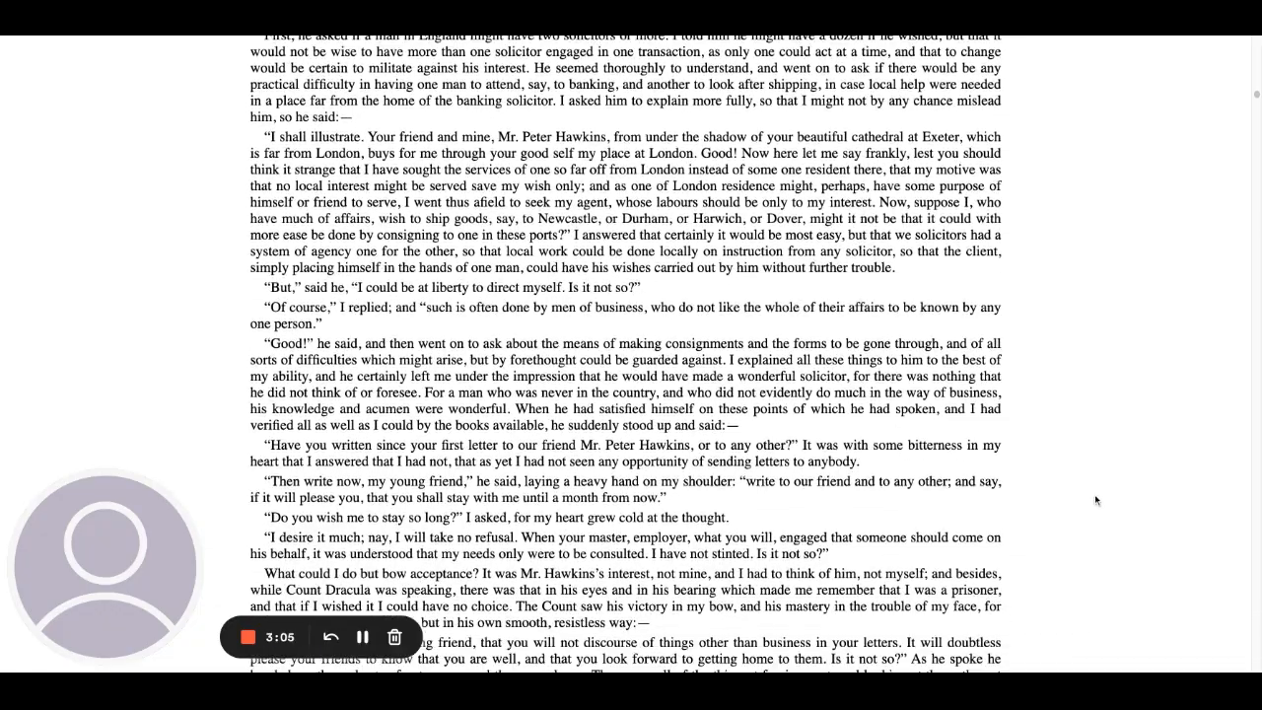
{"action": "scroll", "scroll_direction": "down", "scroll_amount": 3}
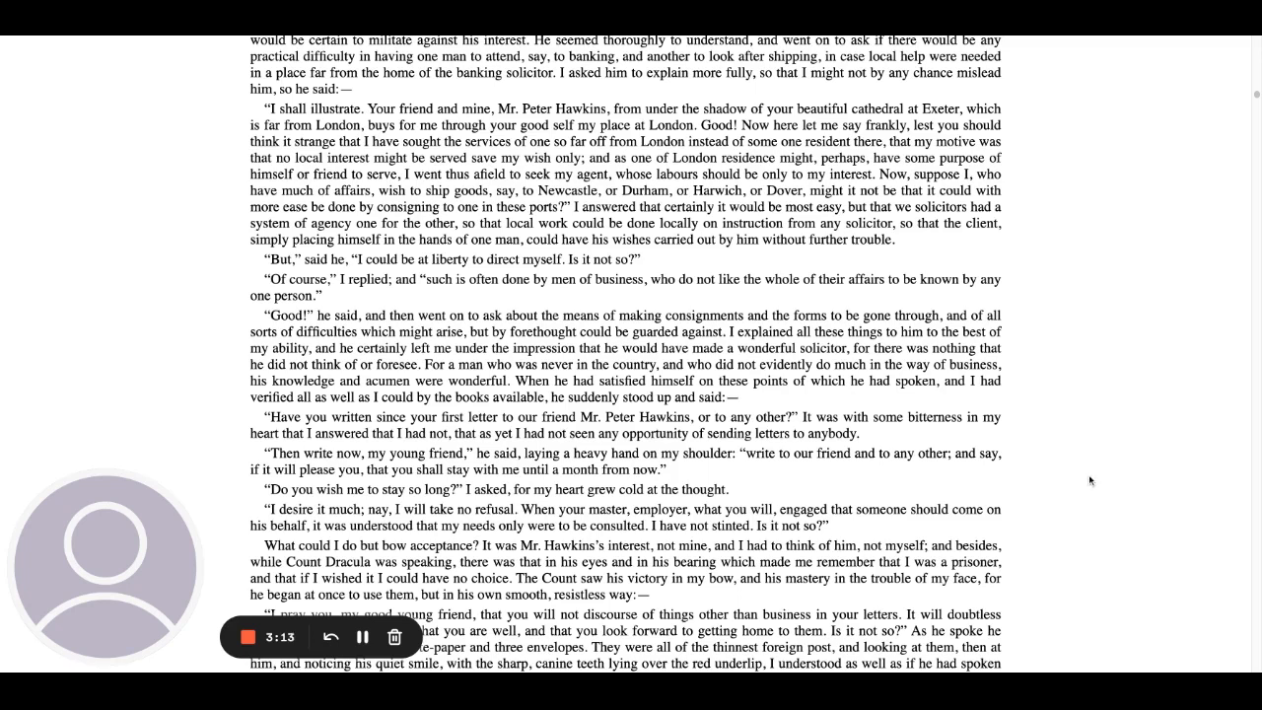
{"action": "mouse_move", "coordinate": [1075, 470]}
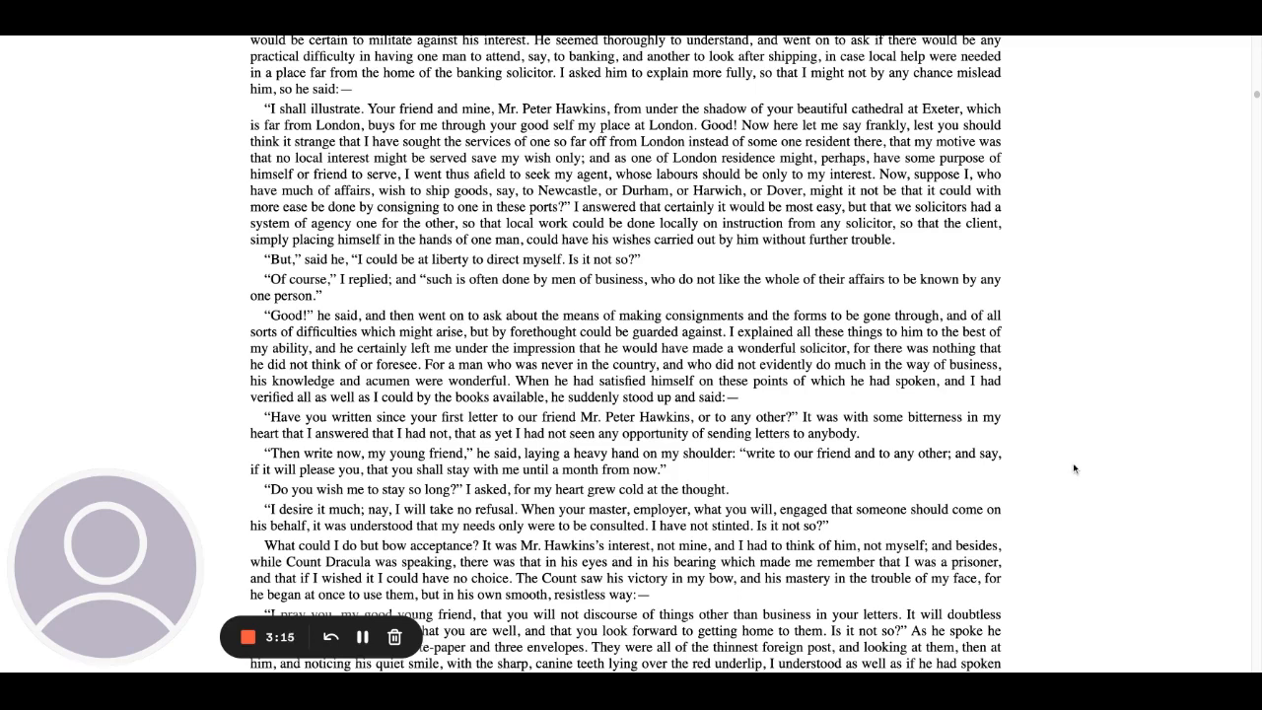
{"action": "mouse_move", "coordinate": [1088, 460]}
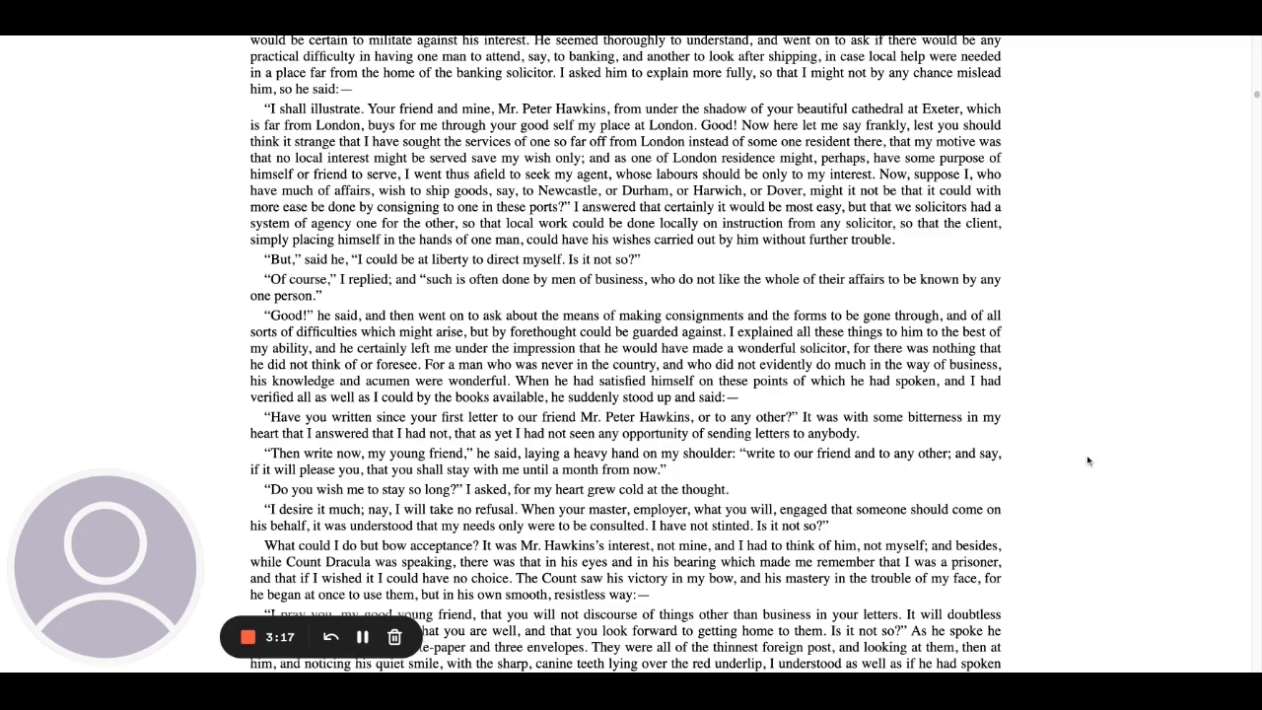
{"action": "scroll", "scroll_direction": "down", "scroll_amount": 3}
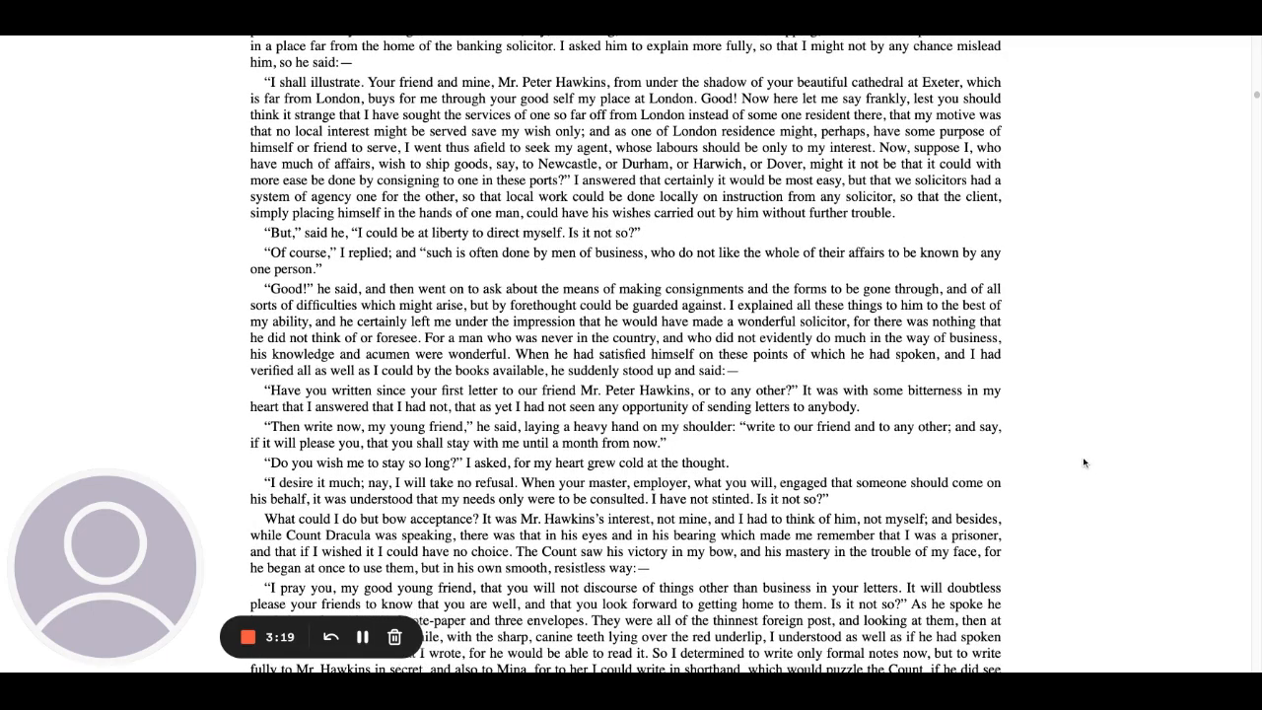
{"action": "scroll", "scroll_direction": "down", "scroll_amount": 3}
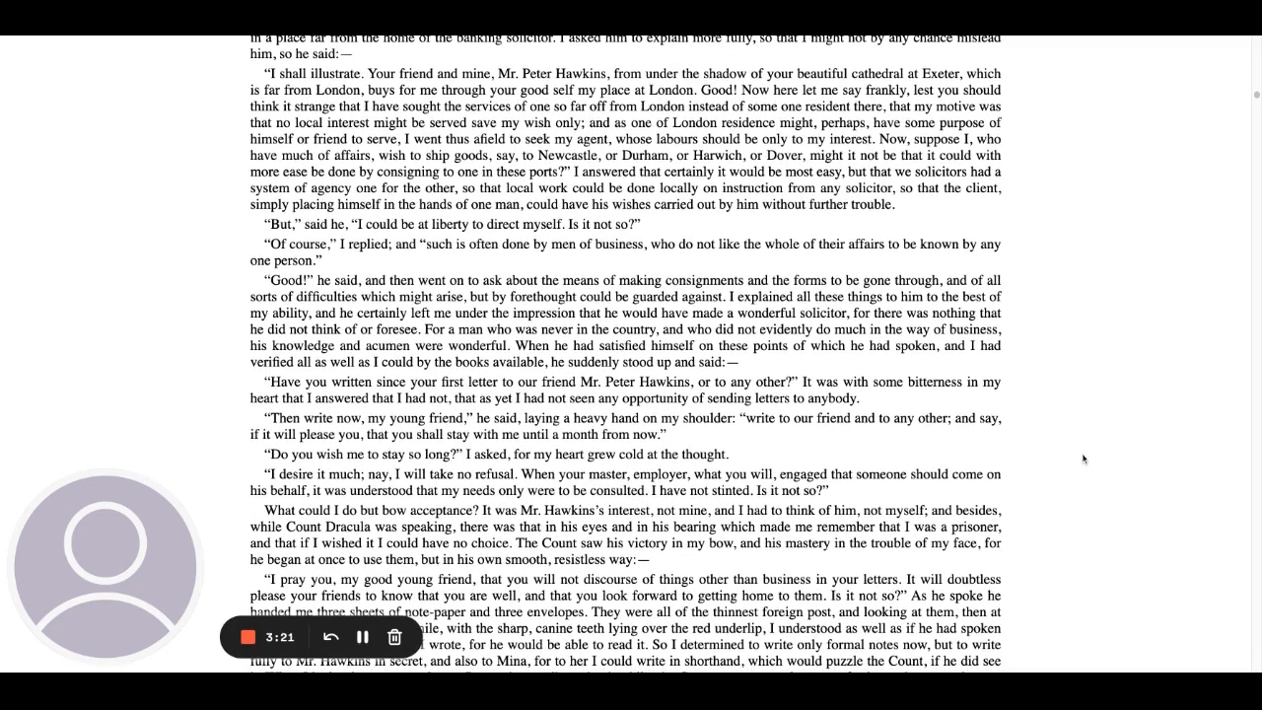
{"action": "mouse_move", "coordinate": [1105, 440]}
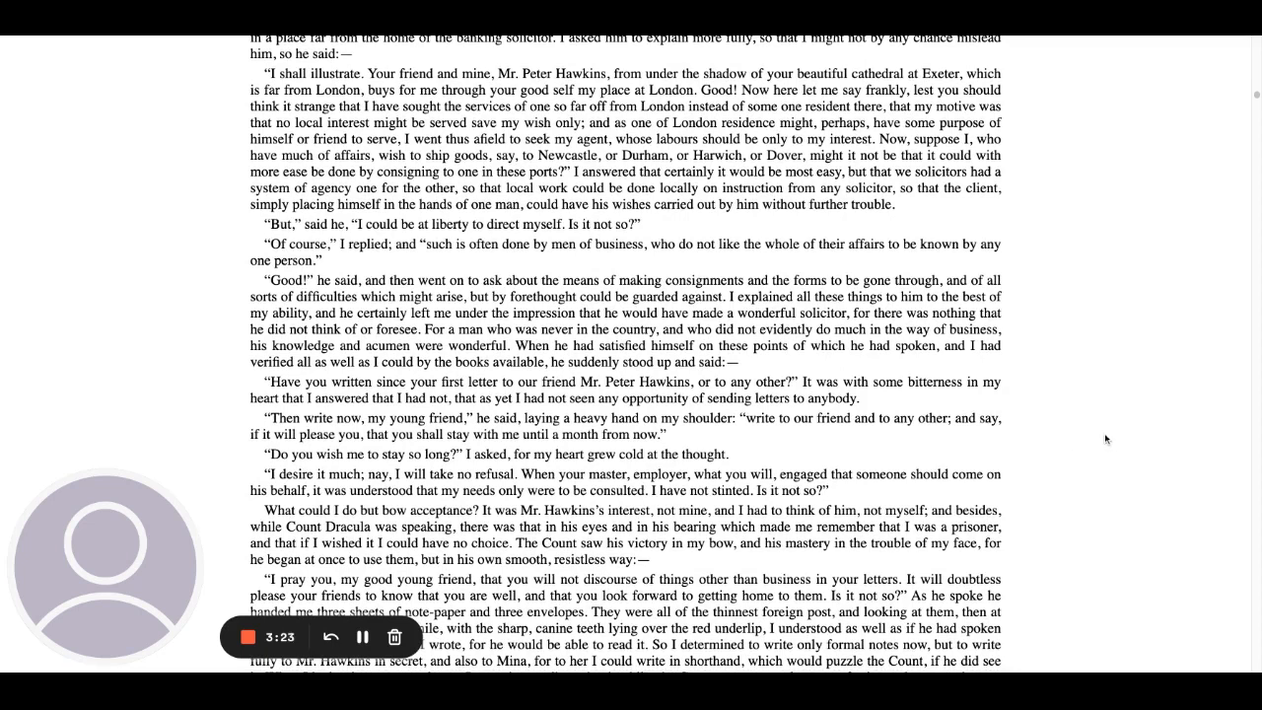
{"action": "mouse_move", "coordinate": [1085, 432]}
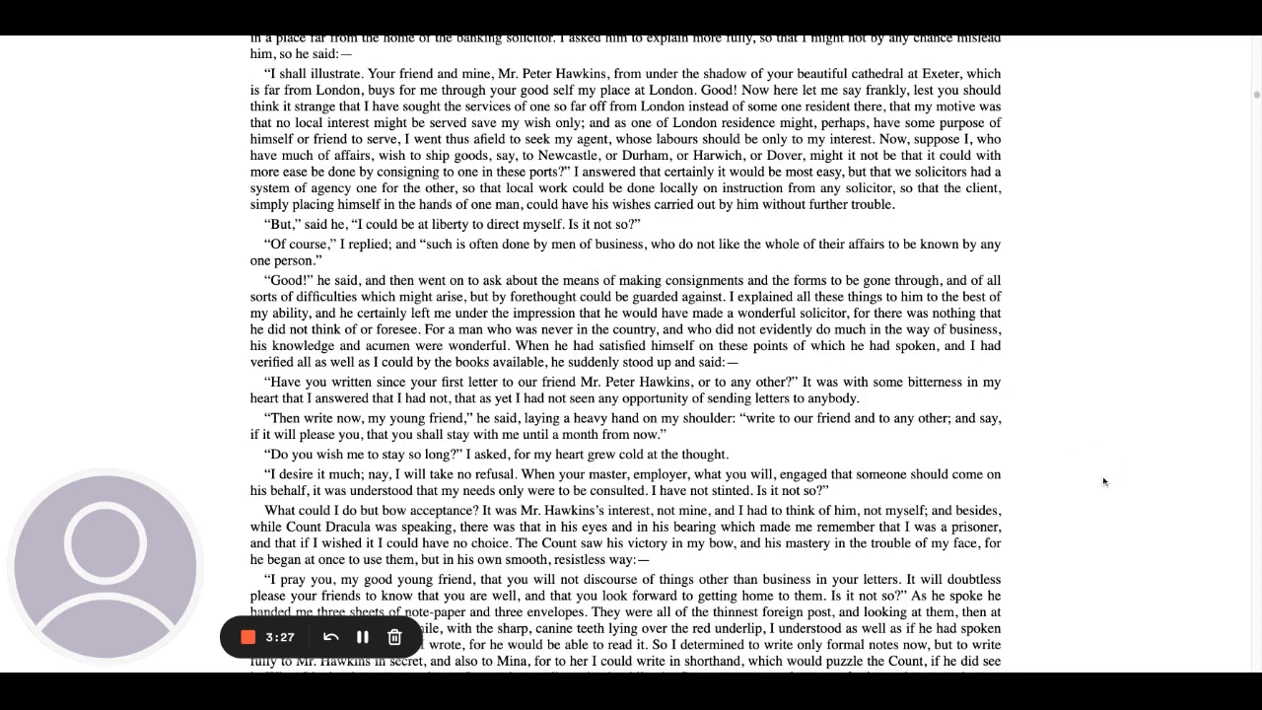
{"action": "mouse_move", "coordinate": [1090, 453]}
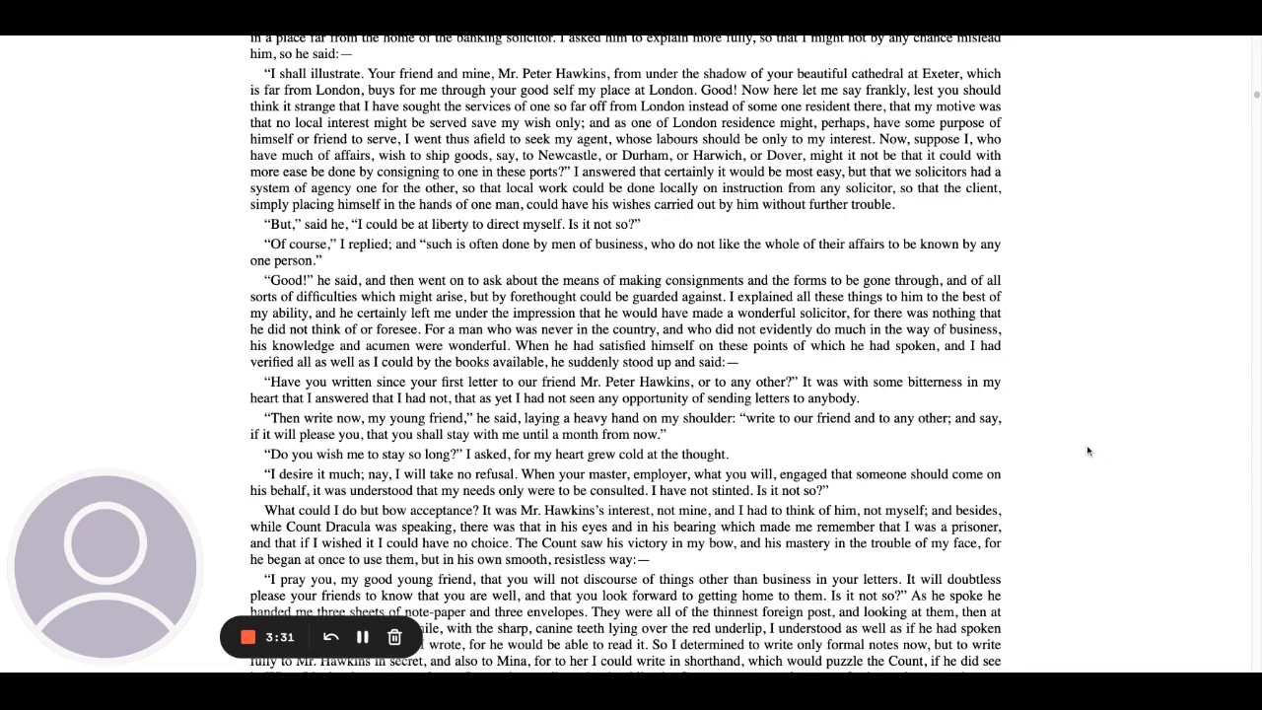
{"action": "mouse_move", "coordinate": [1086, 469]}
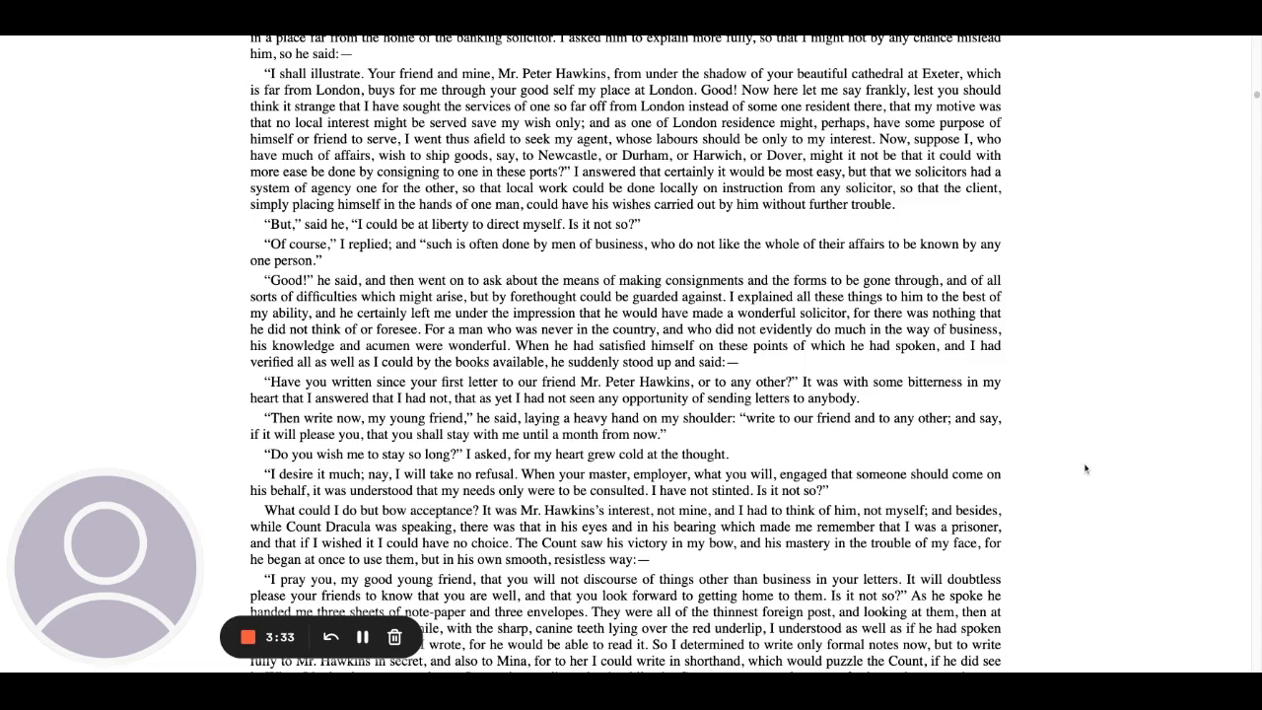
{"action": "mouse_move", "coordinate": [1096, 482]}
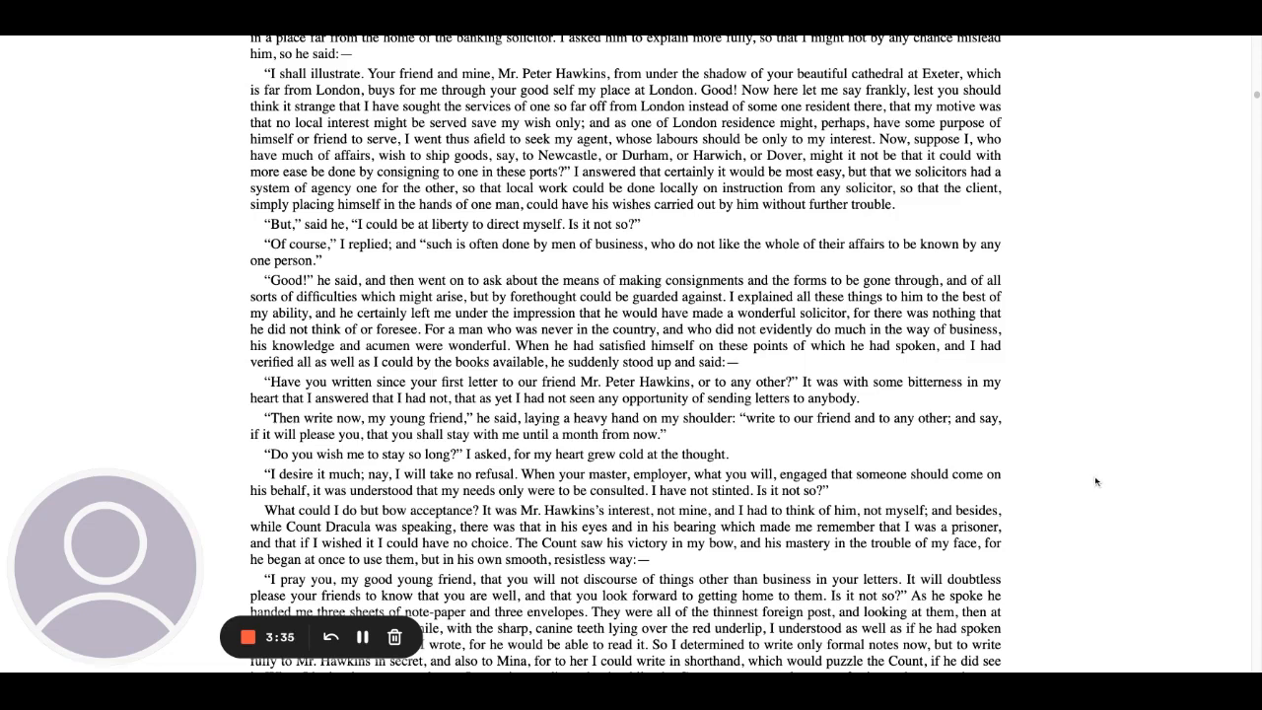
{"action": "mouse_move", "coordinate": [1095, 482]}
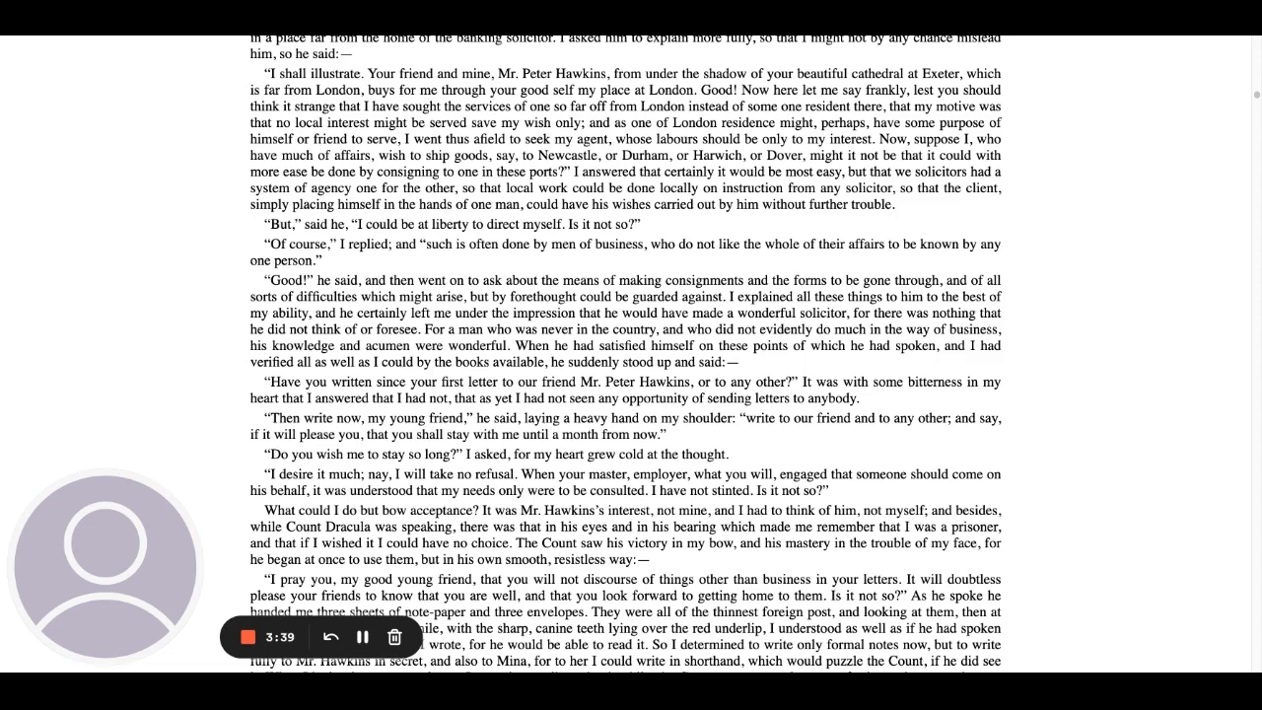
{"action": "mouse_move", "coordinate": [1086, 432]}
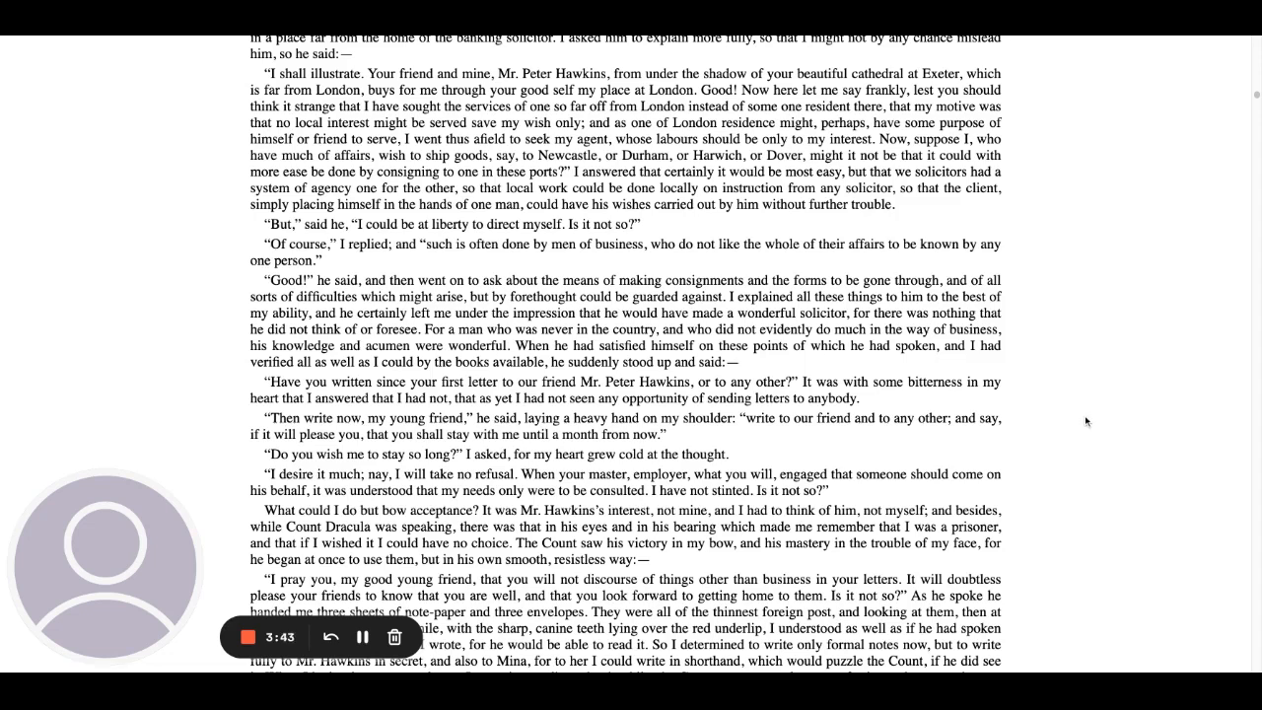
{"action": "mouse_move", "coordinate": [1085, 481]}
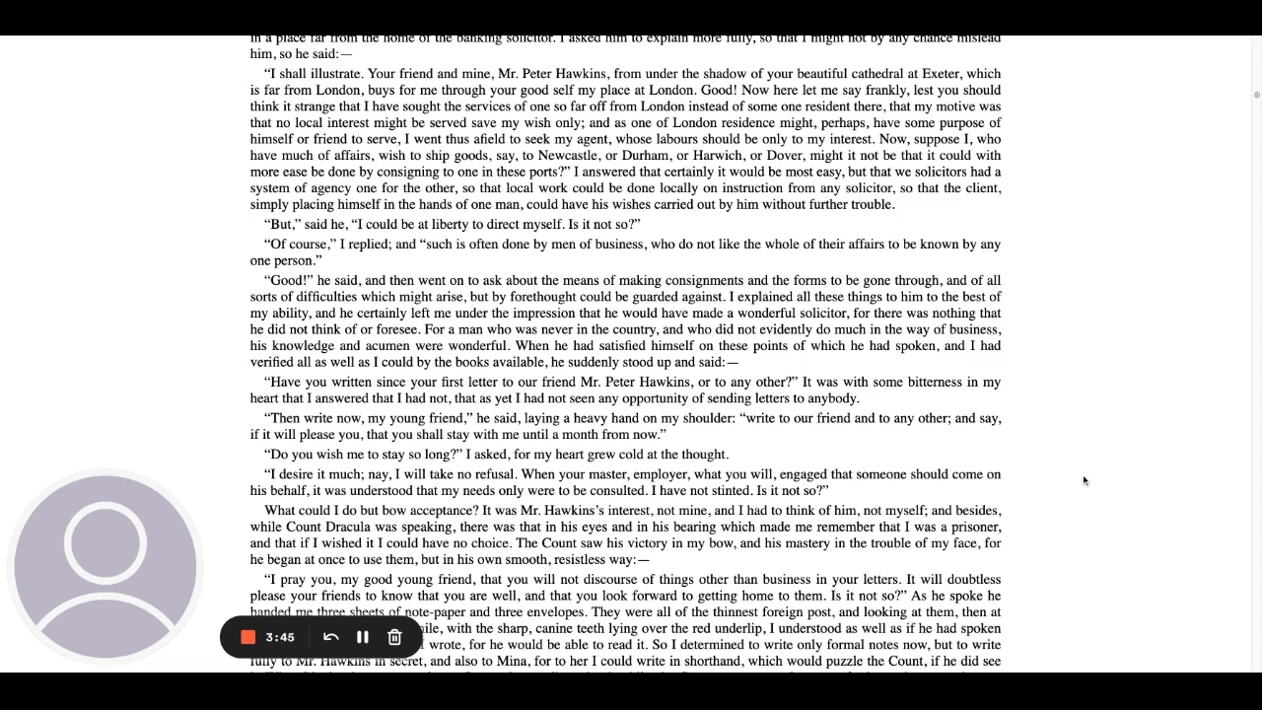
{"action": "mouse_move", "coordinate": [1090, 483]}
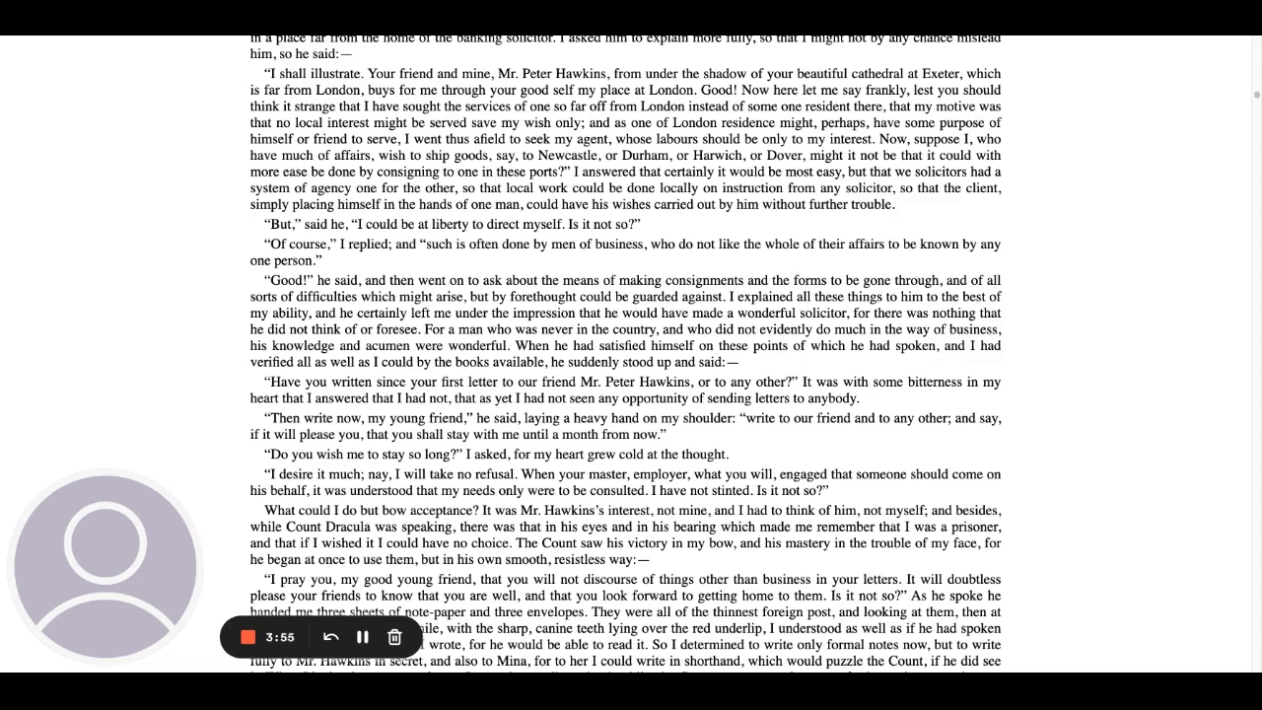
{"action": "mouse_move", "coordinate": [1095, 451]}
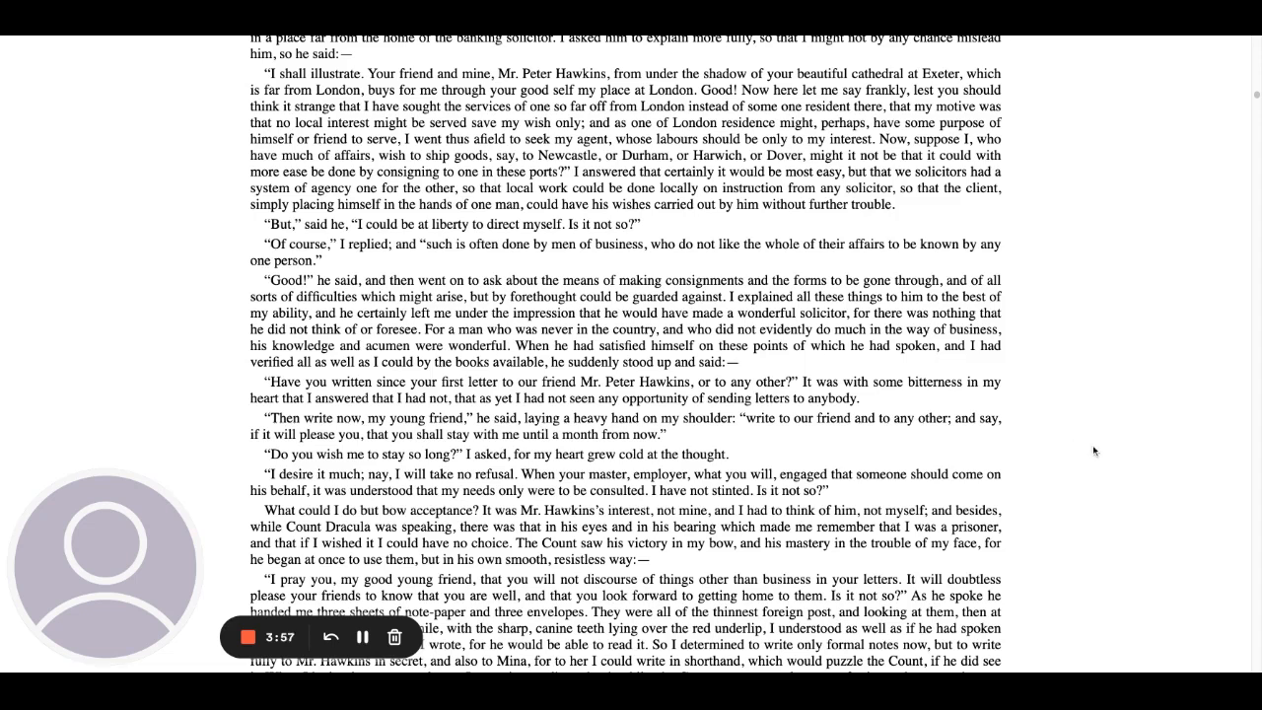
{"action": "mouse_move", "coordinate": [1105, 457]}
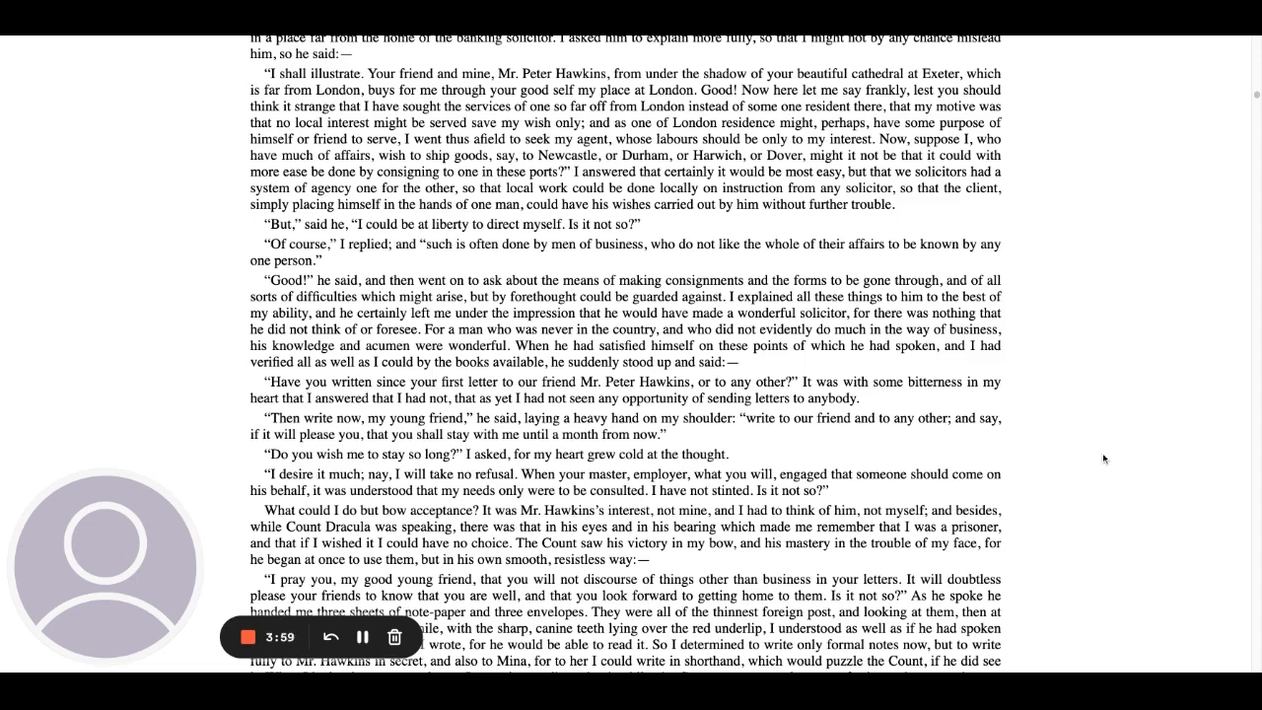
{"action": "mouse_move", "coordinate": [1129, 446]}
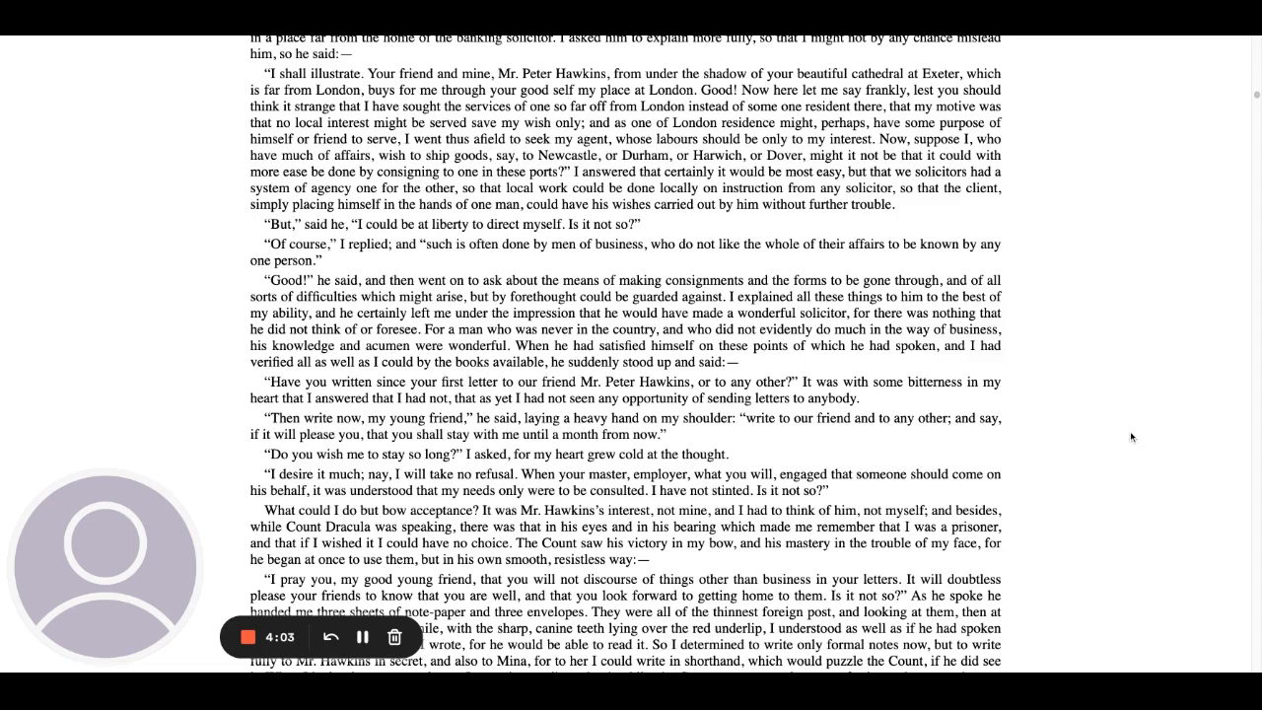
{"action": "scroll", "scroll_direction": "down", "scroll_amount": 3}
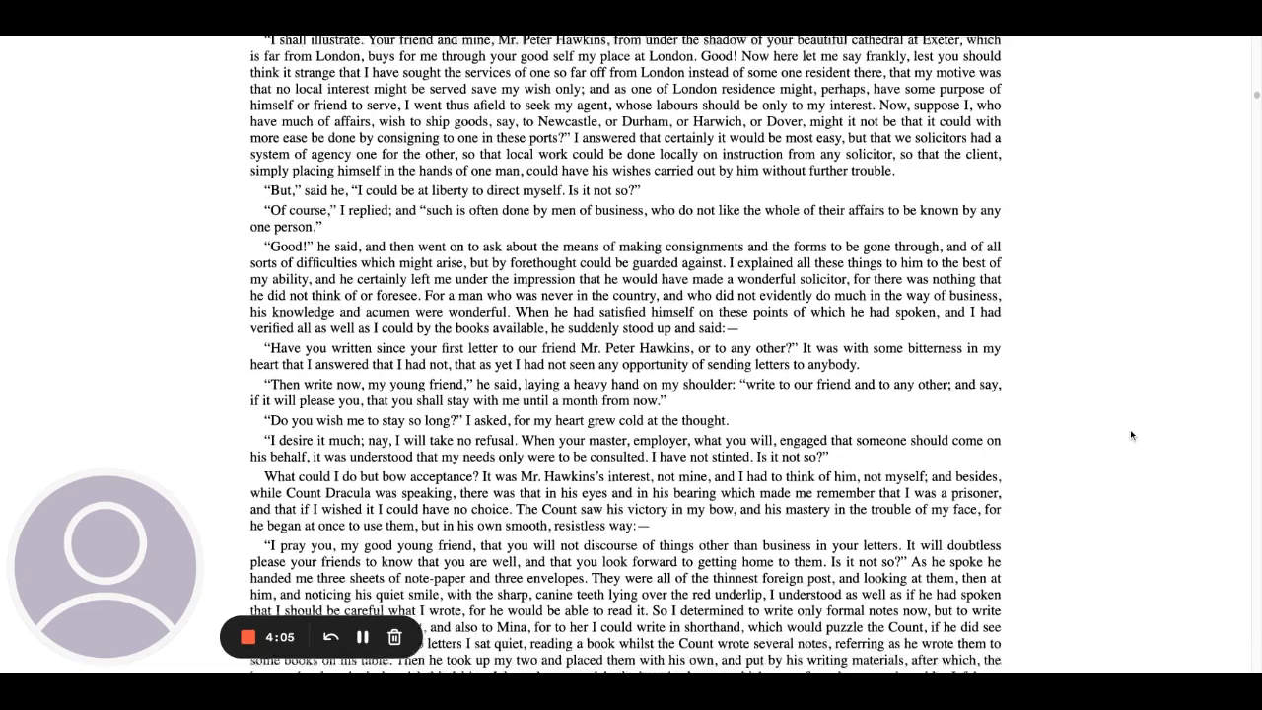
{"action": "scroll", "scroll_direction": "down", "scroll_amount": 3}
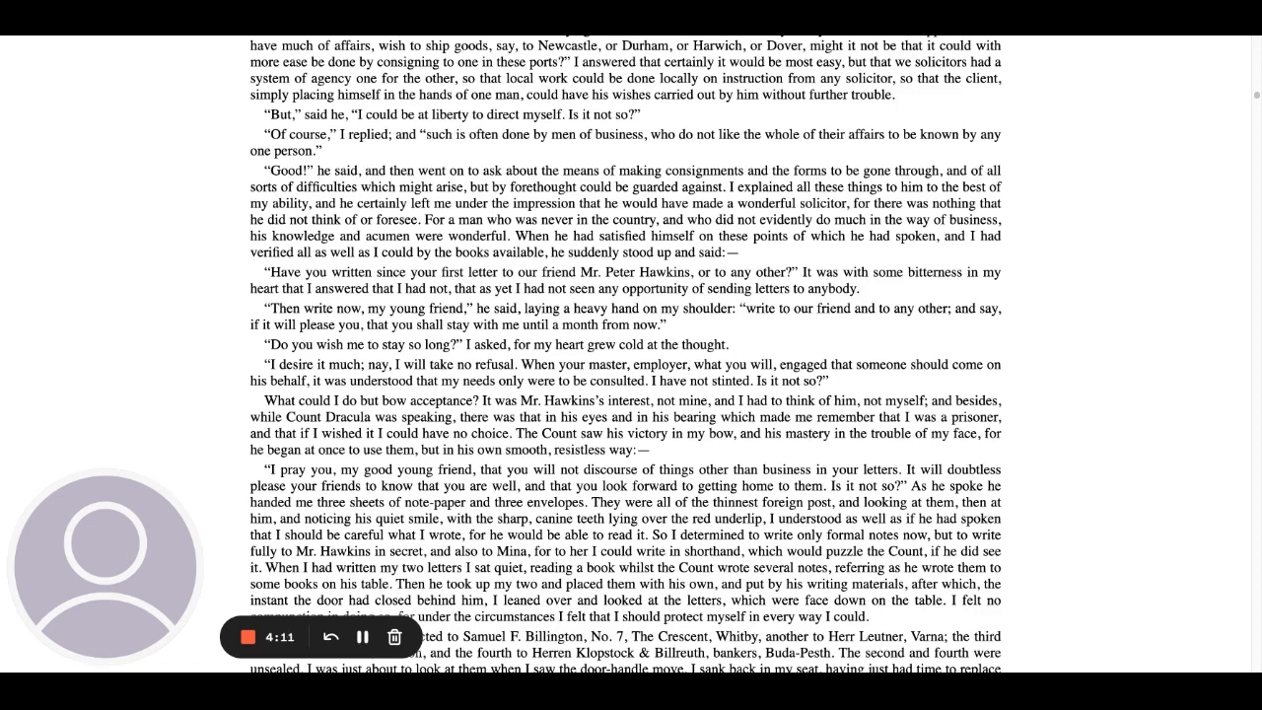
{"action": "mouse_move", "coordinate": [1087, 446]}
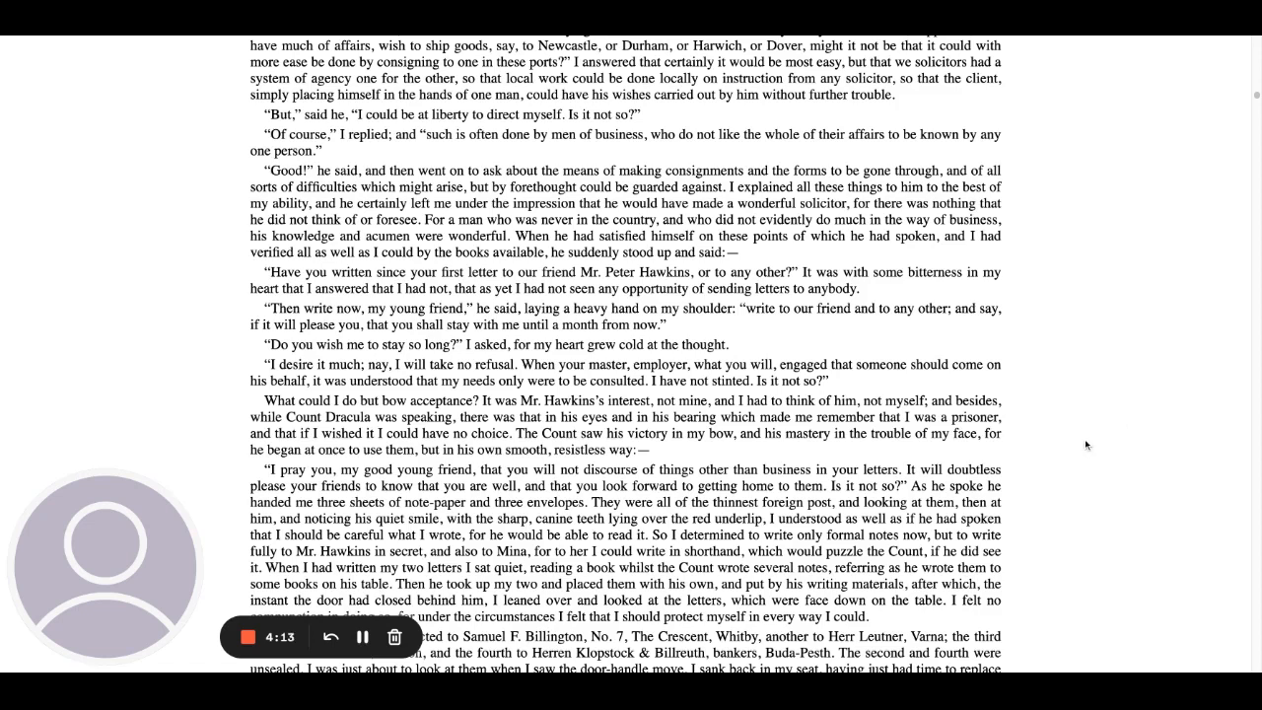
{"action": "mouse_move", "coordinate": [1102, 439]}
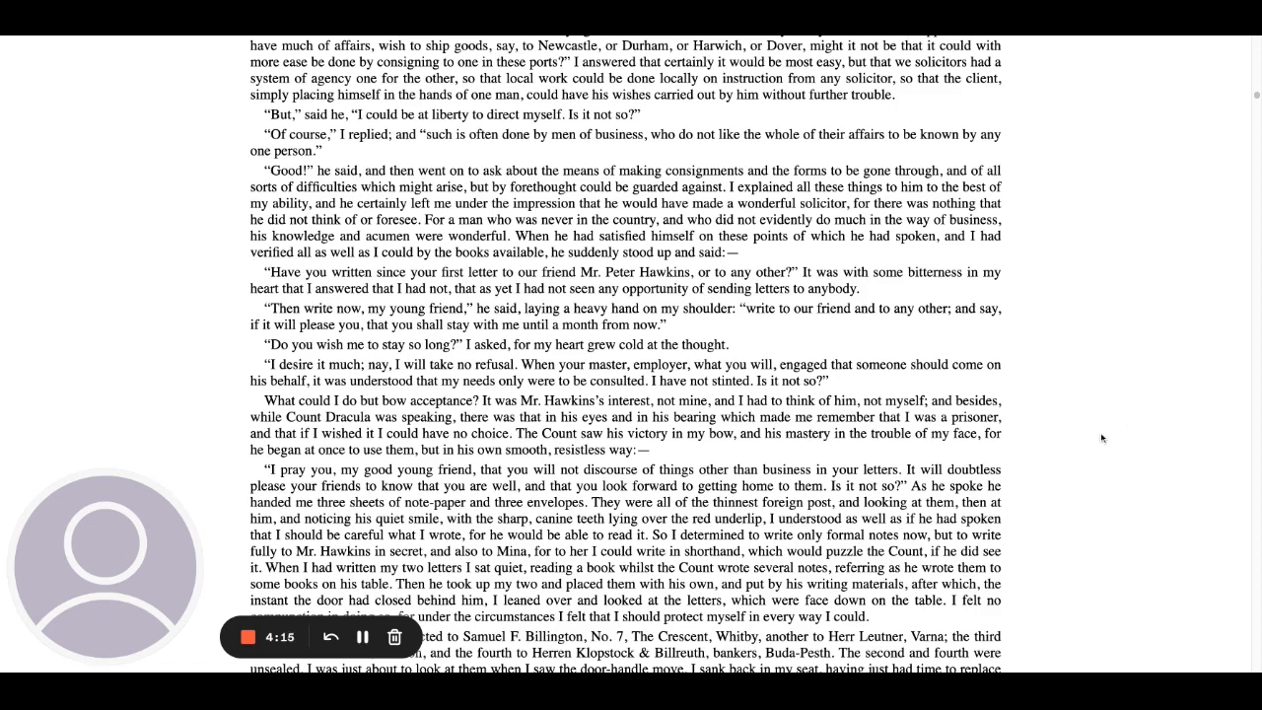
{"action": "scroll", "scroll_direction": "down", "scroll_amount": 3}
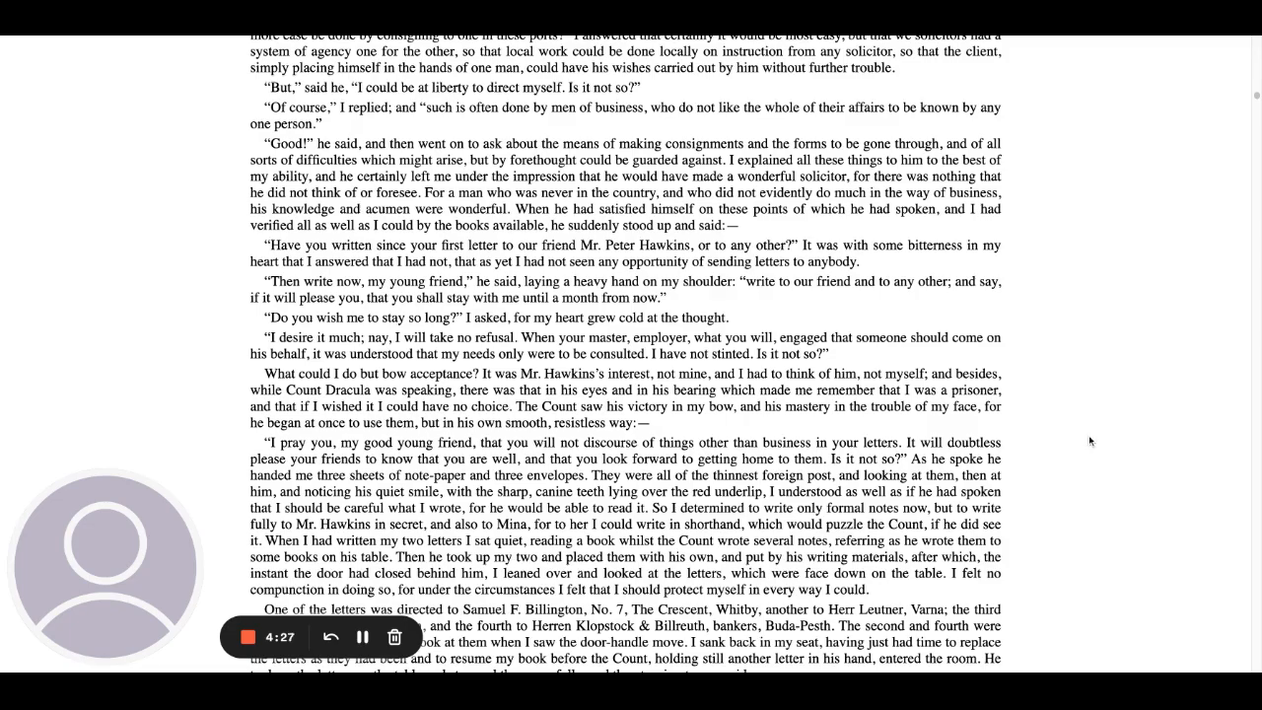
{"action": "scroll", "scroll_direction": "down", "scroll_amount": 3}
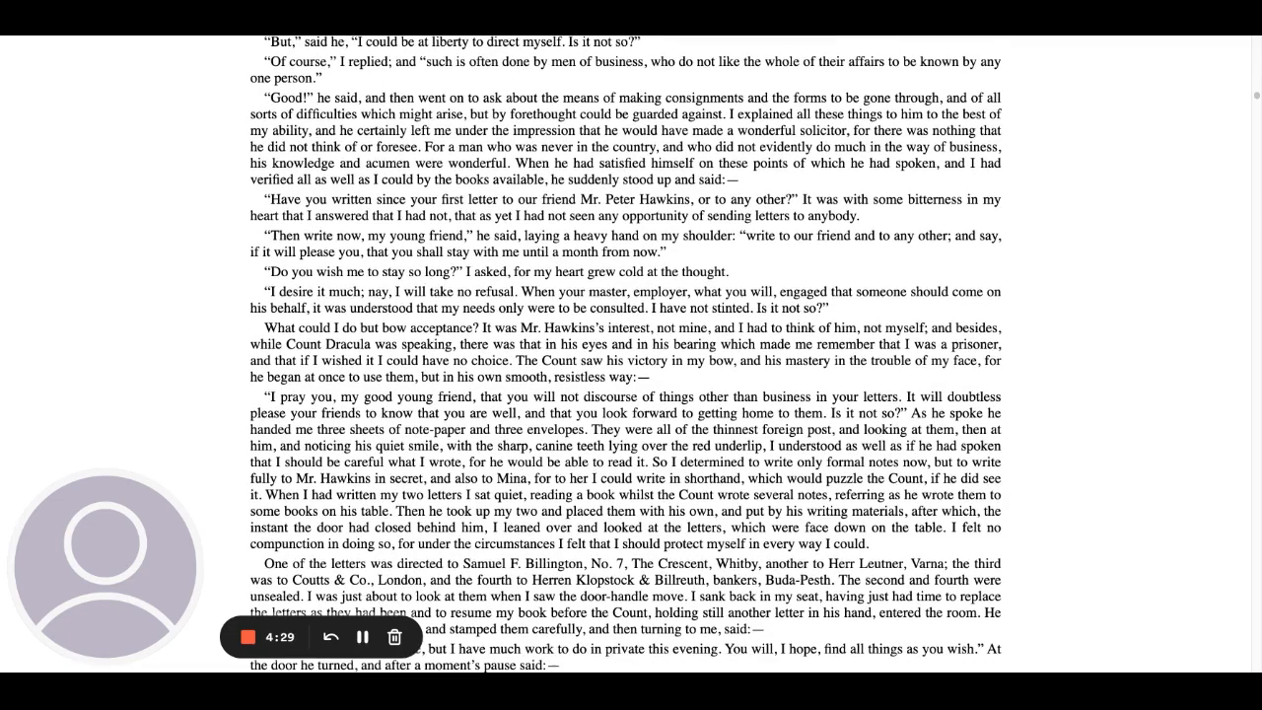
{"action": "scroll", "scroll_direction": "down", "scroll_amount": 3}
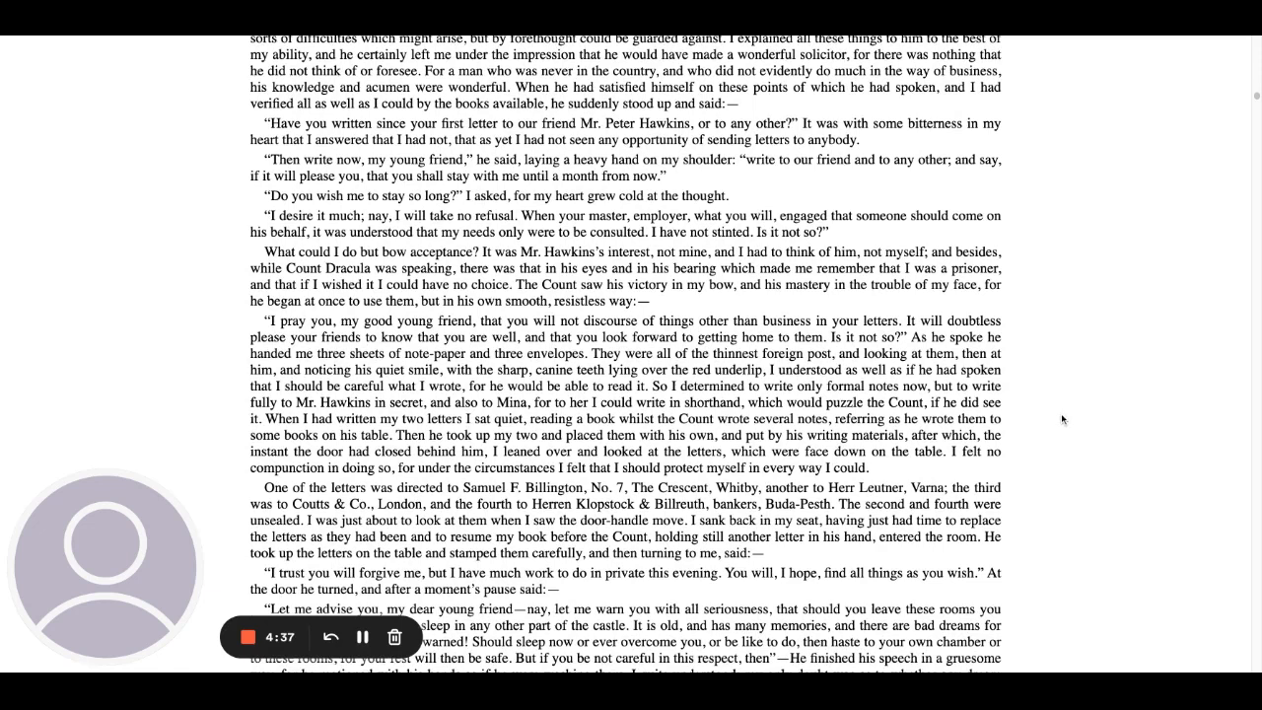
{"action": "mouse_move", "coordinate": [1052, 415]}
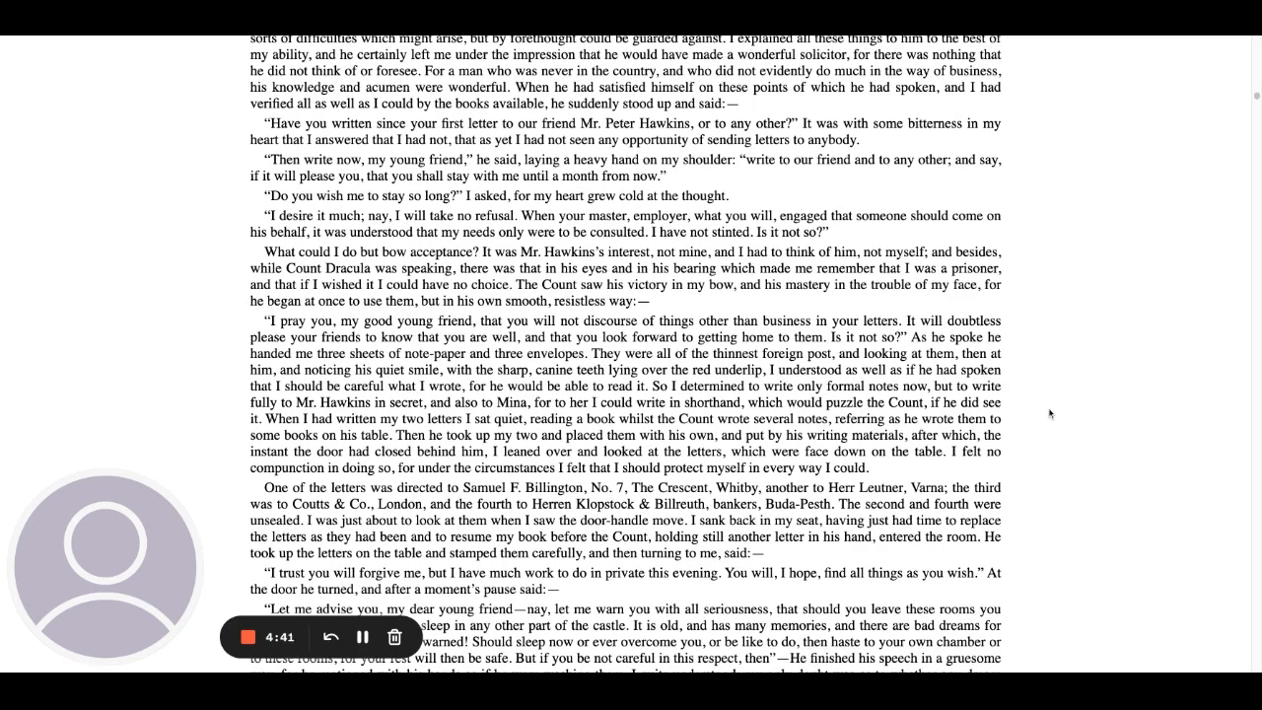
{"action": "scroll", "scroll_direction": "down", "scroll_amount": 3}
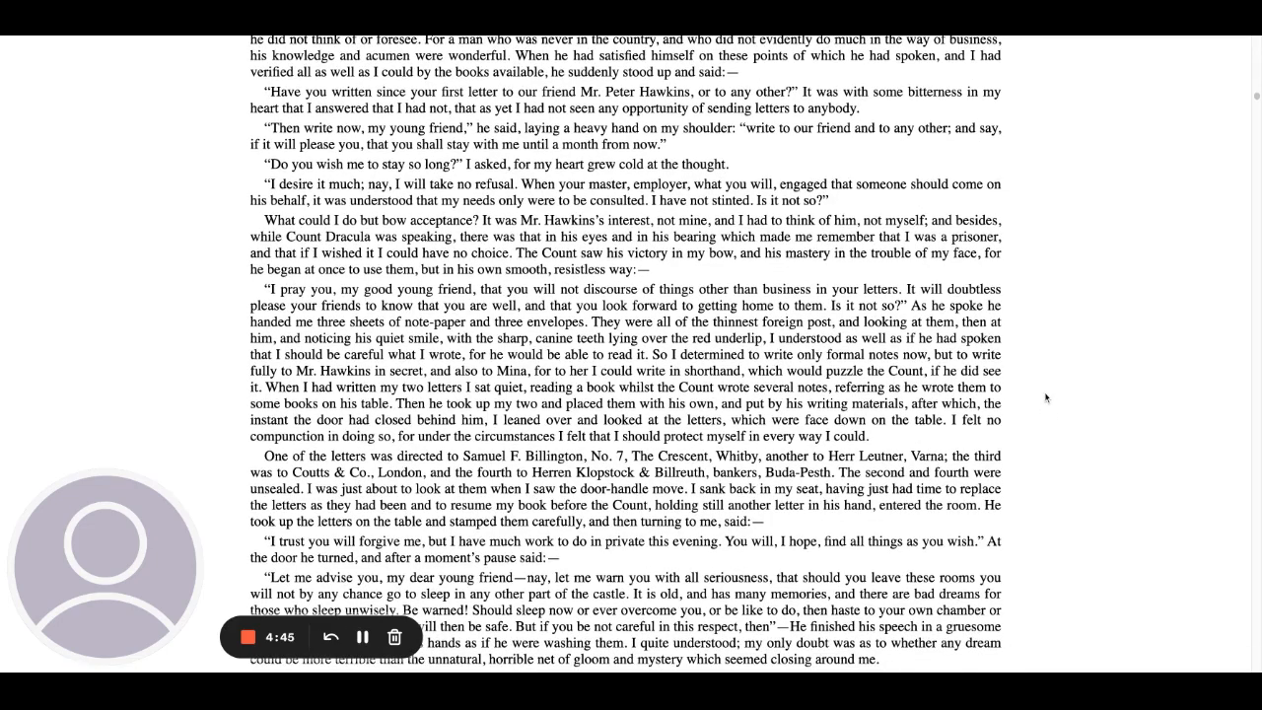
{"action": "mouse_move", "coordinate": [1040, 407]}
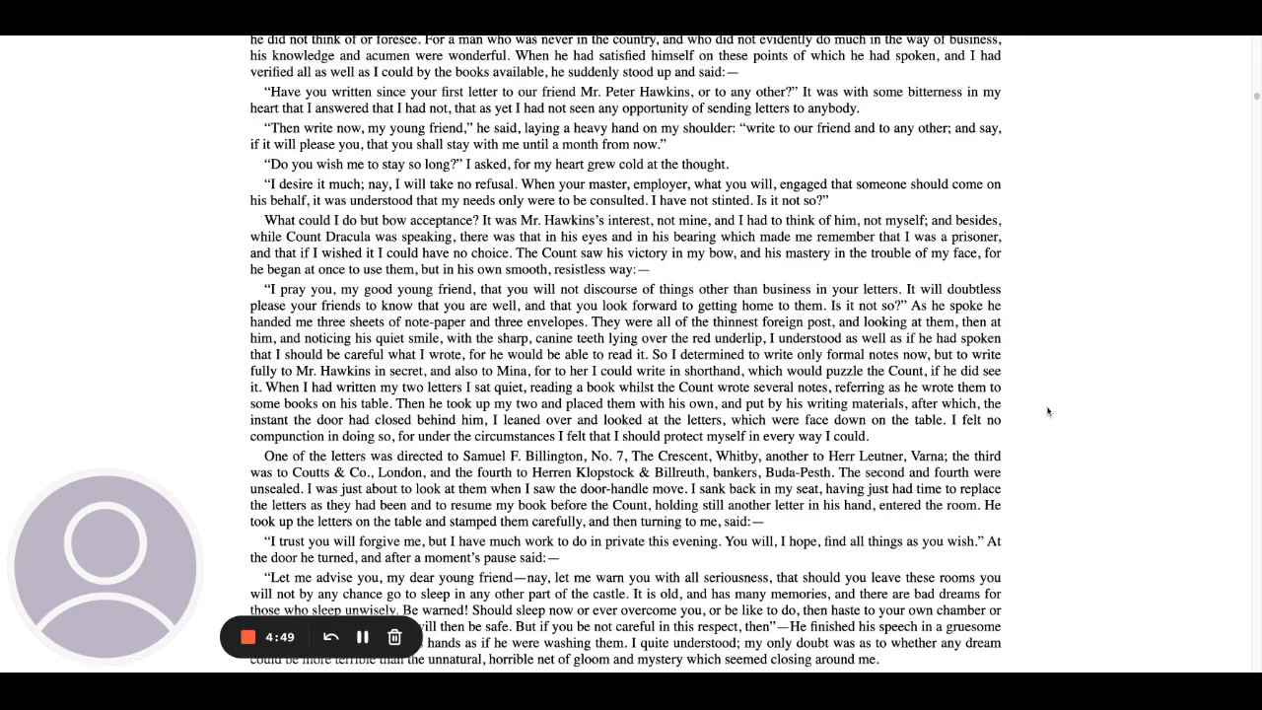
{"action": "scroll", "scroll_direction": "down", "scroll_amount": 3}
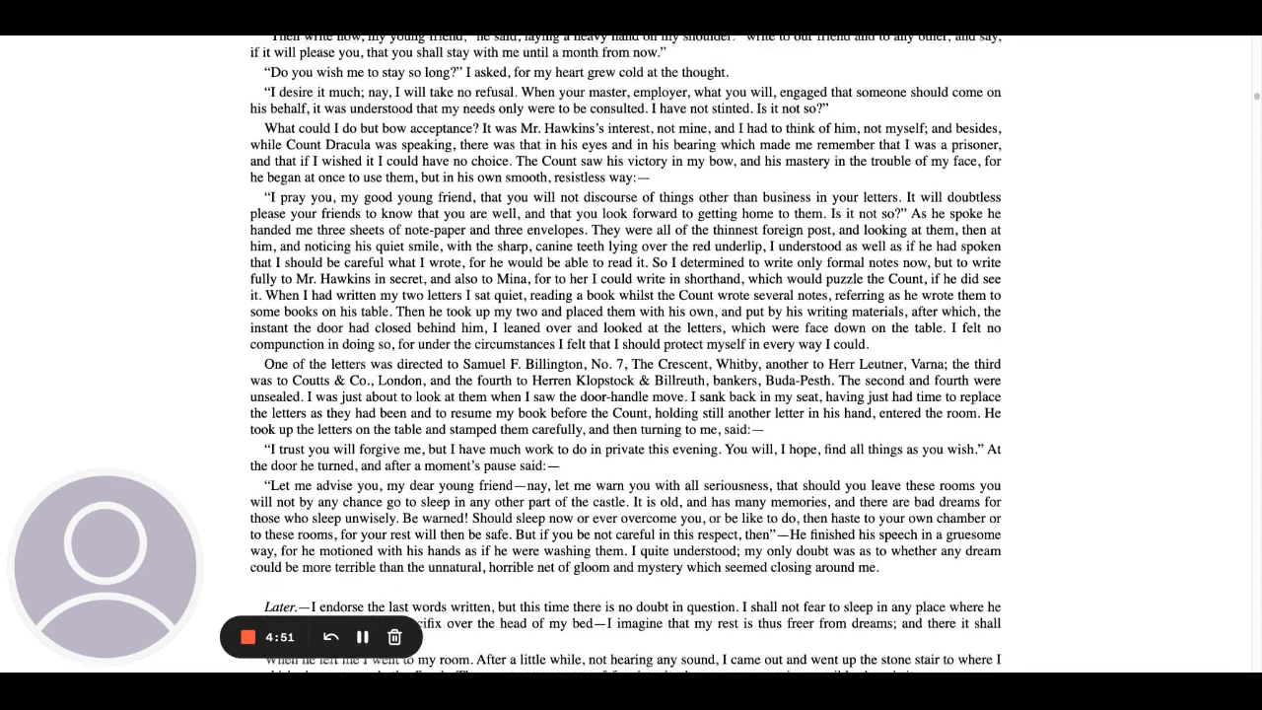
{"action": "scroll", "scroll_direction": "down", "scroll_amount": 3}
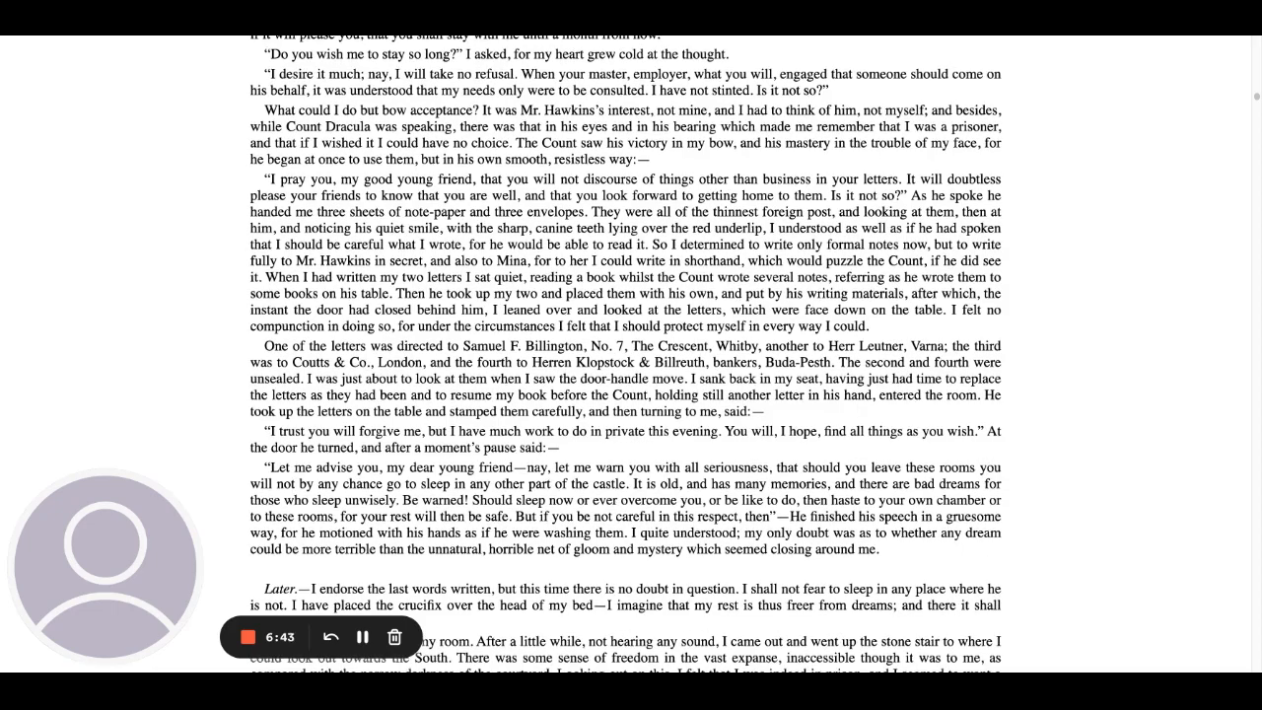
{"action": "scroll", "scroll_direction": "down", "scroll_amount": 3}
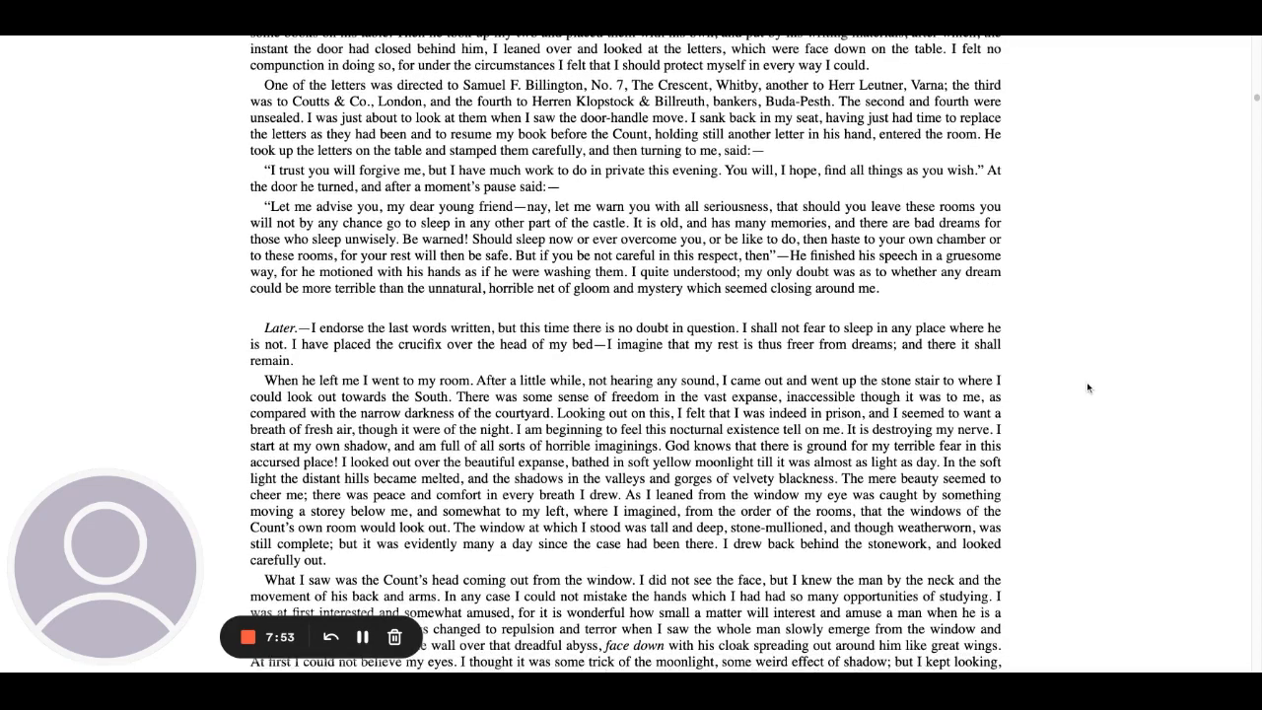
{"action": "scroll", "scroll_direction": "down", "scroll_amount": 3}
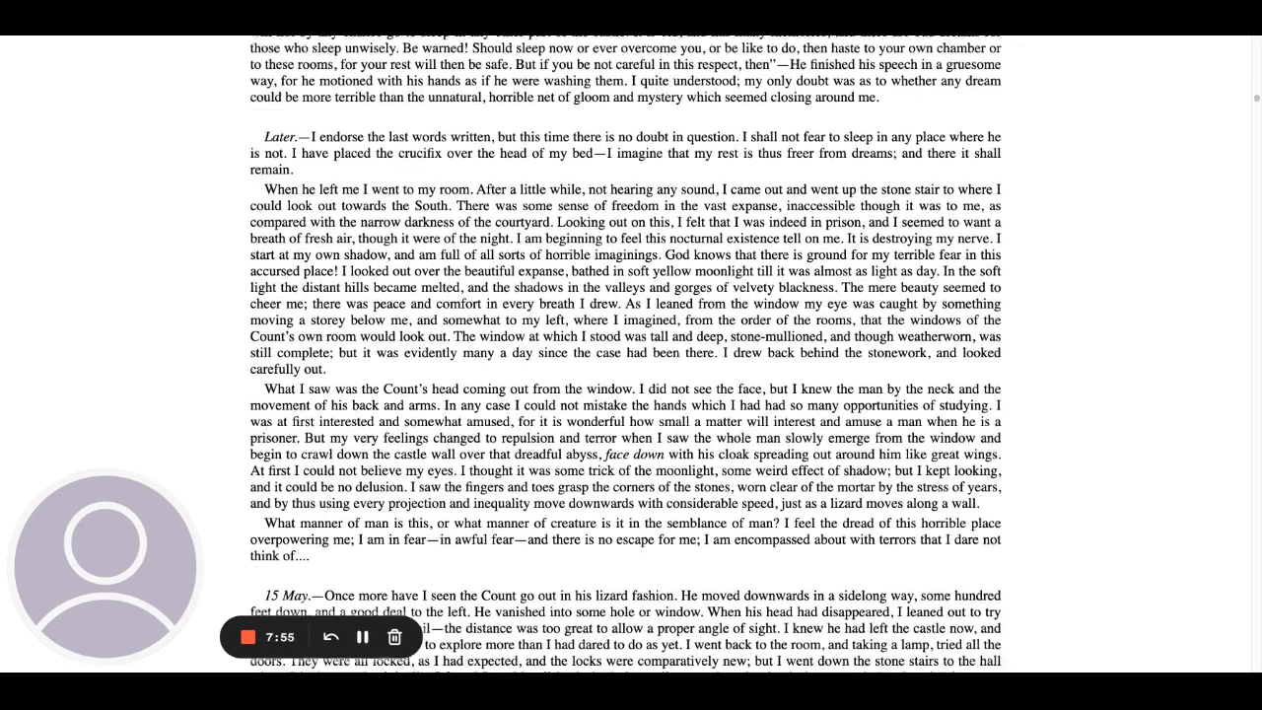
{"action": "scroll", "scroll_direction": "down", "scroll_amount": 3}
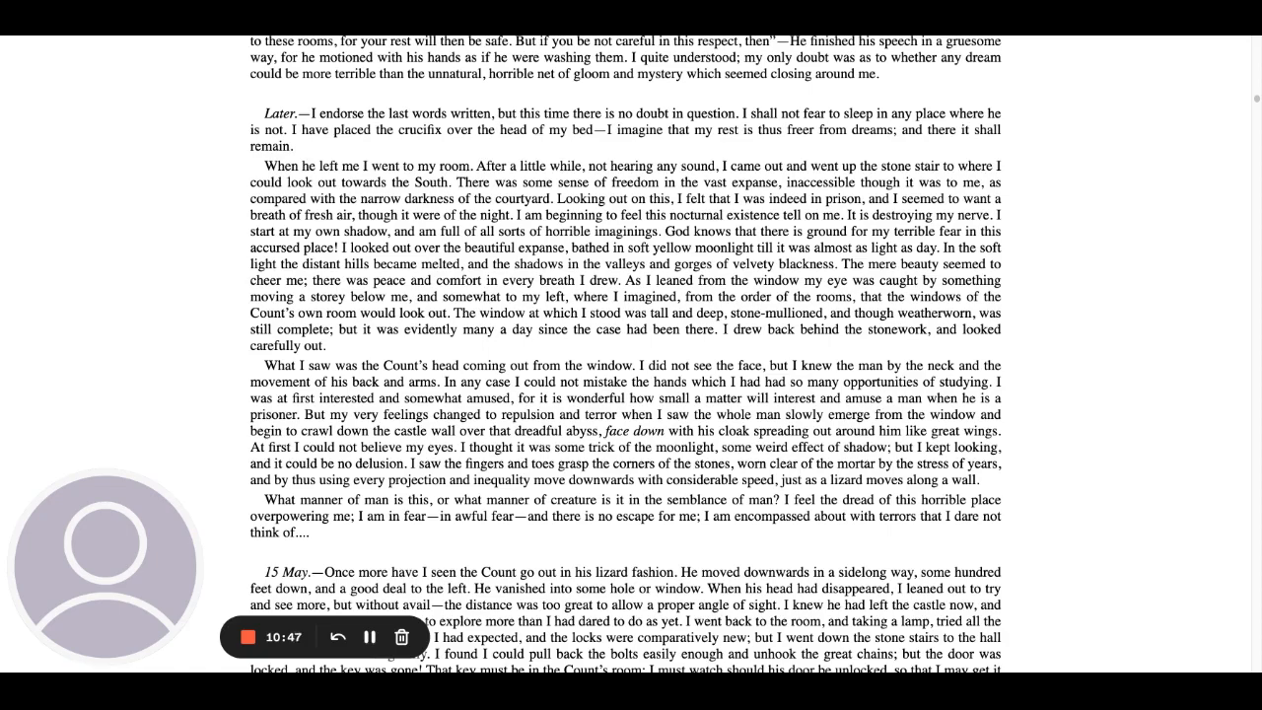
{"action": "scroll", "scroll_direction": "down", "scroll_amount": 3}
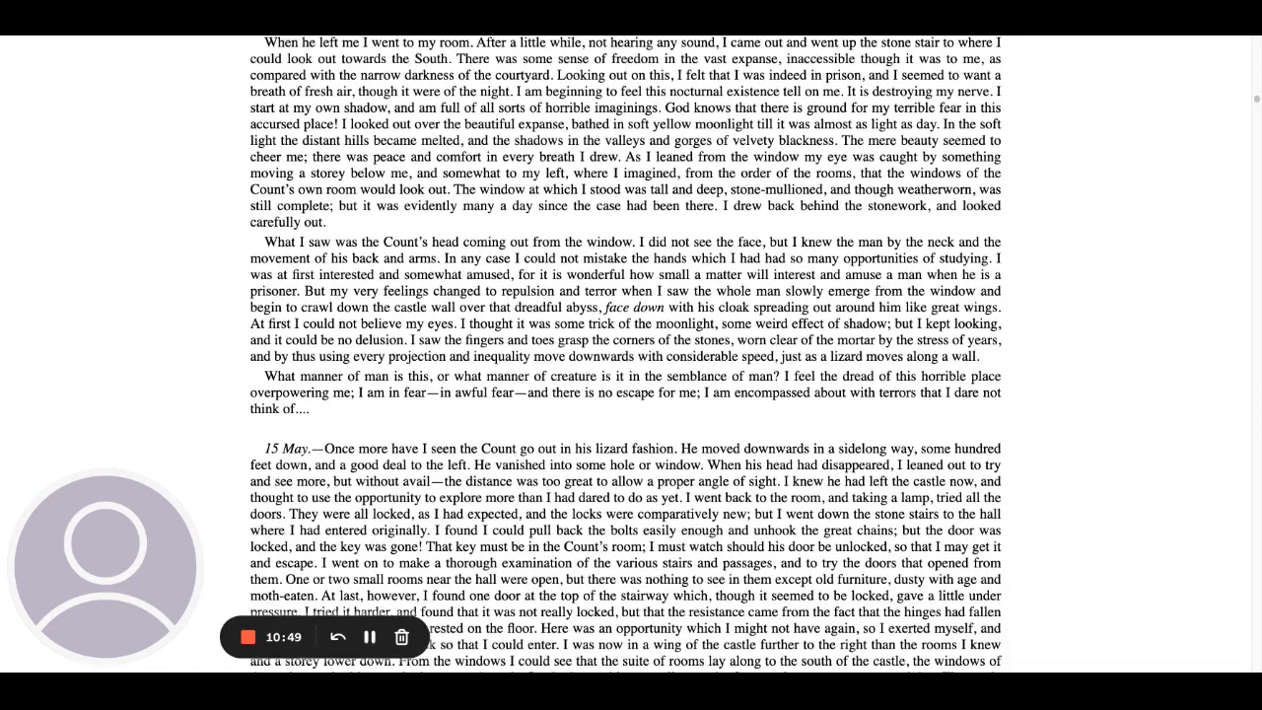
{"action": "scroll", "scroll_direction": "down", "scroll_amount": 3}
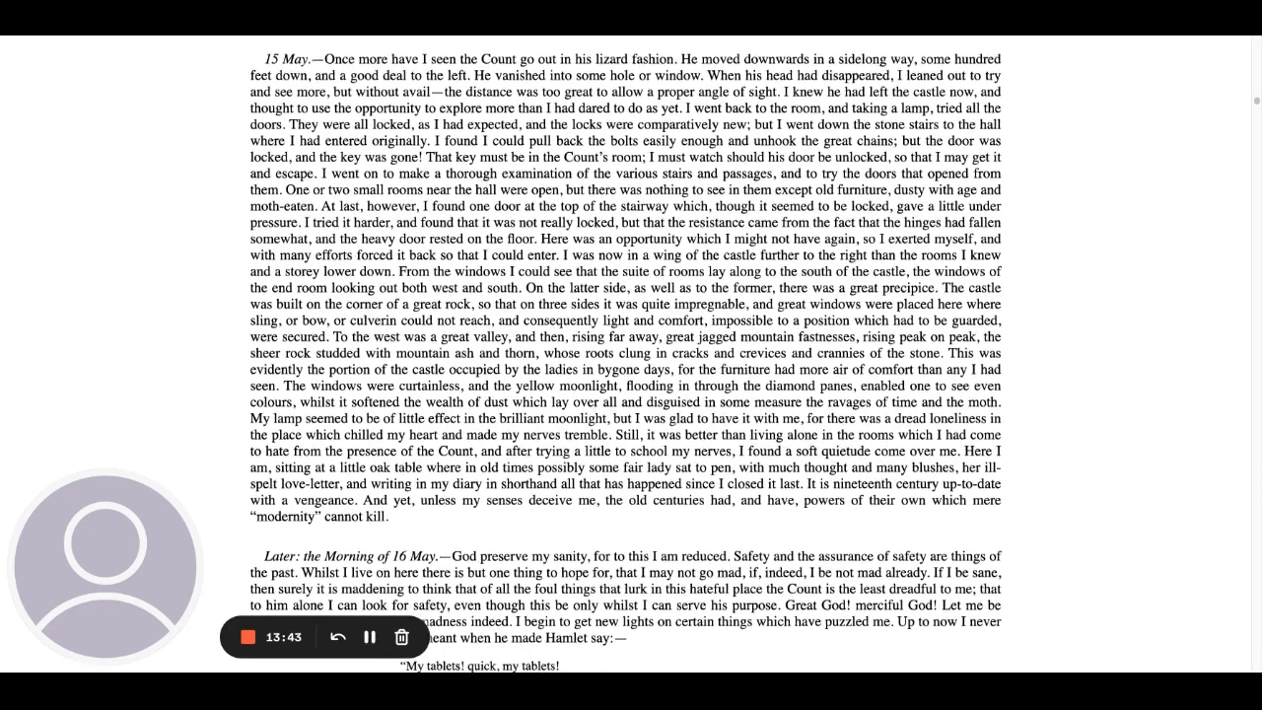
{"action": "scroll", "scroll_direction": "down", "scroll_amount": 3}
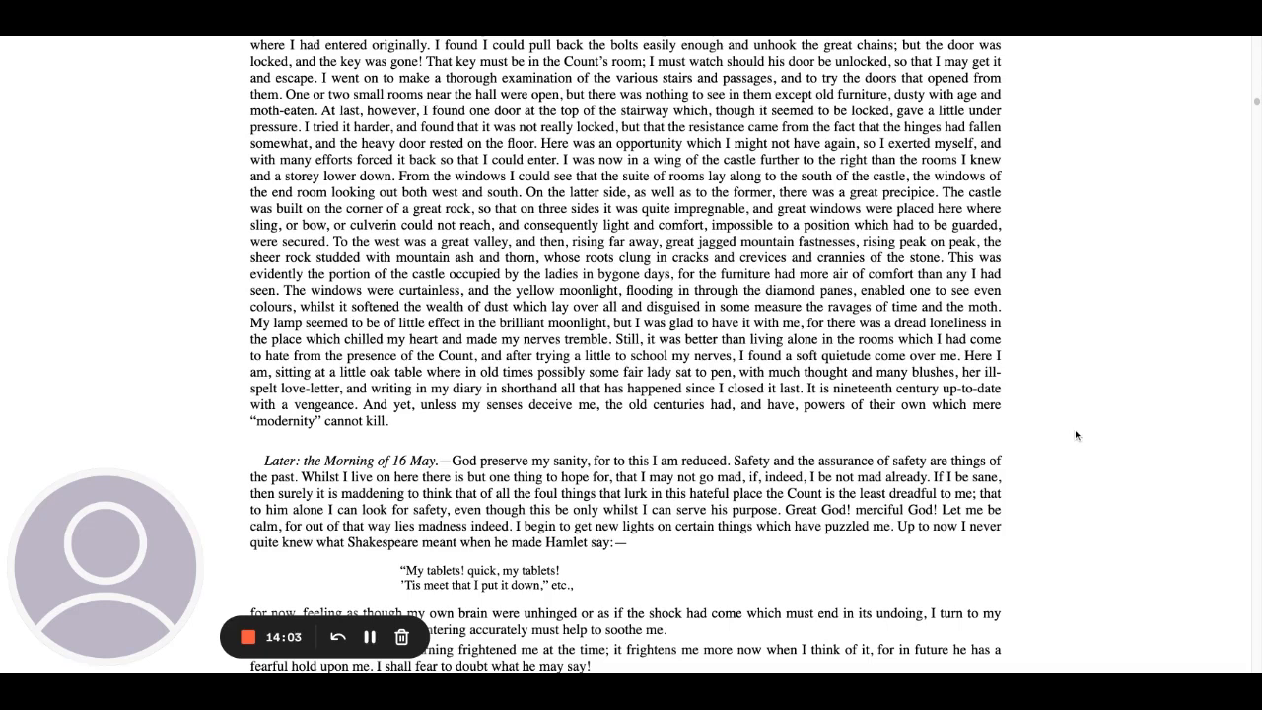
{"action": "mouse_move", "coordinate": [1073, 436]}
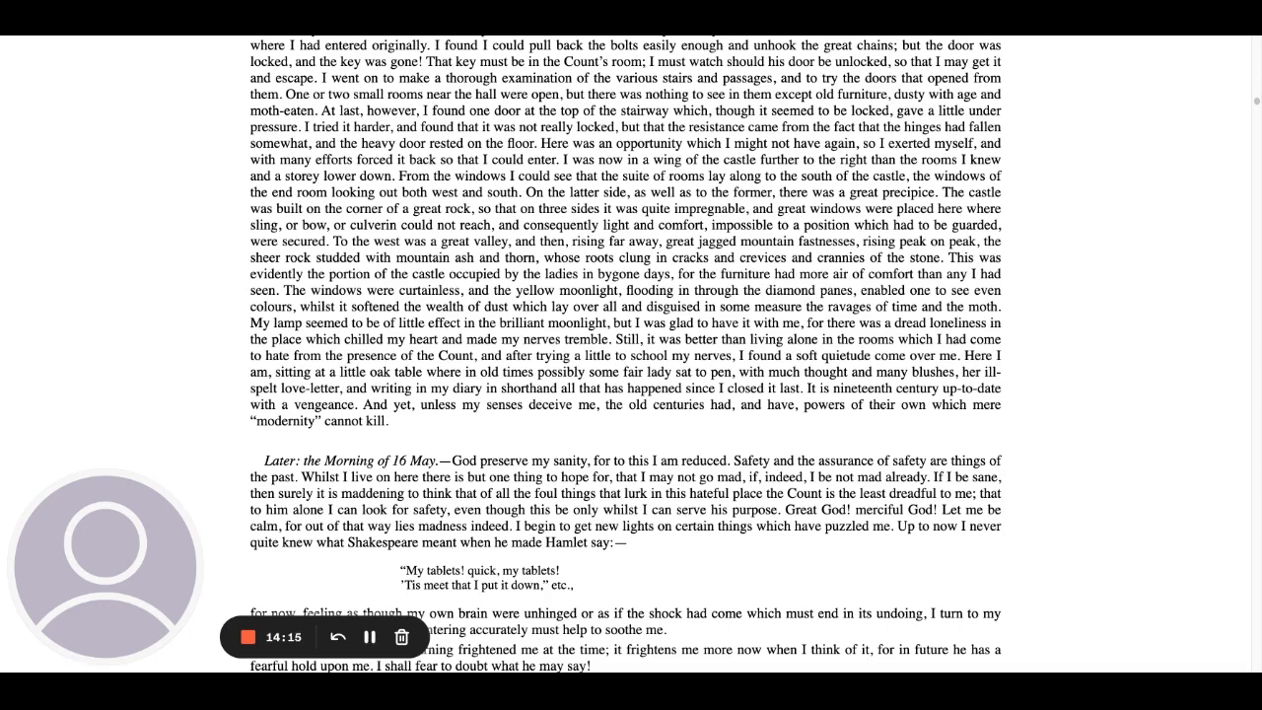
{"action": "mouse_move", "coordinate": [1049, 434]}
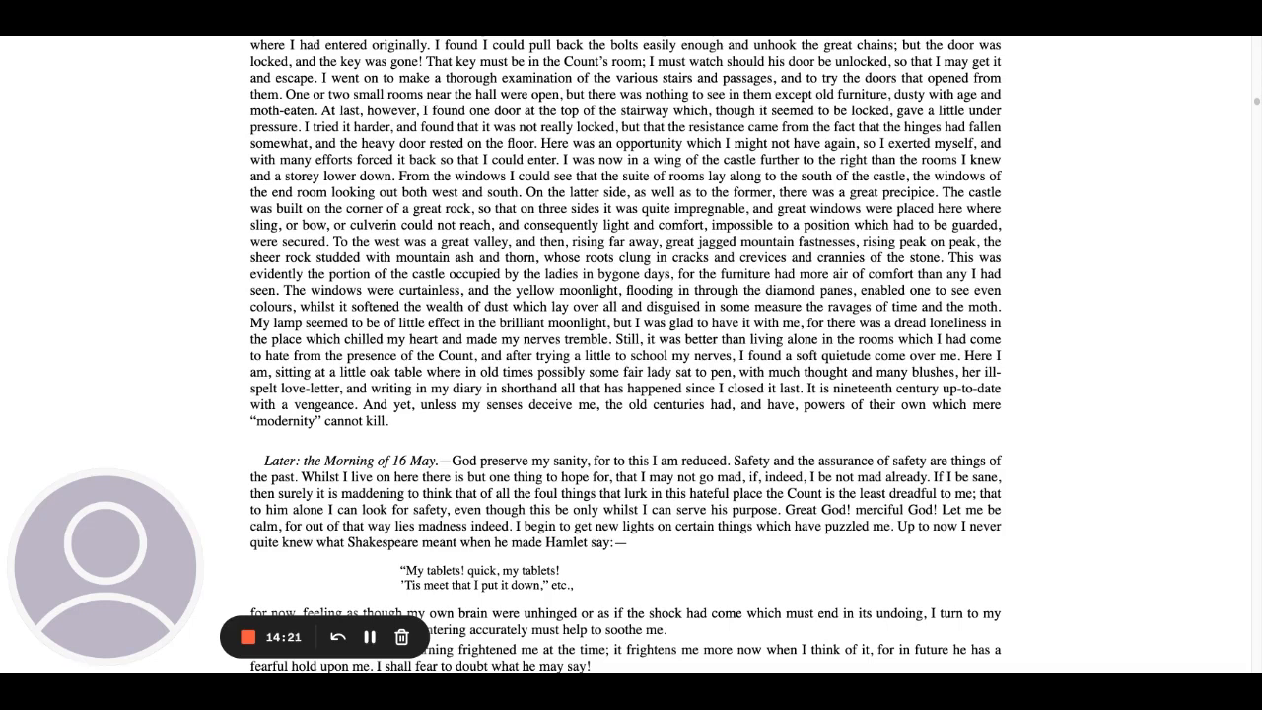
{"action": "mouse_move", "coordinate": [1047, 427]}
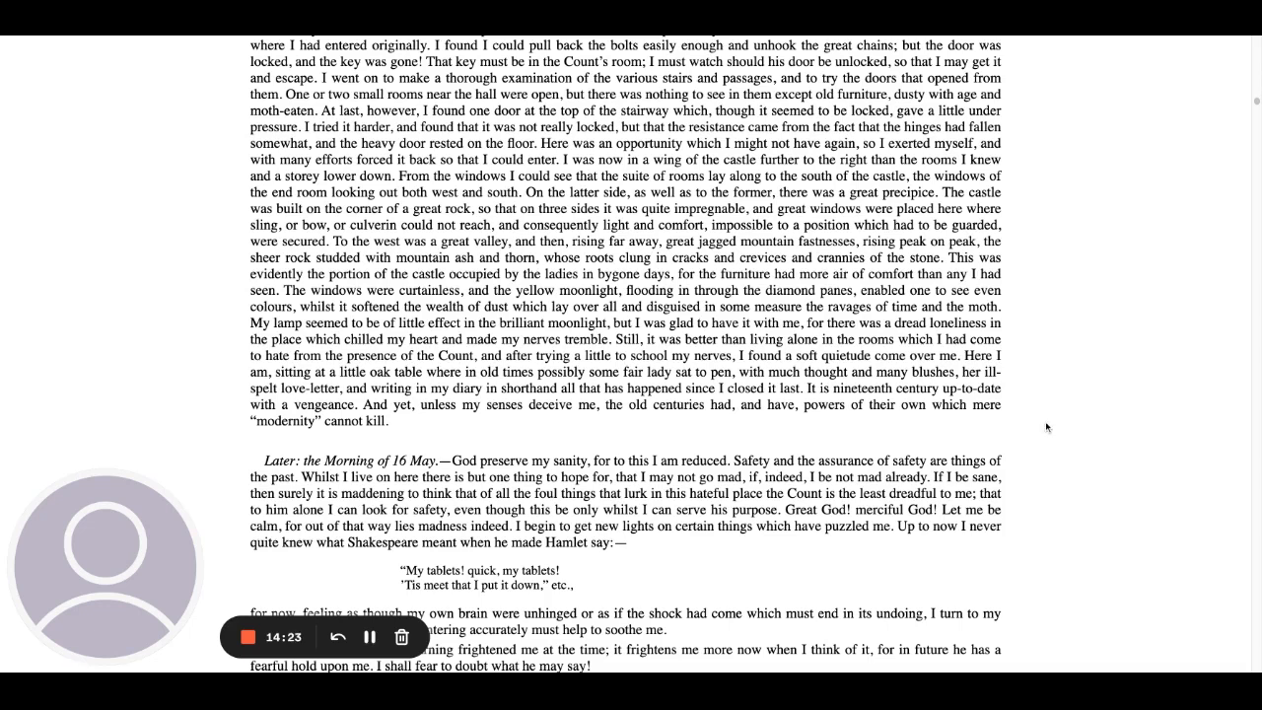
{"action": "scroll", "scroll_direction": "down", "scroll_amount": 3}
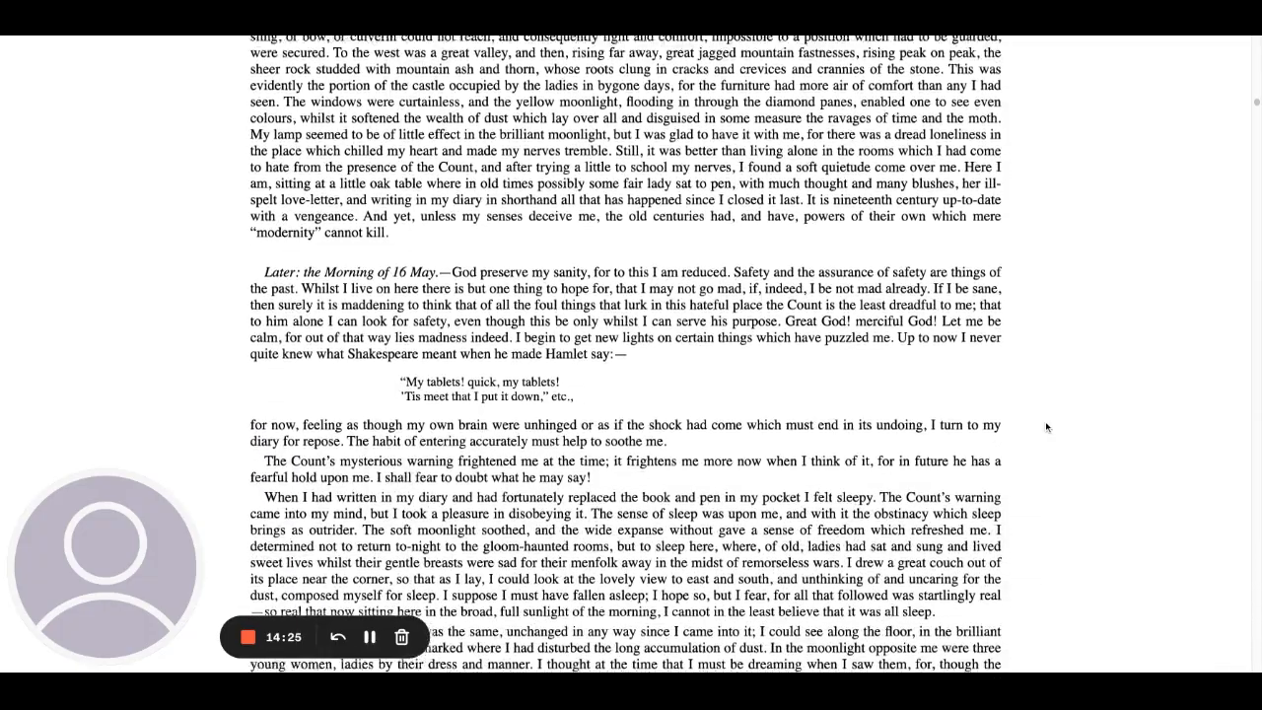
{"action": "scroll", "scroll_direction": "down", "scroll_amount": 3}
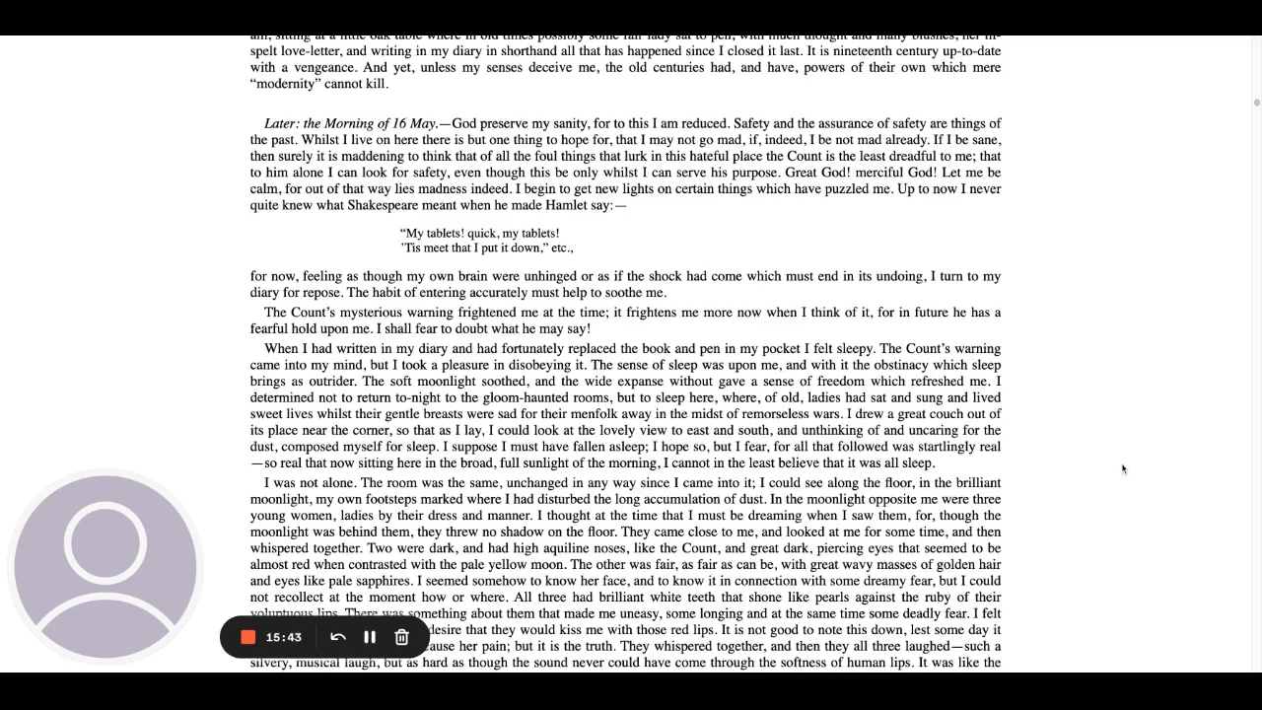
{"action": "scroll", "scroll_direction": "down", "scroll_amount": 3}
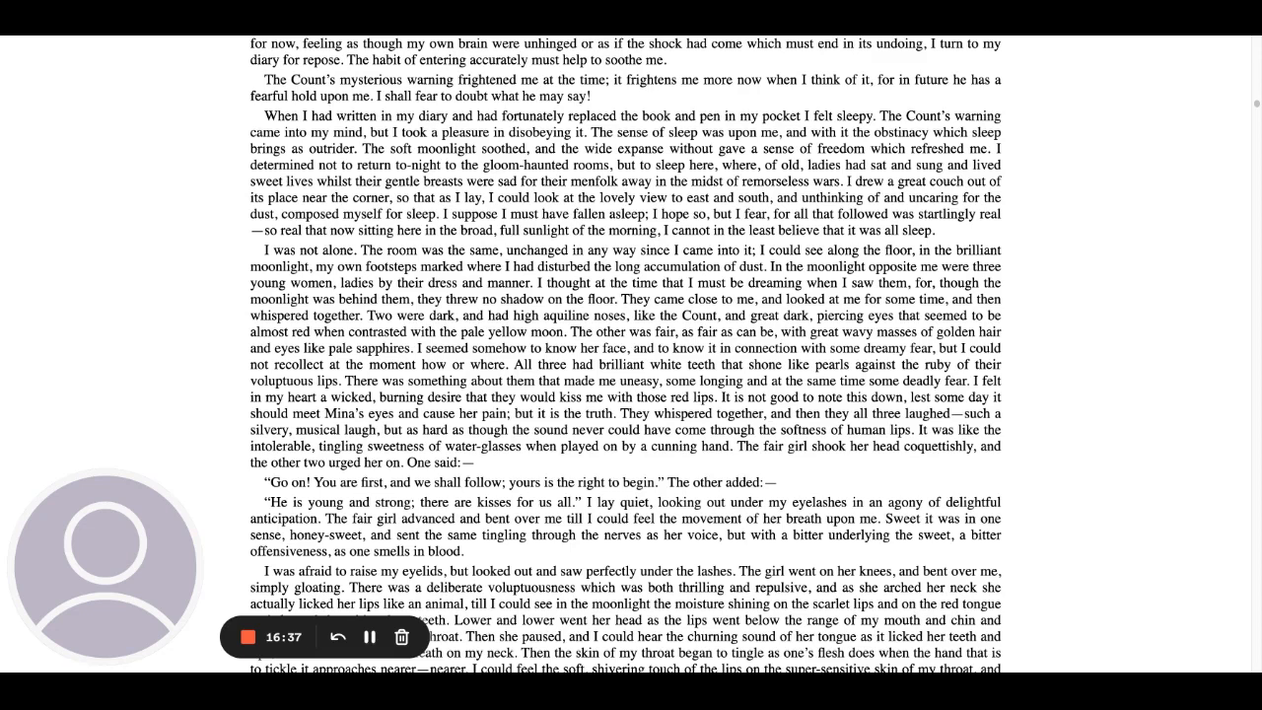
{"action": "mouse_move", "coordinate": [1045, 464]}
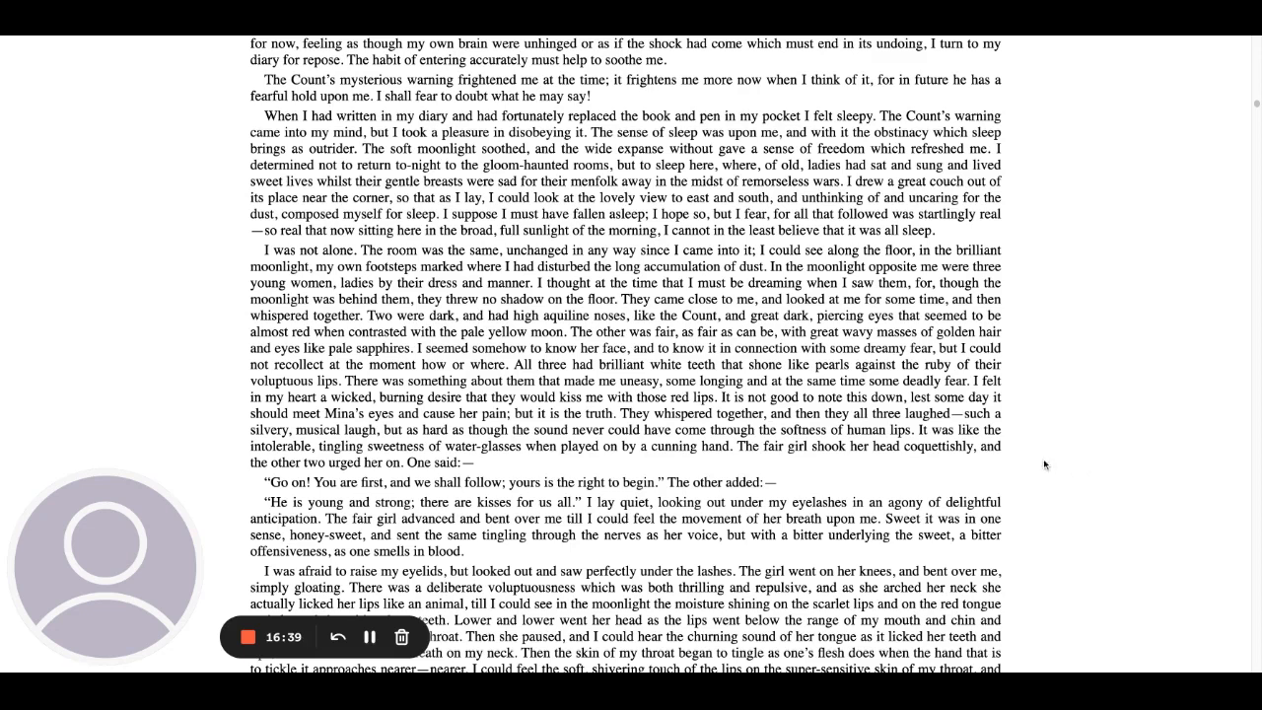
{"action": "mouse_move", "coordinate": [928, 482]}
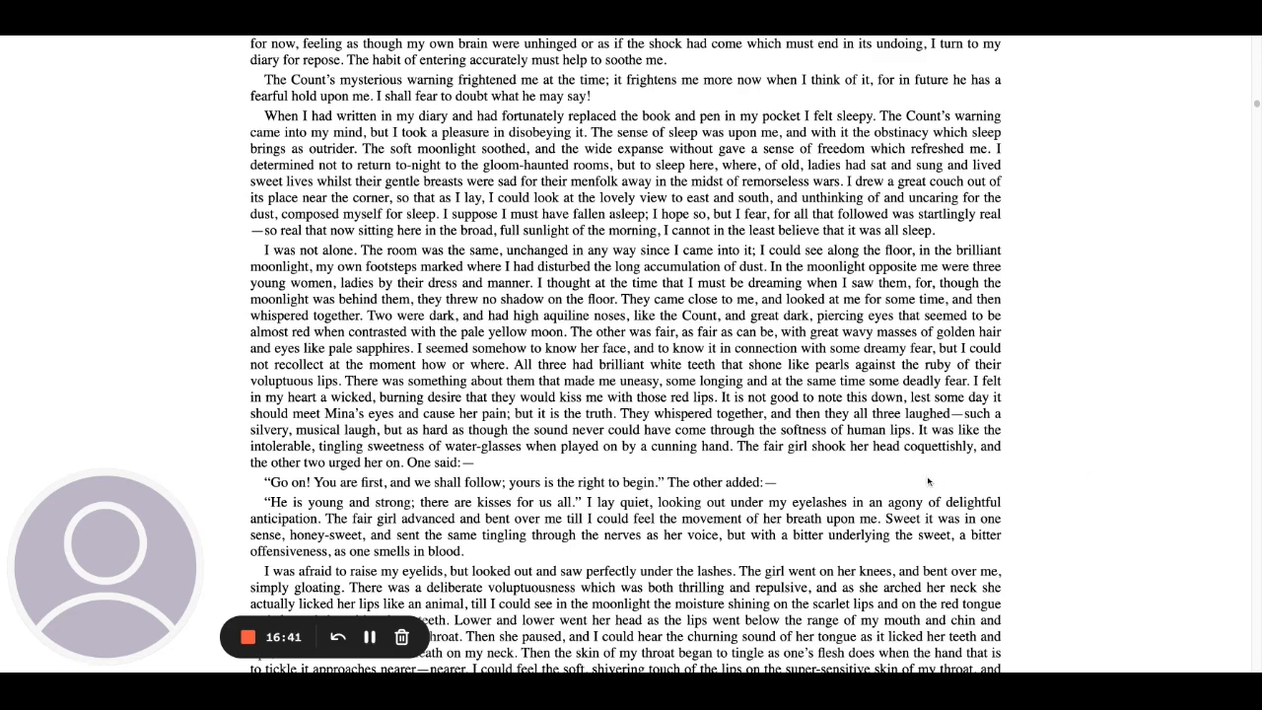
{"action": "mouse_move", "coordinate": [778, 478]}
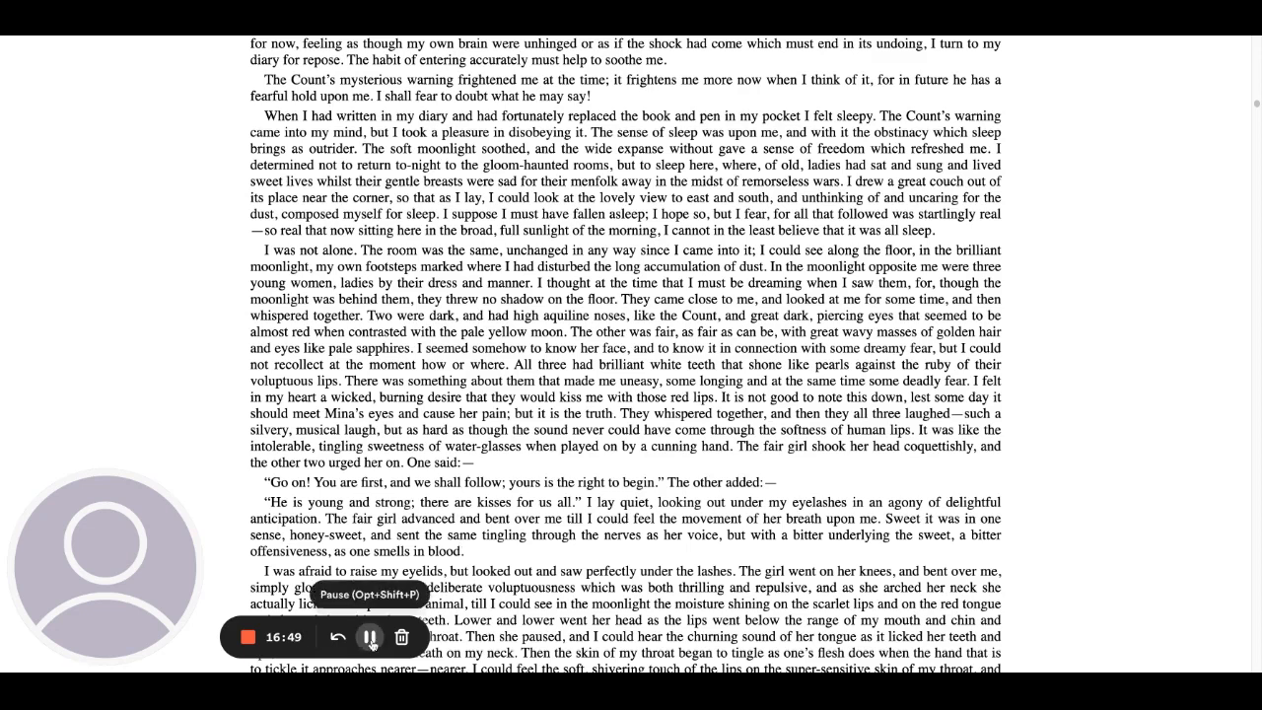
{"action": "scroll", "scroll_direction": "down", "scroll_amount": 3}
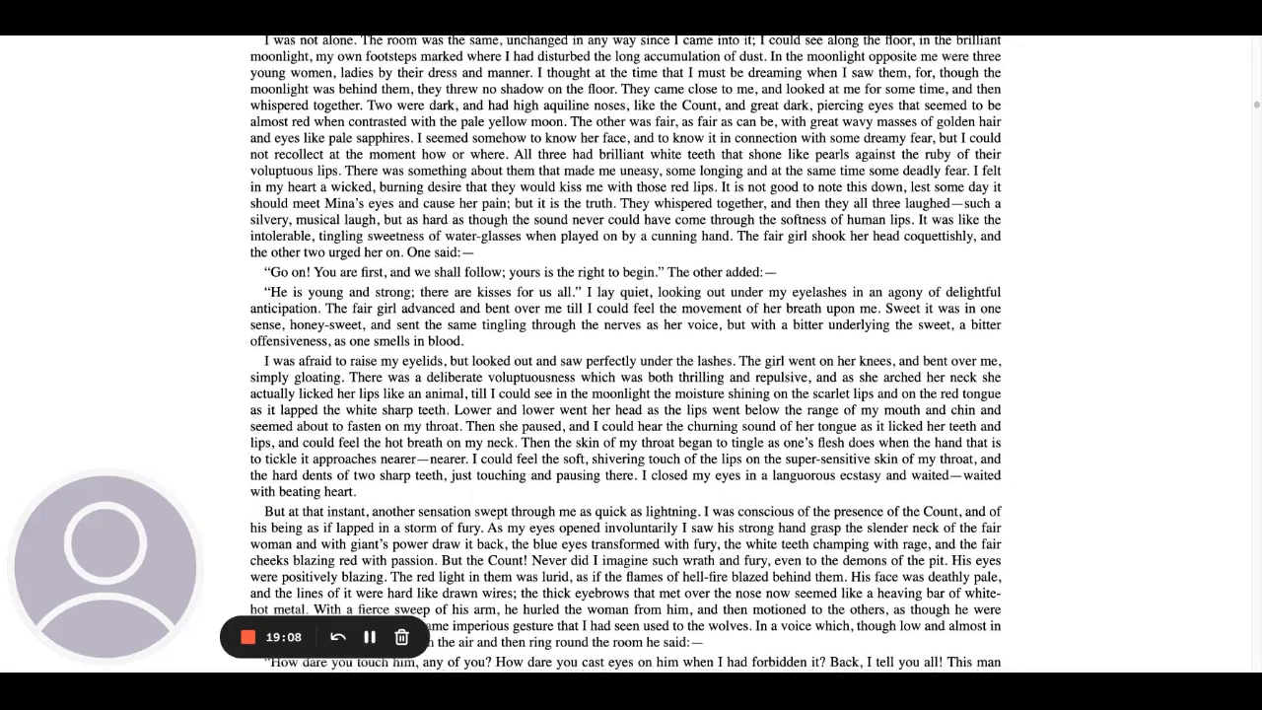
{"action": "scroll", "scroll_direction": "down", "scroll_amount": 3}
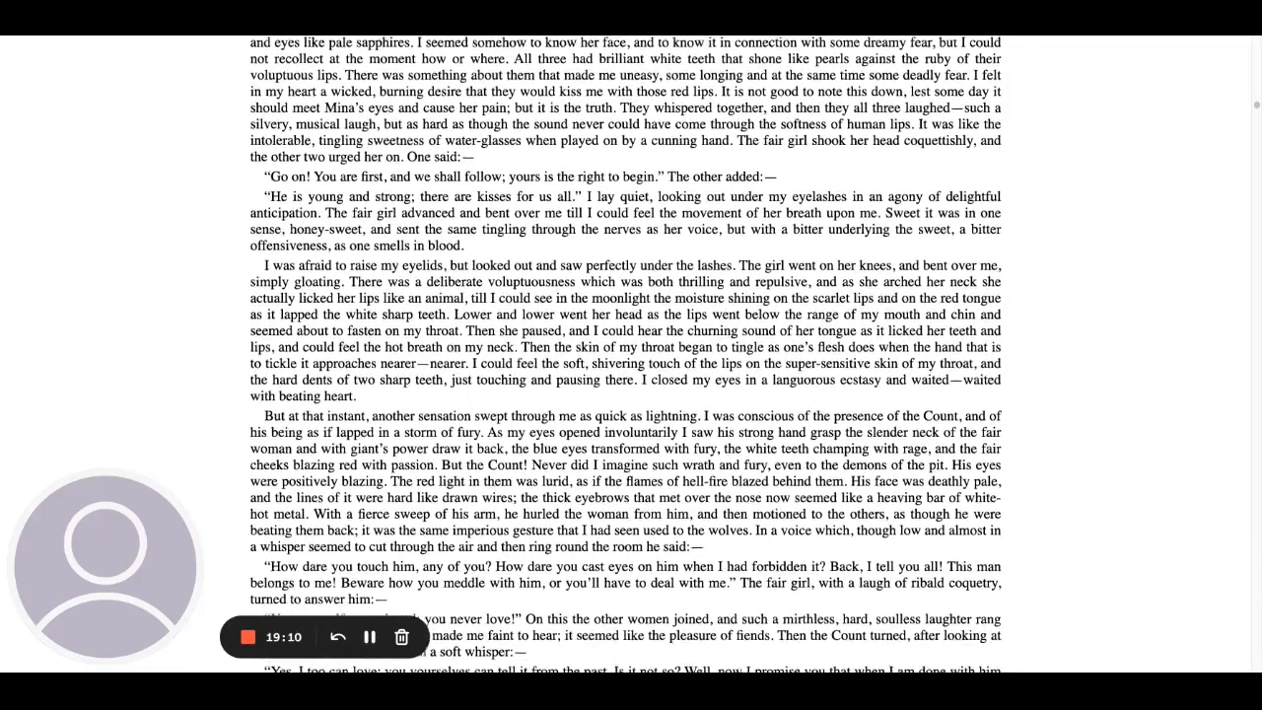
{"action": "scroll", "scroll_direction": "down", "scroll_amount": 3}
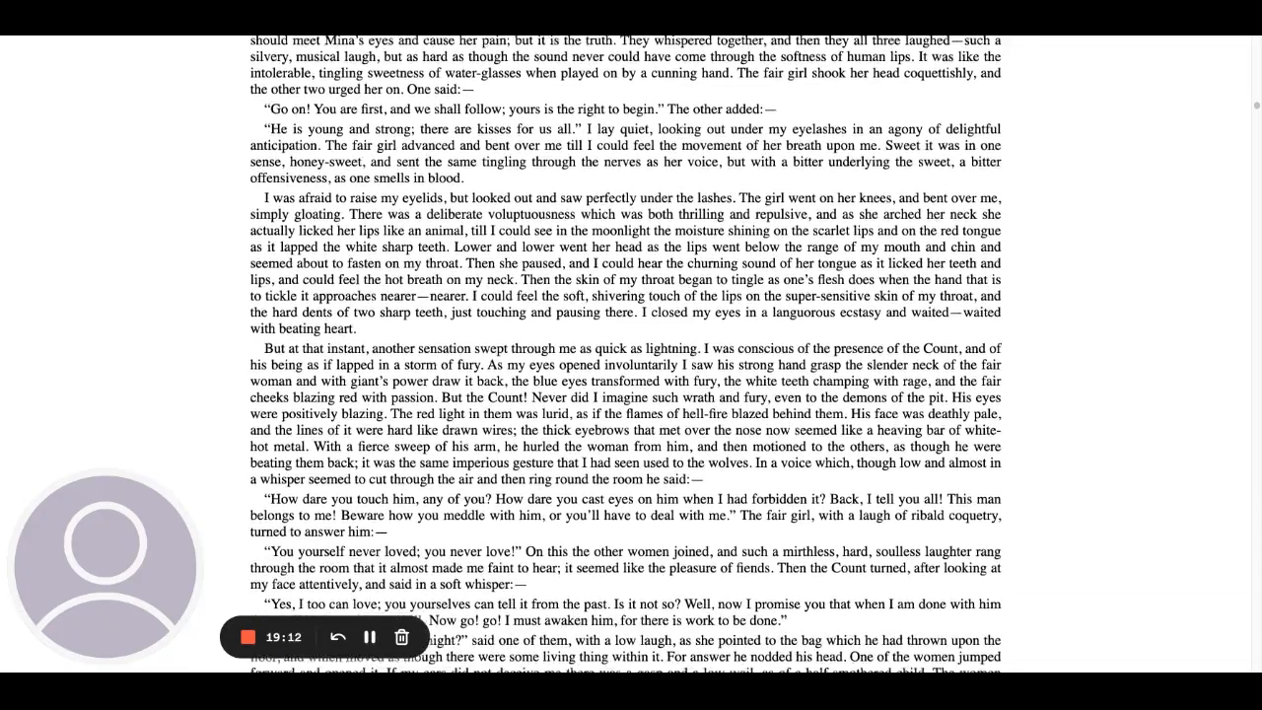
{"action": "scroll", "scroll_direction": "down", "scroll_amount": 3}
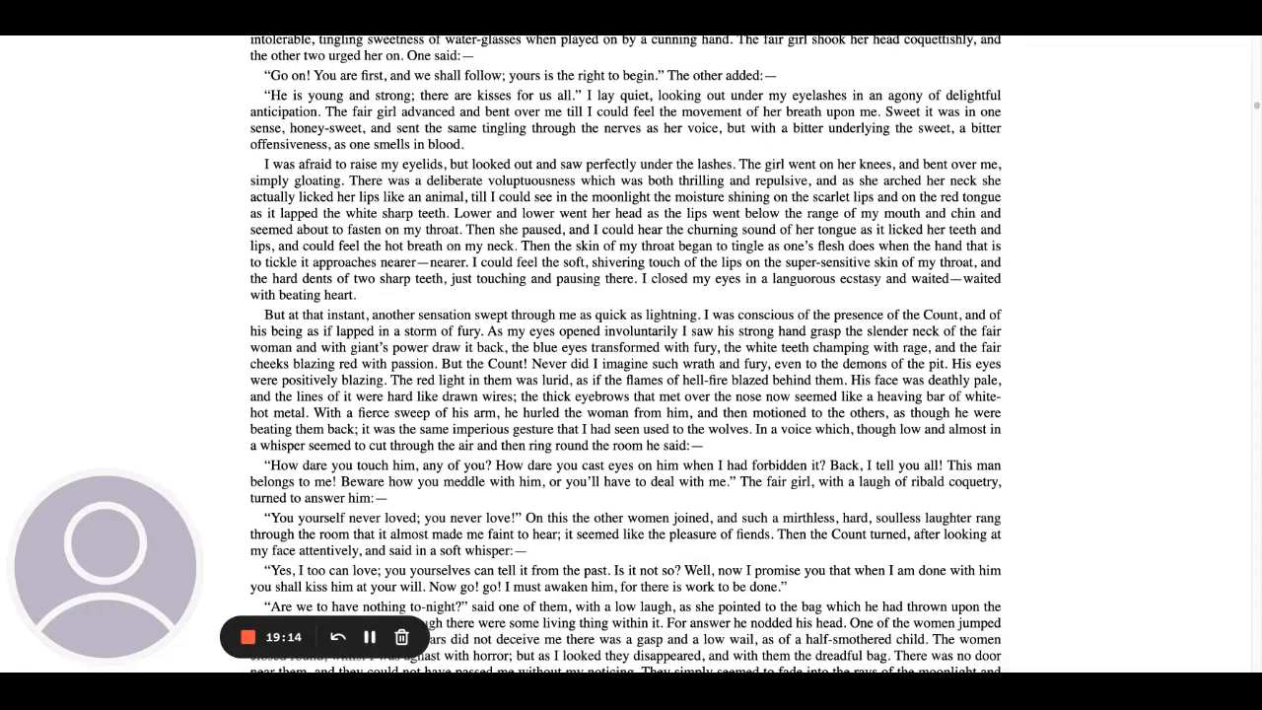
{"action": "scroll", "scroll_direction": "down", "scroll_amount": 3}
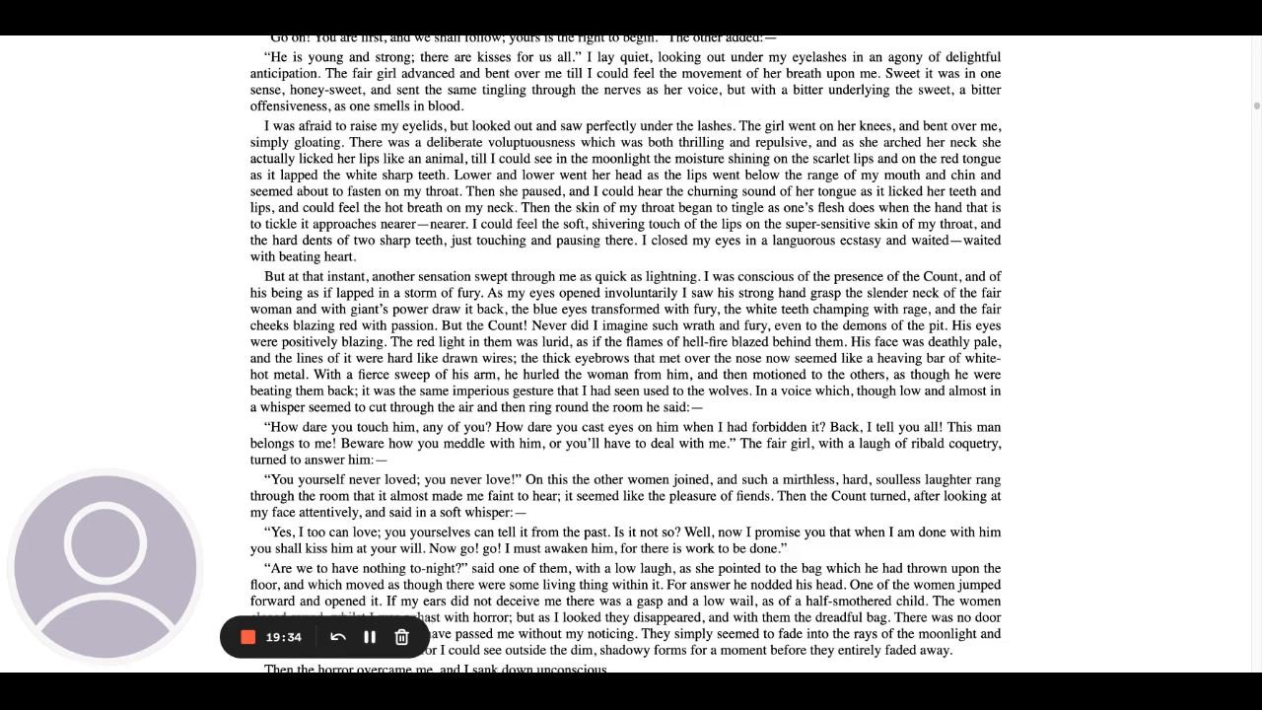
{"action": "scroll", "scroll_direction": "down", "scroll_amount": 3}
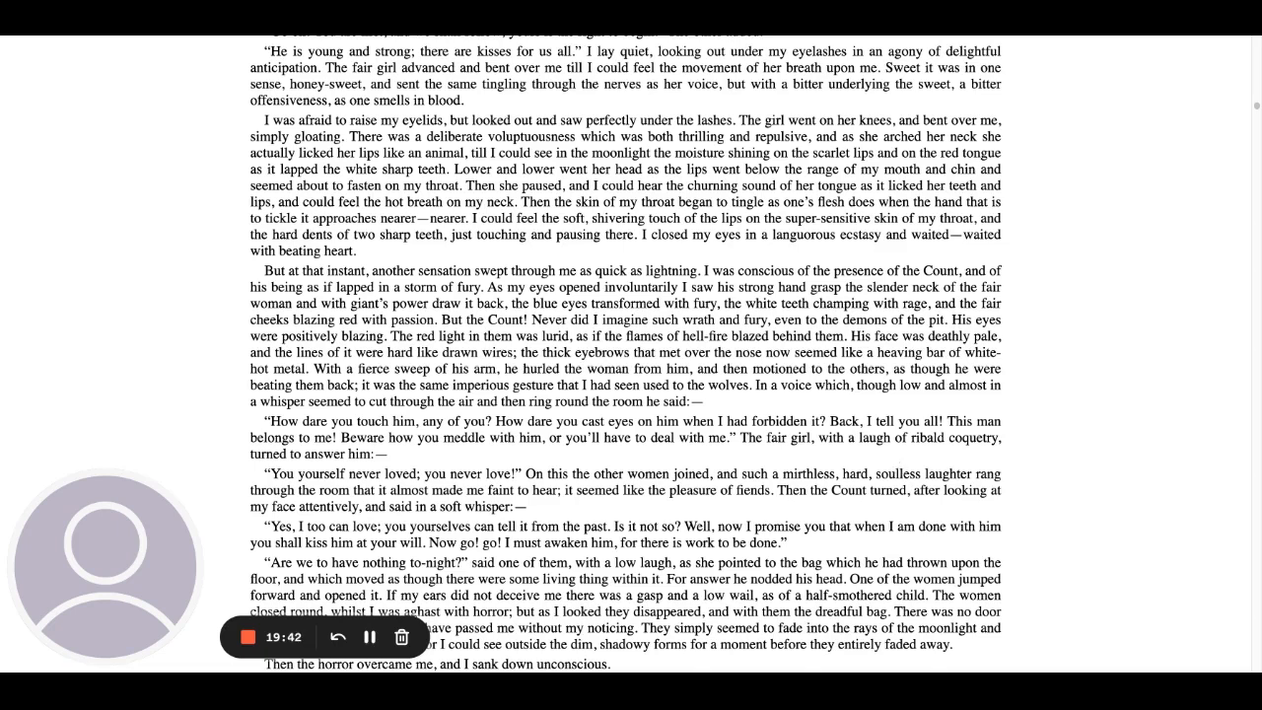
{"action": "mouse_move", "coordinate": [905, 481]}
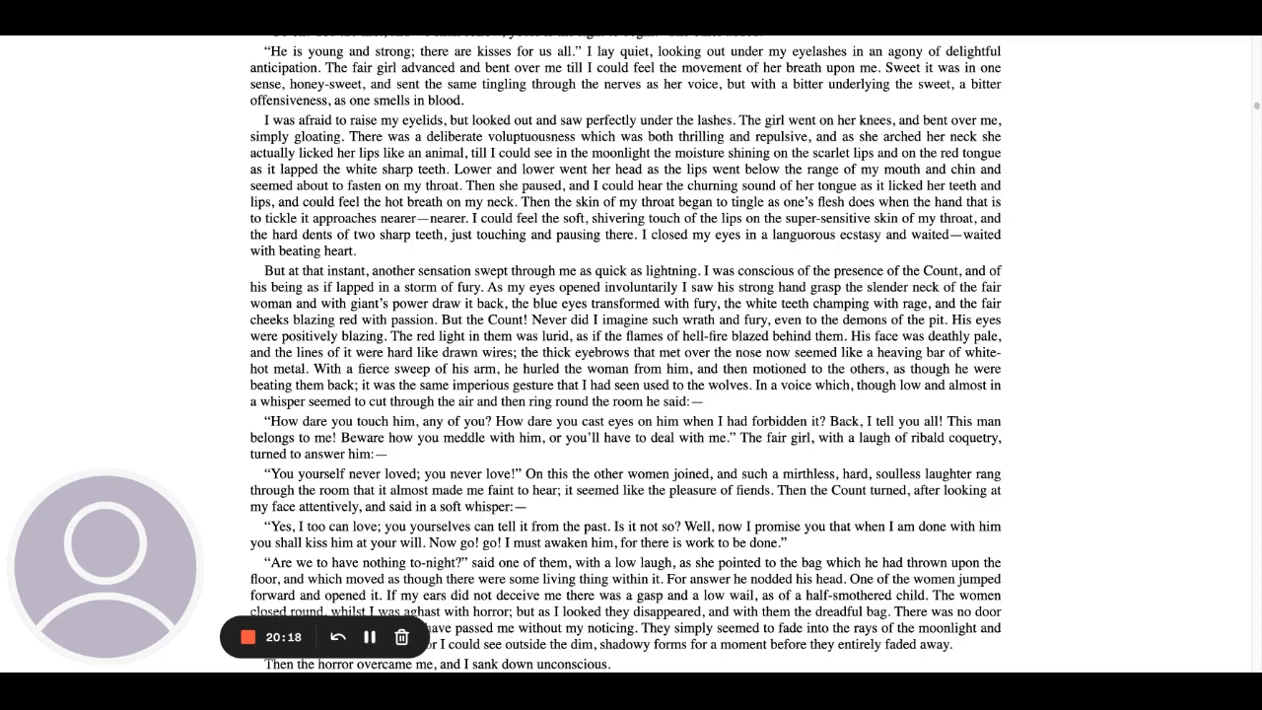
{"action": "scroll", "scroll_direction": "down", "scroll_amount": 3}
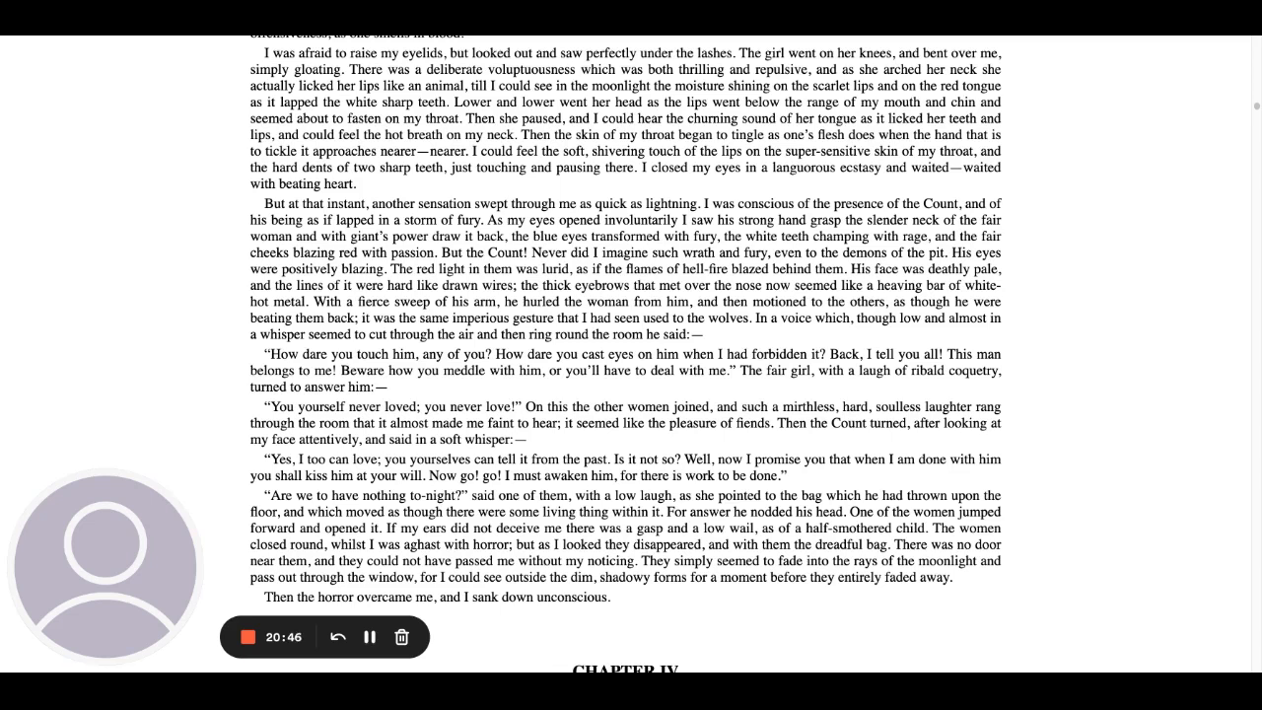
{"action": "mouse_move", "coordinate": [1068, 430]}
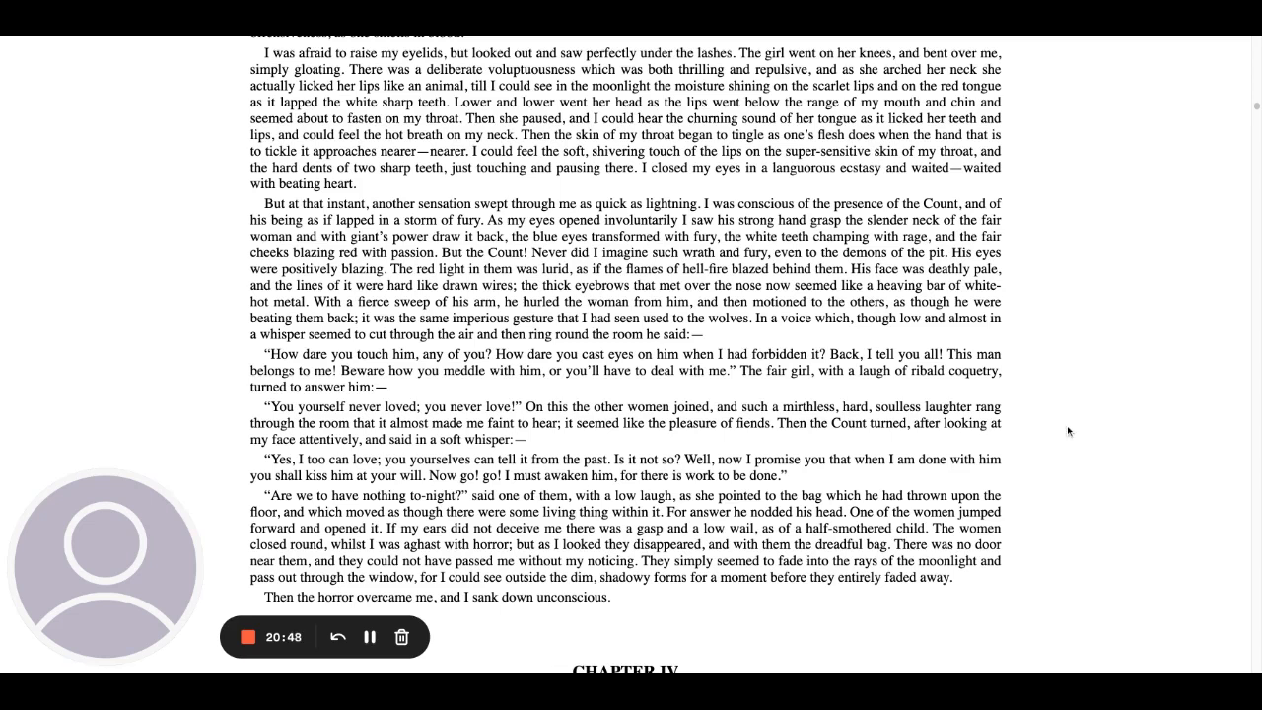
{"action": "mouse_move", "coordinate": [1047, 437]}
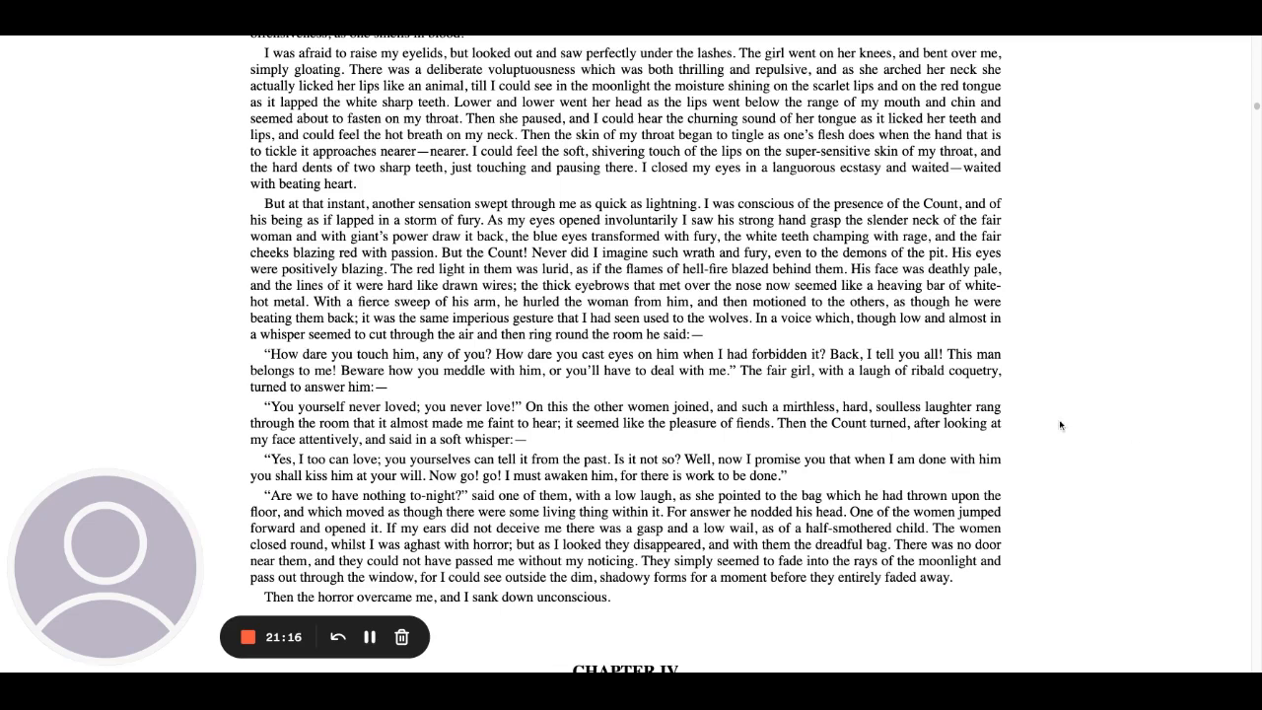
{"action": "mouse_move", "coordinate": [1094, 440]}
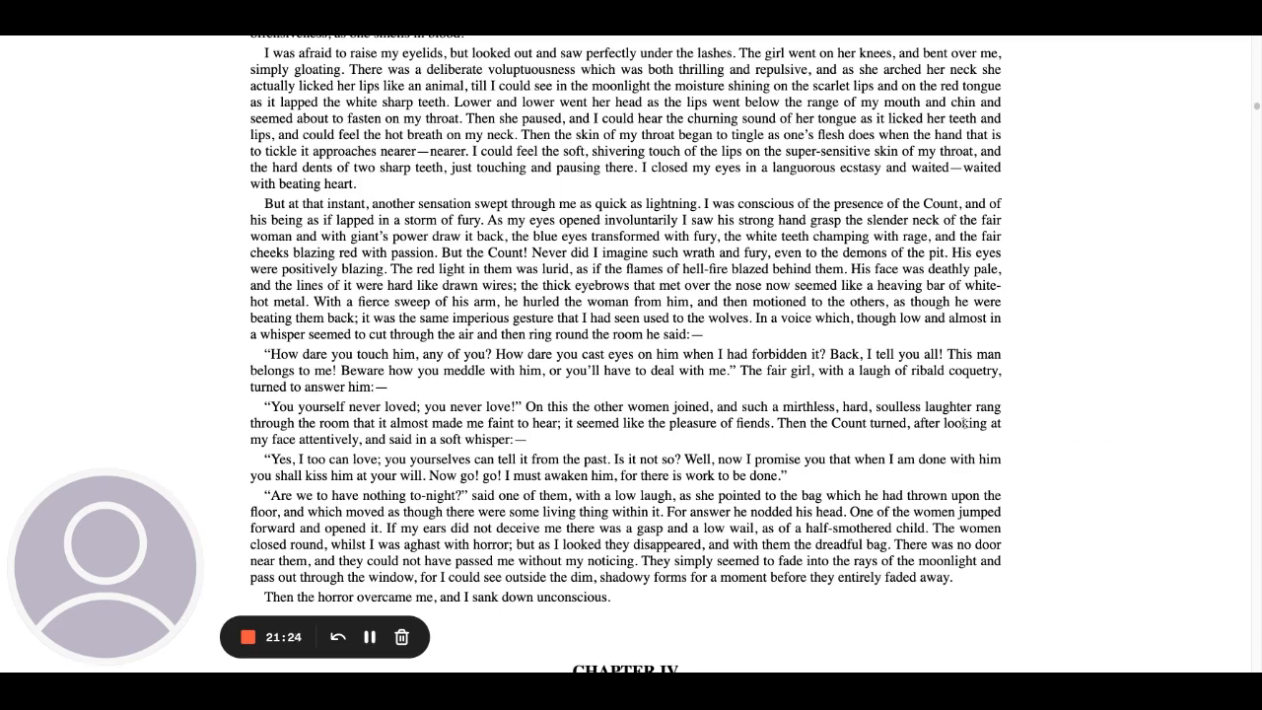
{"action": "mouse_move", "coordinate": [1036, 461]}
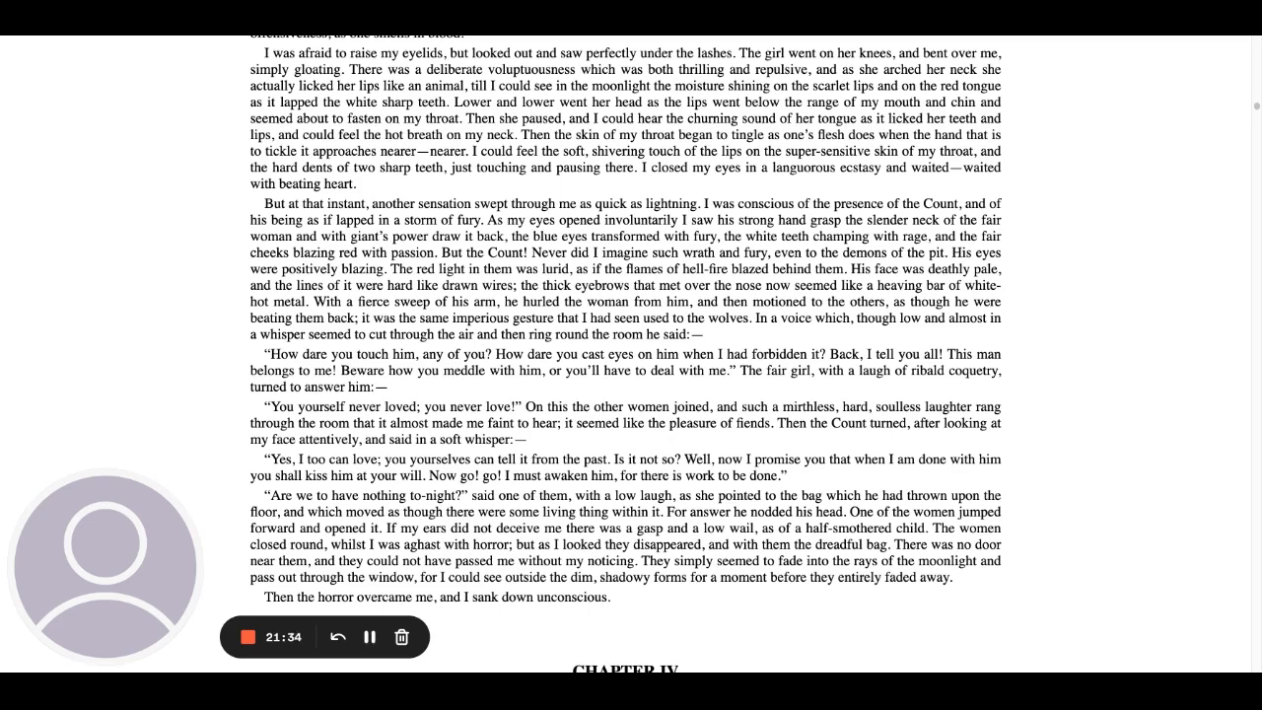
{"action": "mouse_move", "coordinate": [1079, 465]}
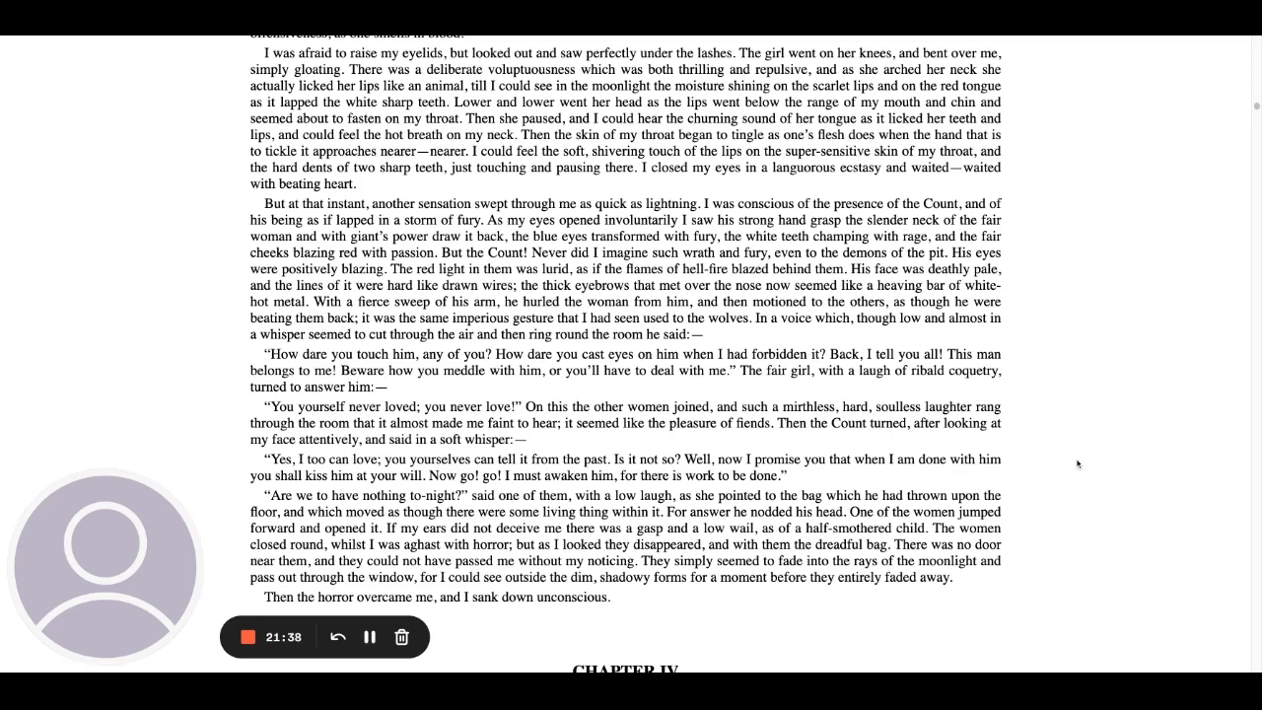
{"action": "mouse_move", "coordinate": [1057, 454]}
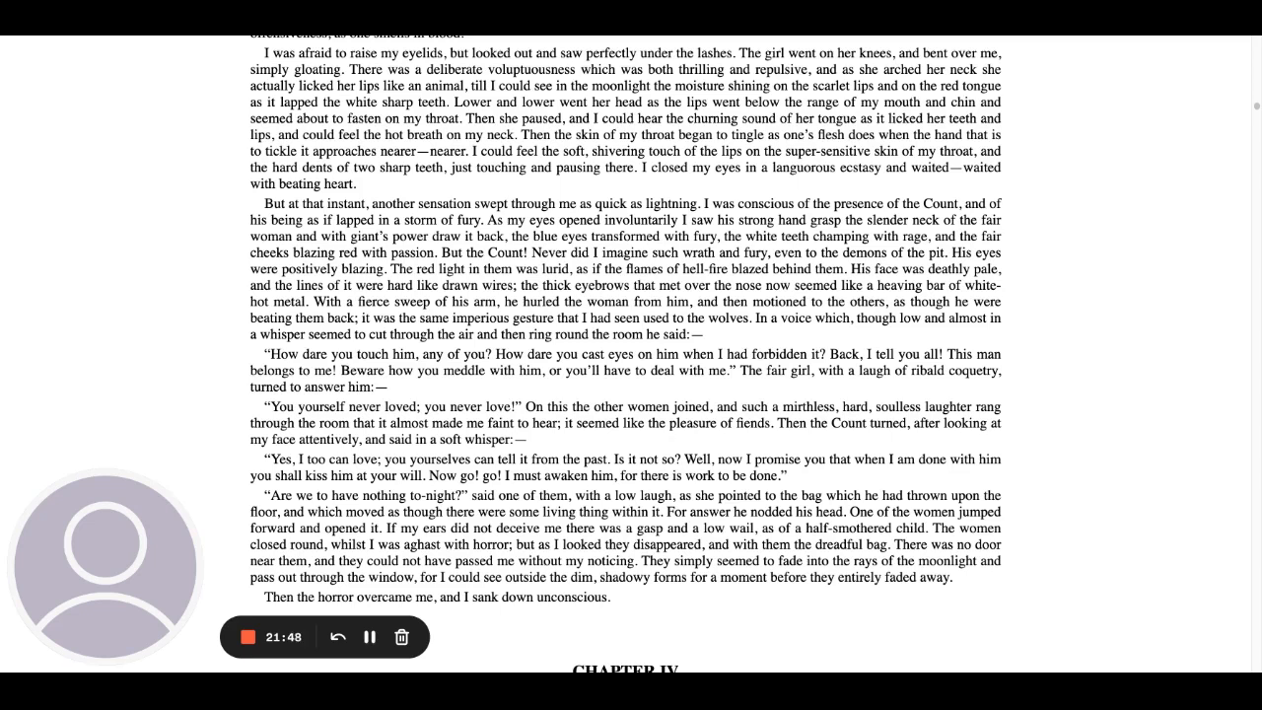
{"action": "mouse_move", "coordinate": [1043, 441]}
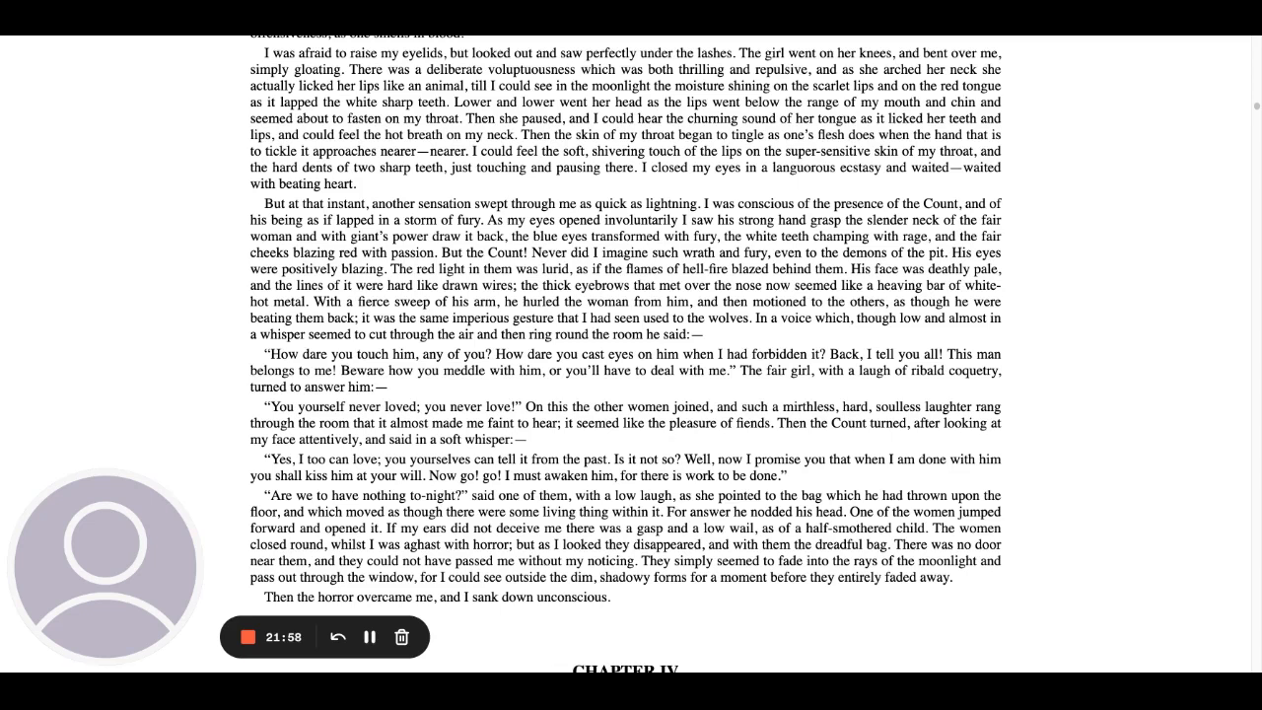
{"action": "mouse_move", "coordinate": [1030, 435]}
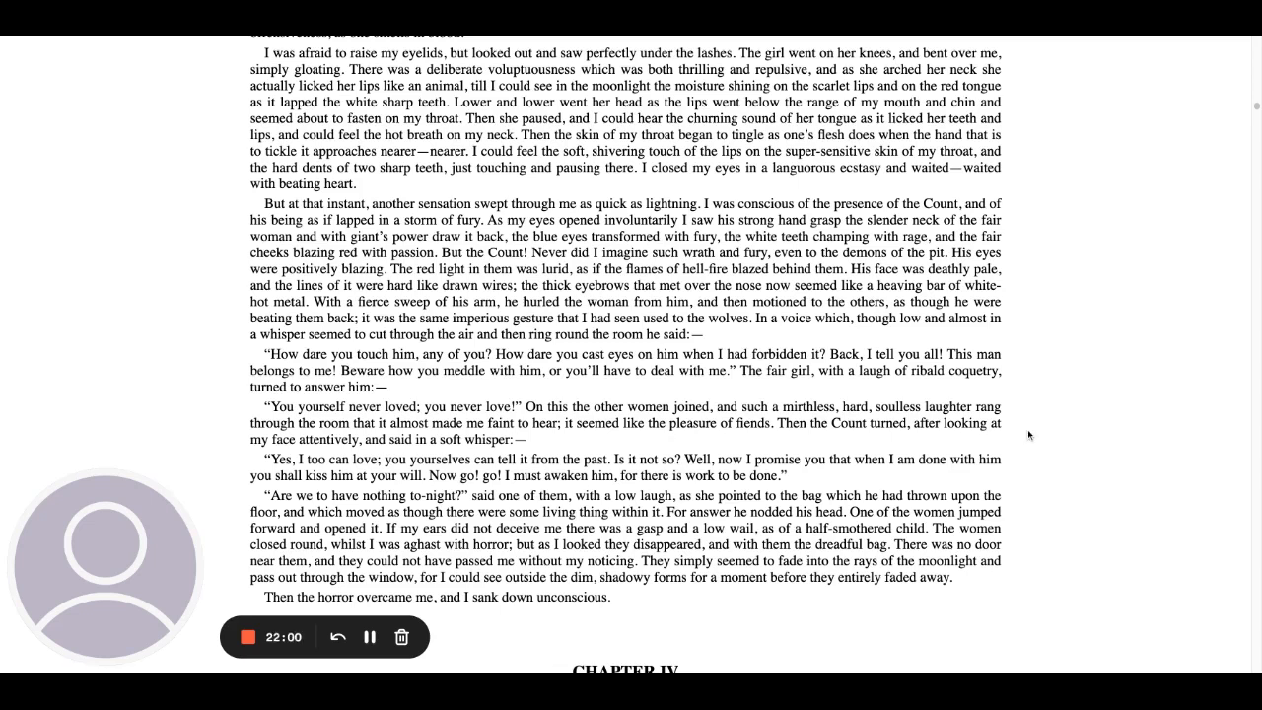